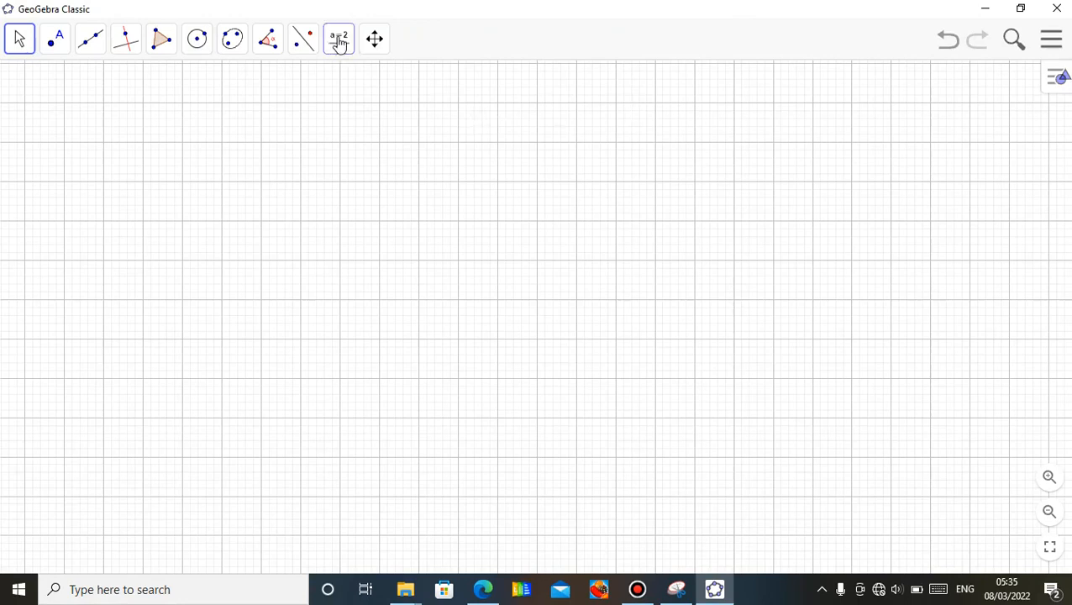
- Insert the Capture1 picture from the Desktop into the graphics view via the Image tool
{"action": "left_click", "coordinate": [339, 39]}
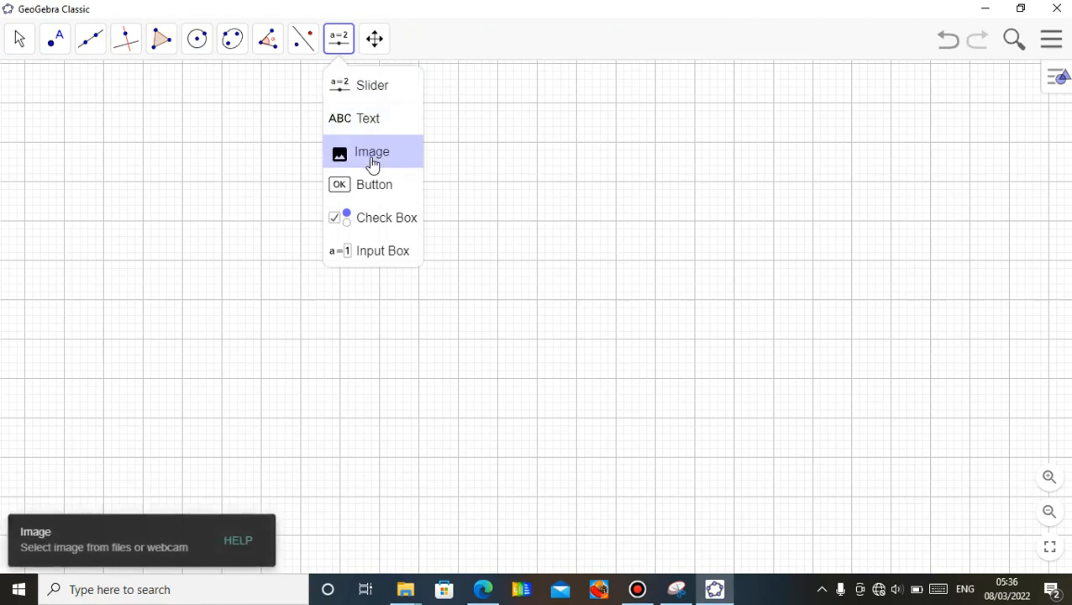
{"action": "left_click", "coordinate": [371, 151]}
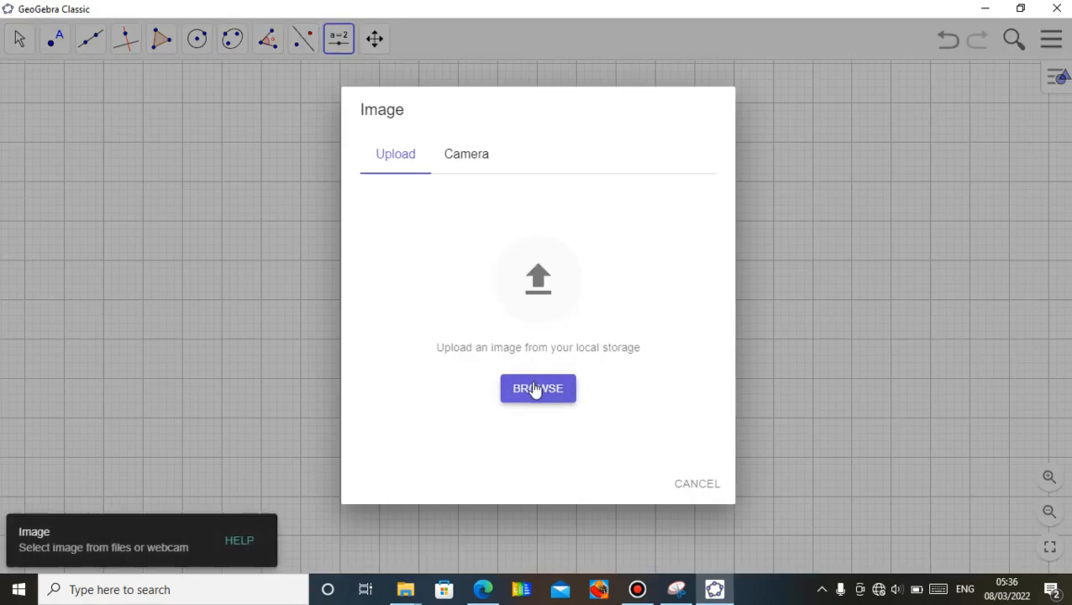
{"action": "left_click", "coordinate": [538, 388]}
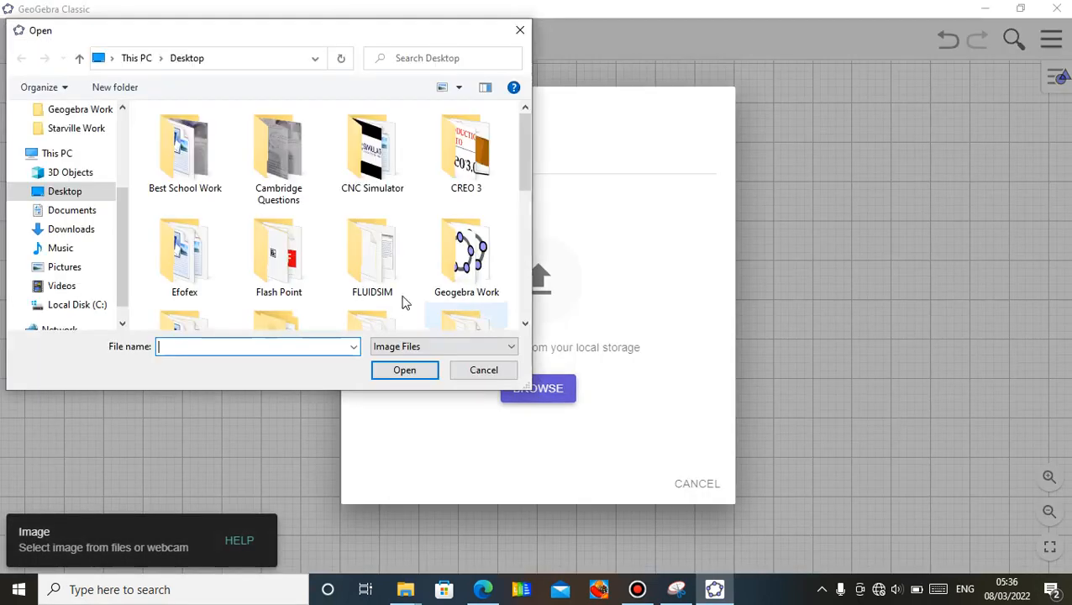
{"action": "scroll", "scroll_direction": "down", "scroll_amount": 3}
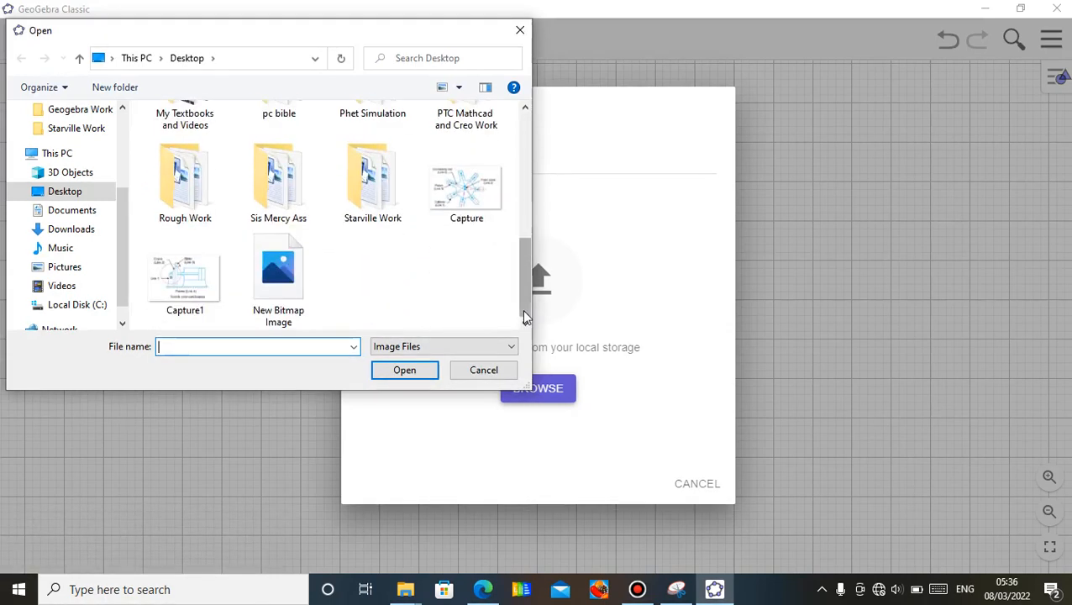
{"action": "left_click", "coordinate": [185, 272]}
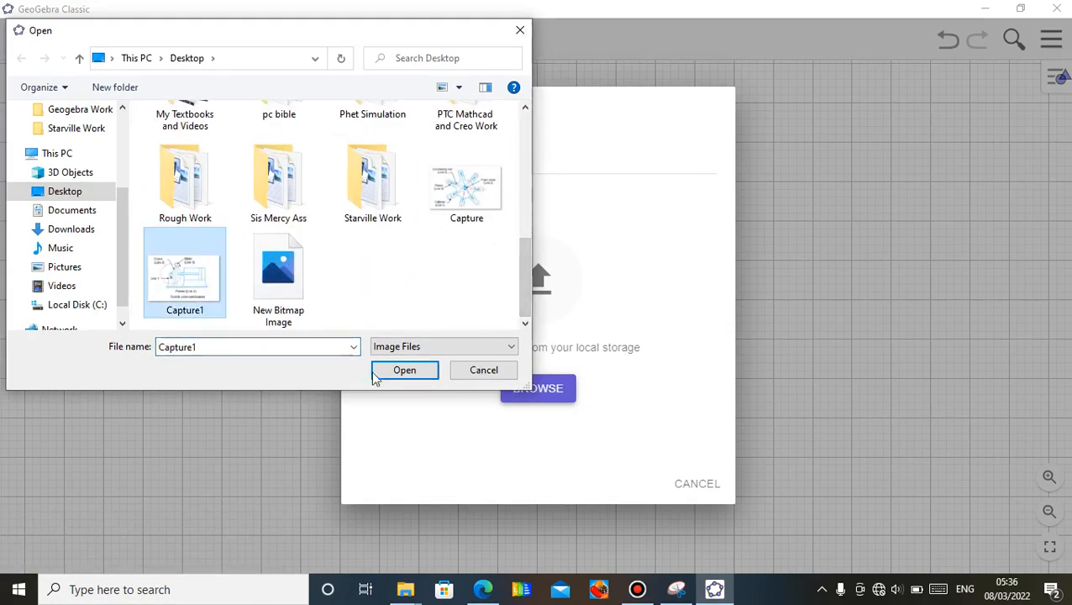
{"action": "left_click", "coordinate": [403, 369]}
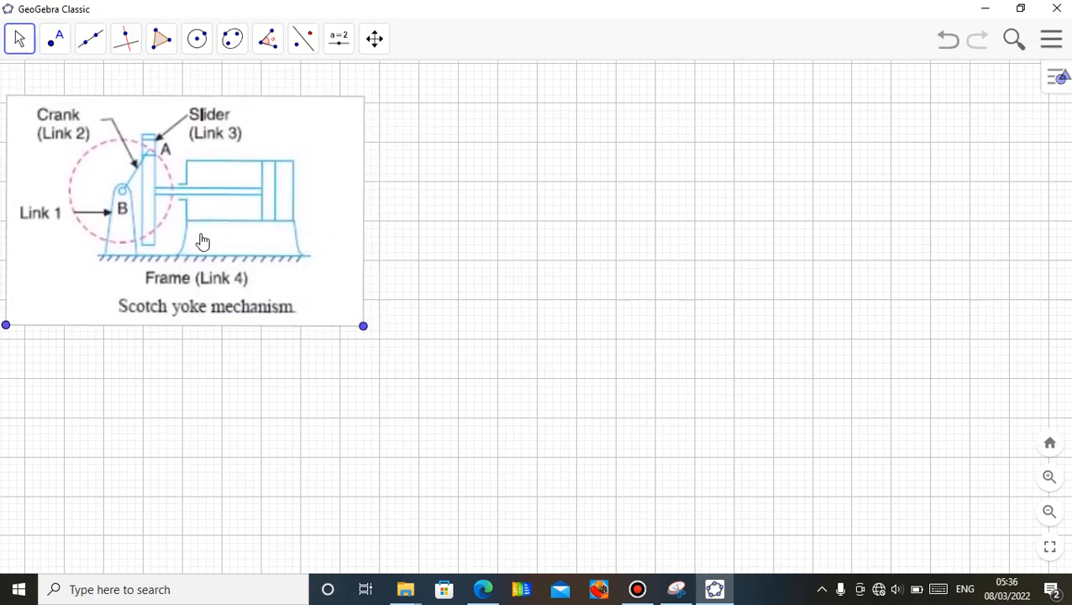
{"action": "mouse_move", "coordinate": [286, 390]}
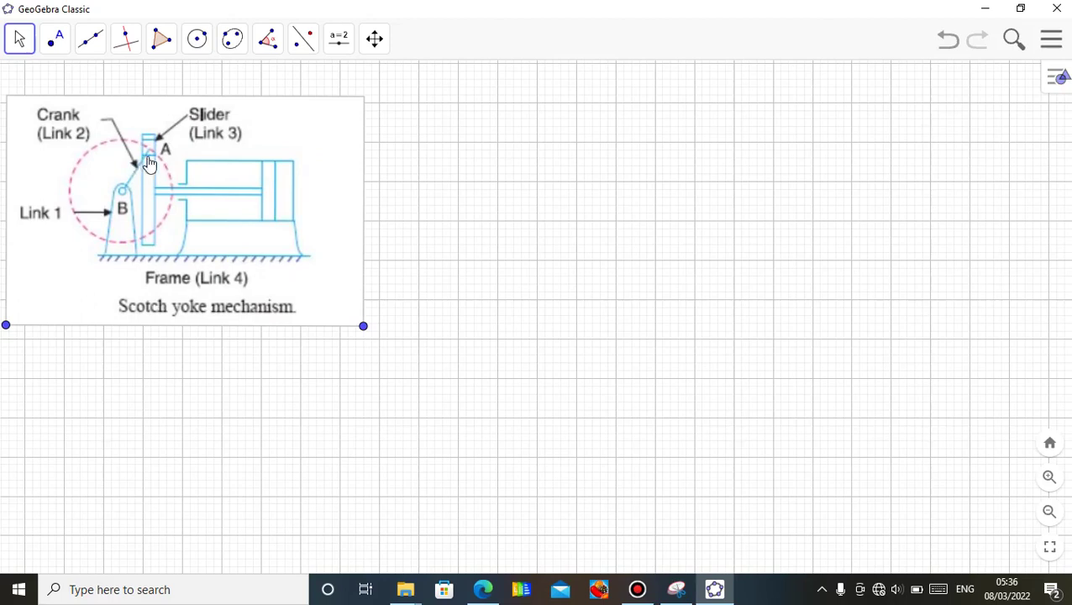
{"action": "mouse_move", "coordinate": [161, 157]}
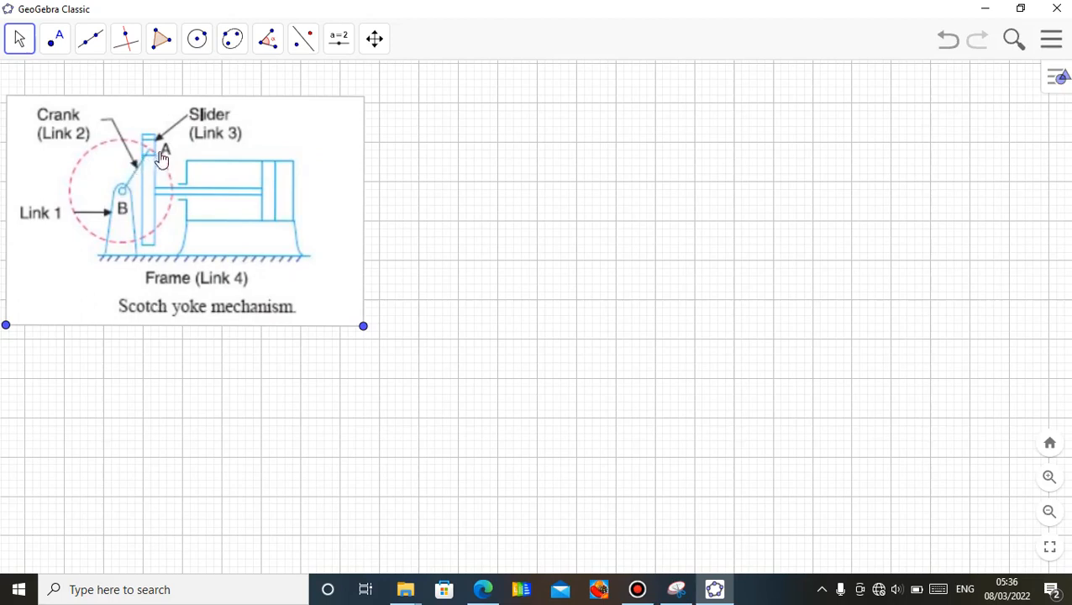
{"action": "mouse_move", "coordinate": [172, 171]}
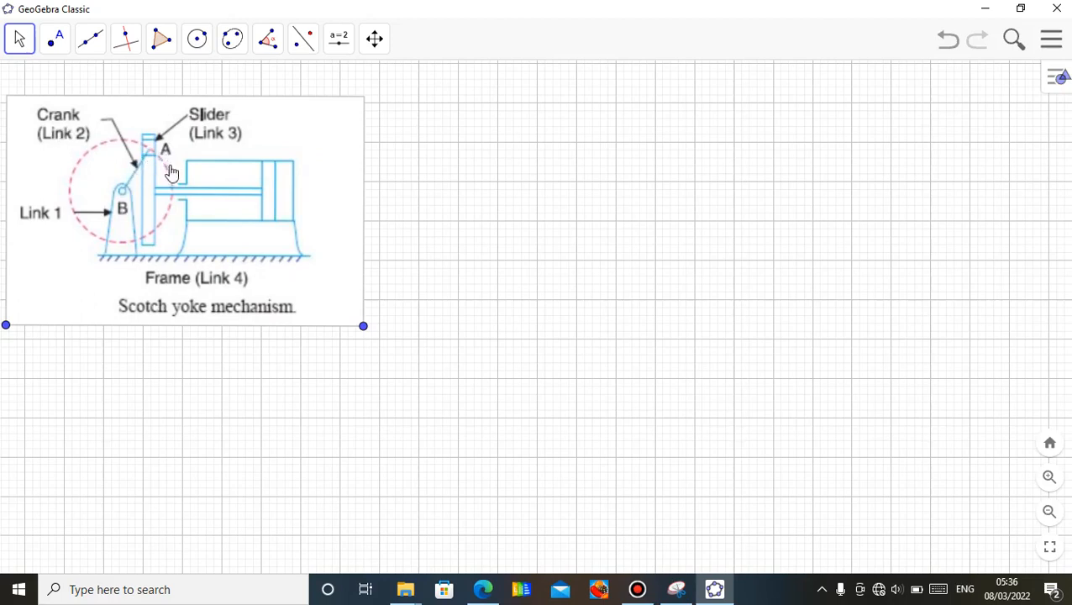
{"action": "mouse_move", "coordinate": [148, 174]}
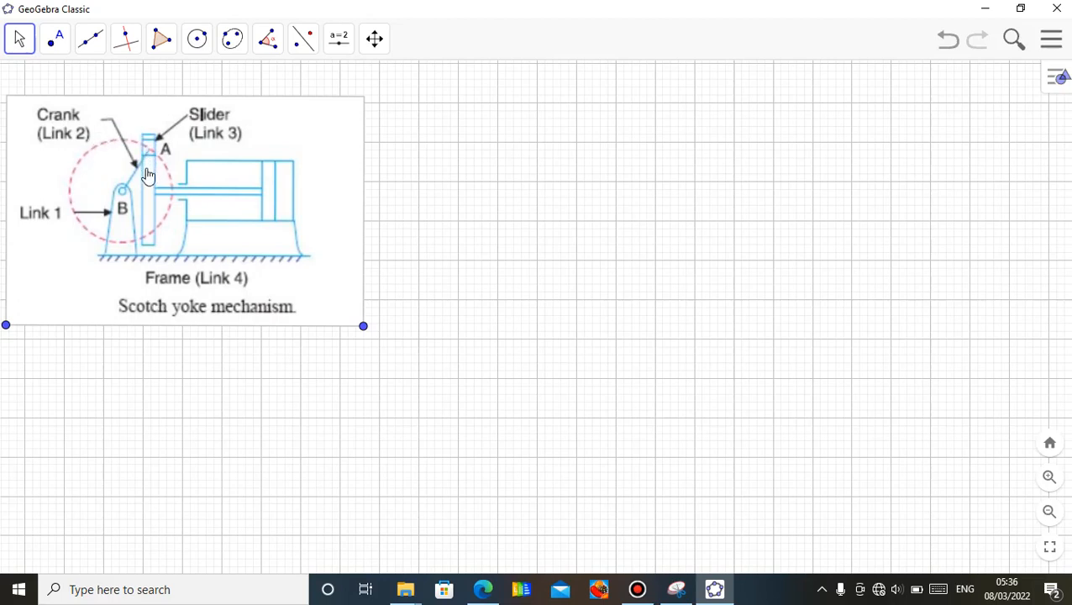
{"action": "mouse_move", "coordinate": [205, 135]}
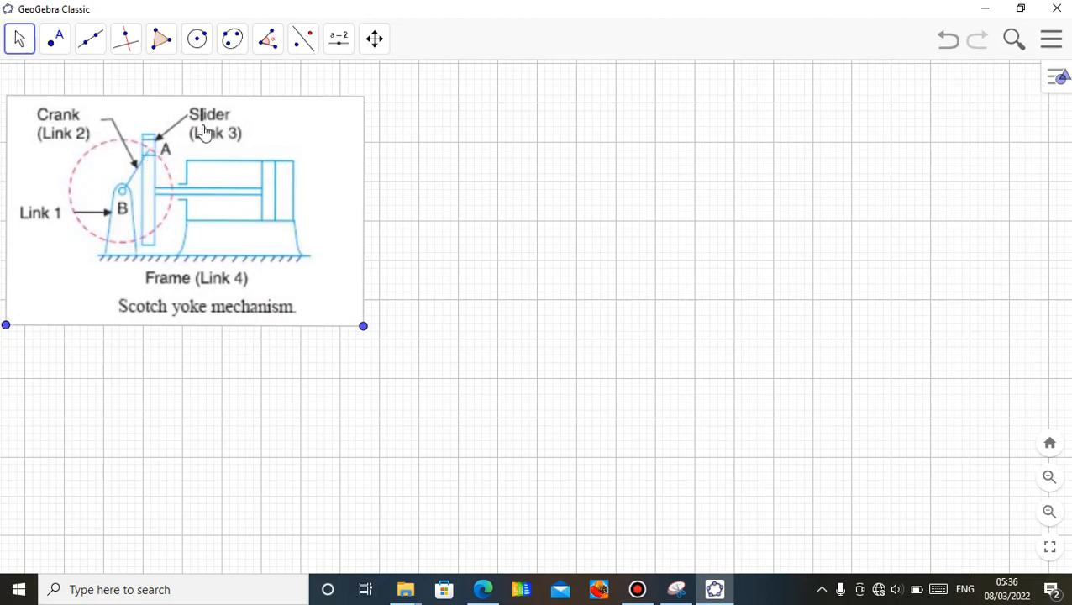
{"action": "mouse_move", "coordinate": [155, 161]}
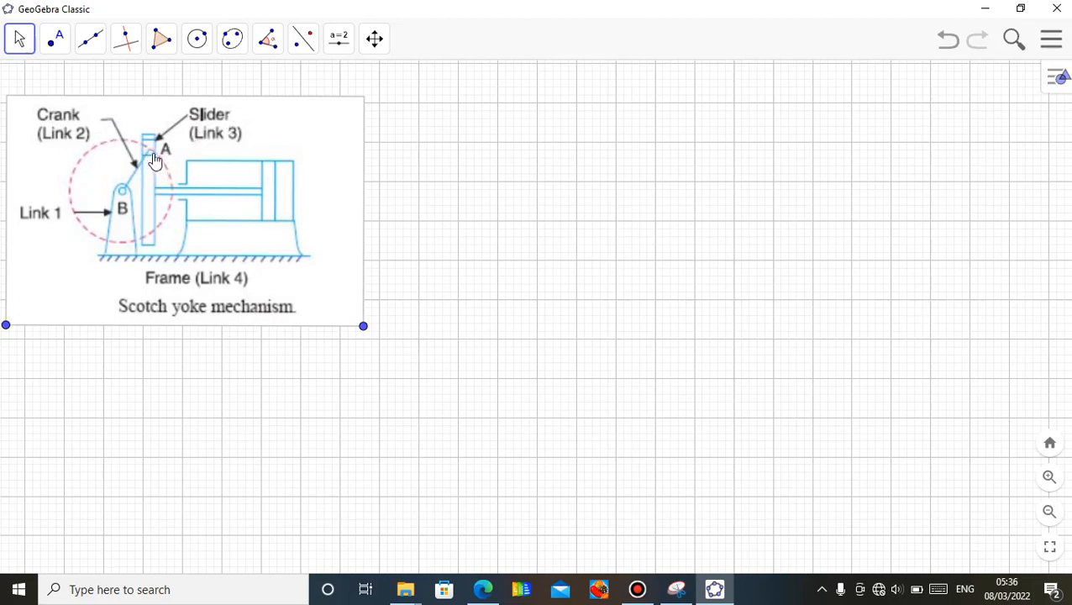
{"action": "mouse_move", "coordinate": [153, 193]}
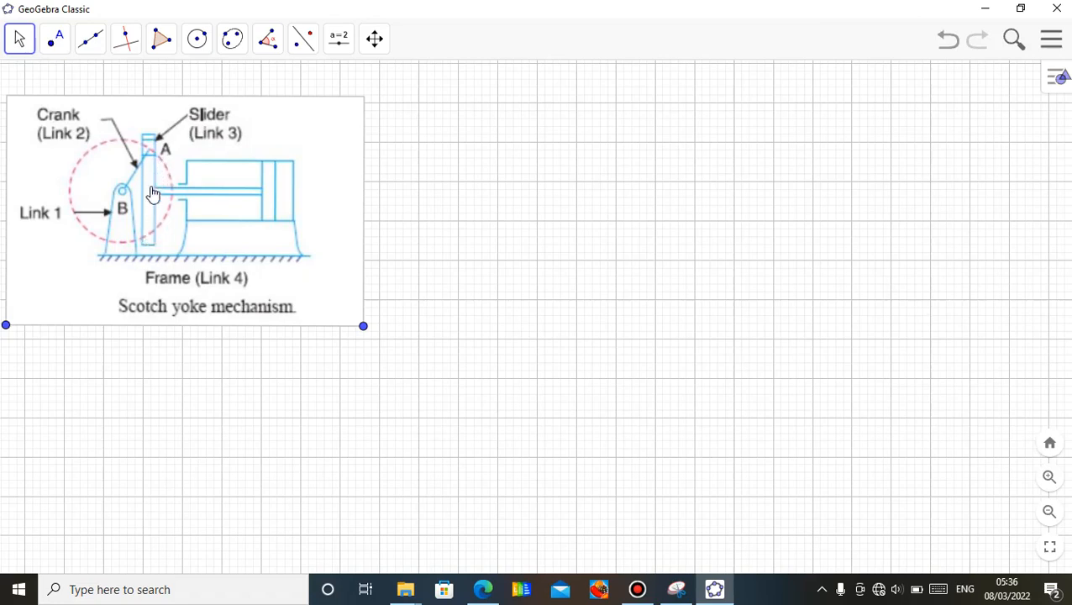
{"action": "mouse_move", "coordinate": [200, 198]}
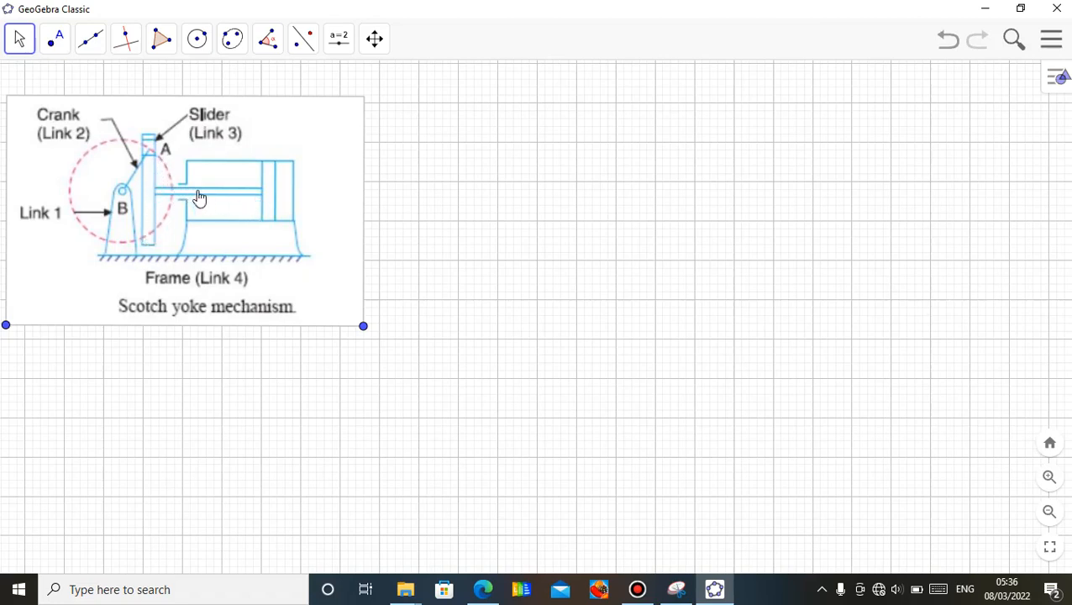
{"action": "mouse_move", "coordinate": [309, 181]}
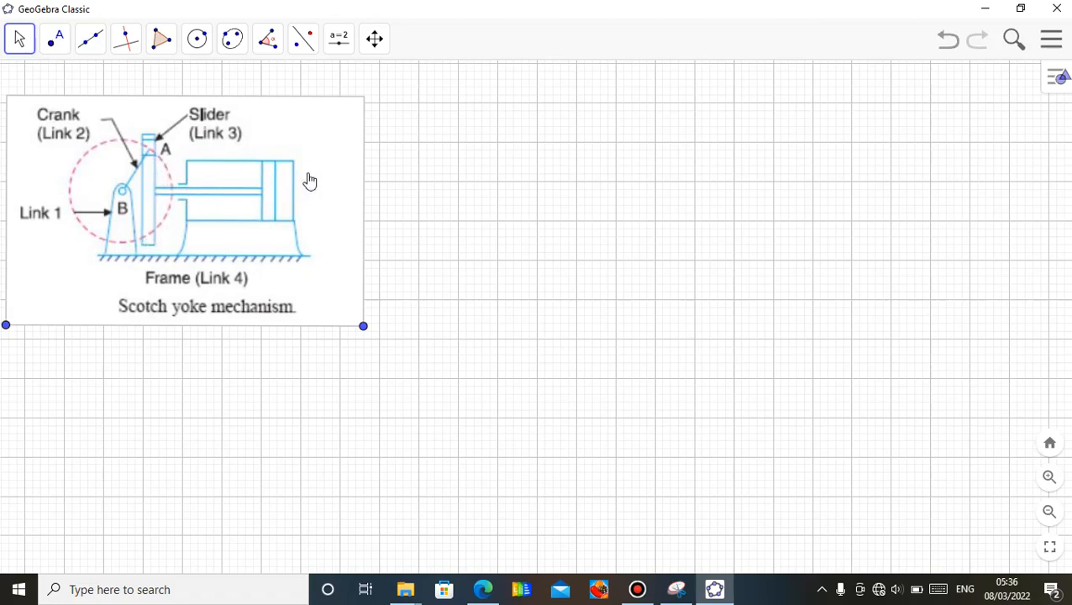
{"action": "mouse_move", "coordinate": [165, 162]}
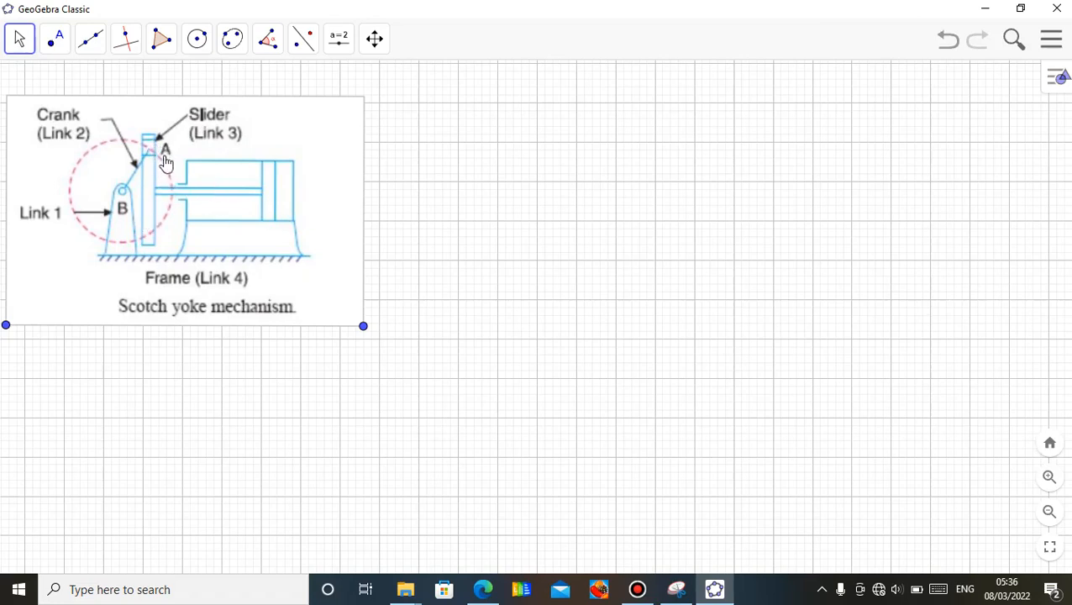
{"action": "mouse_move", "coordinate": [171, 205]}
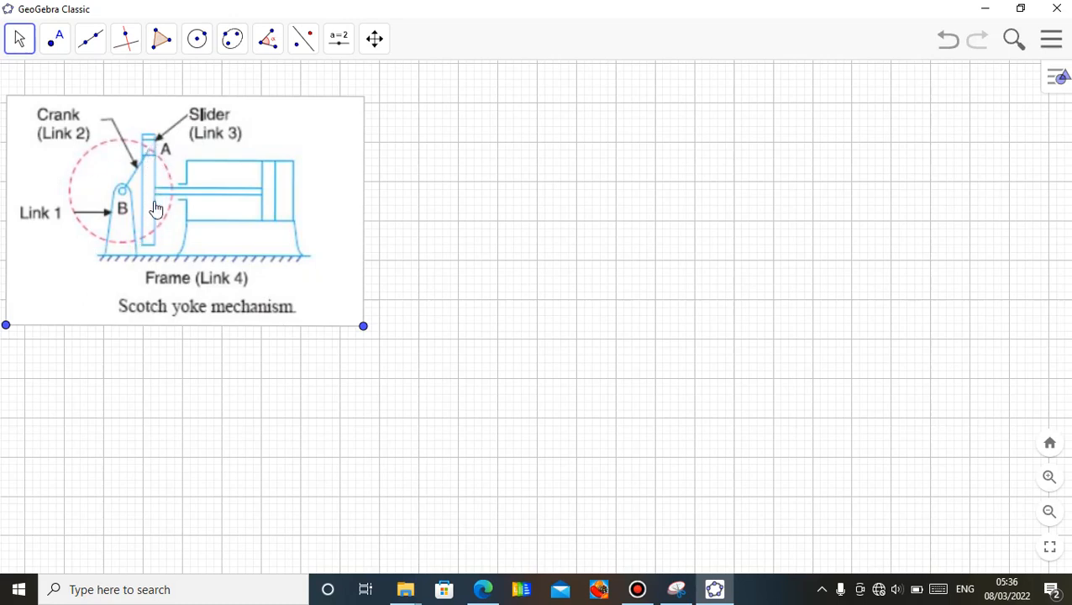
{"action": "mouse_move", "coordinate": [228, 199]}
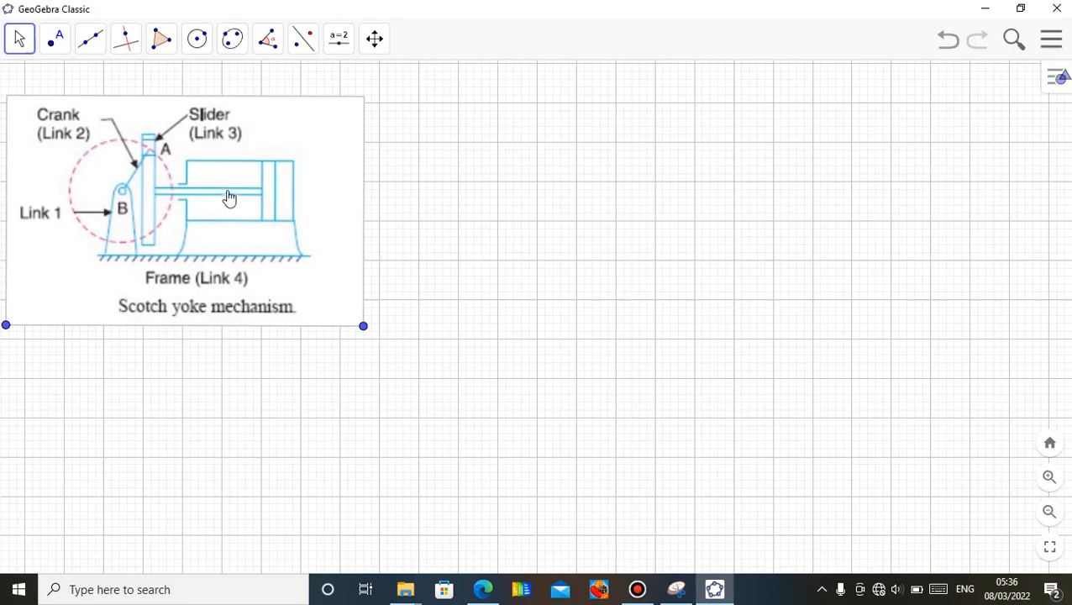
{"action": "mouse_move", "coordinate": [286, 191]}
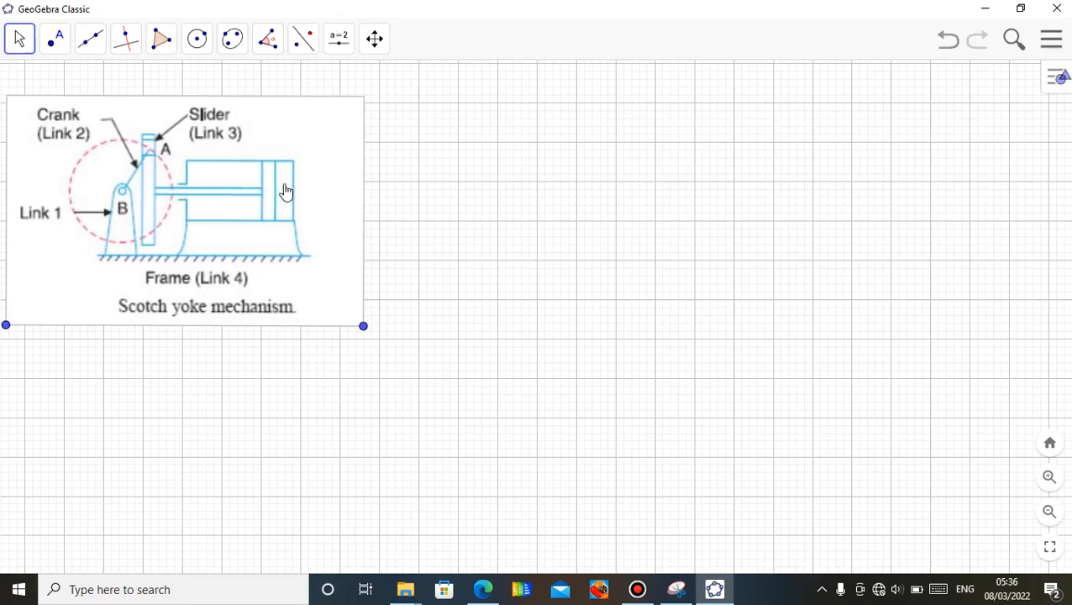
{"action": "mouse_move", "coordinate": [212, 232]}
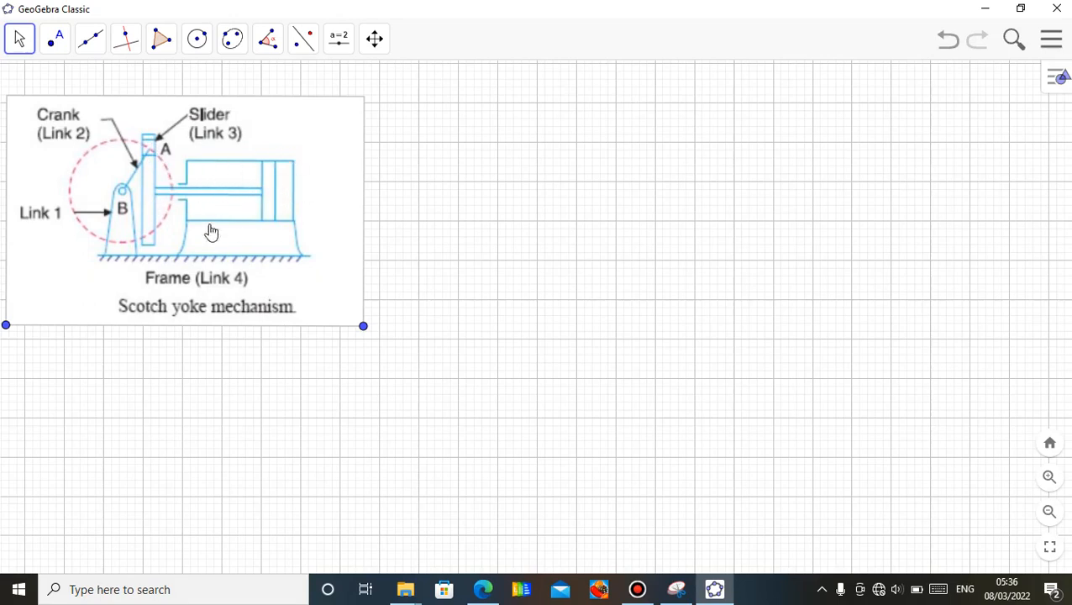
{"action": "mouse_move", "coordinate": [662, 353]}
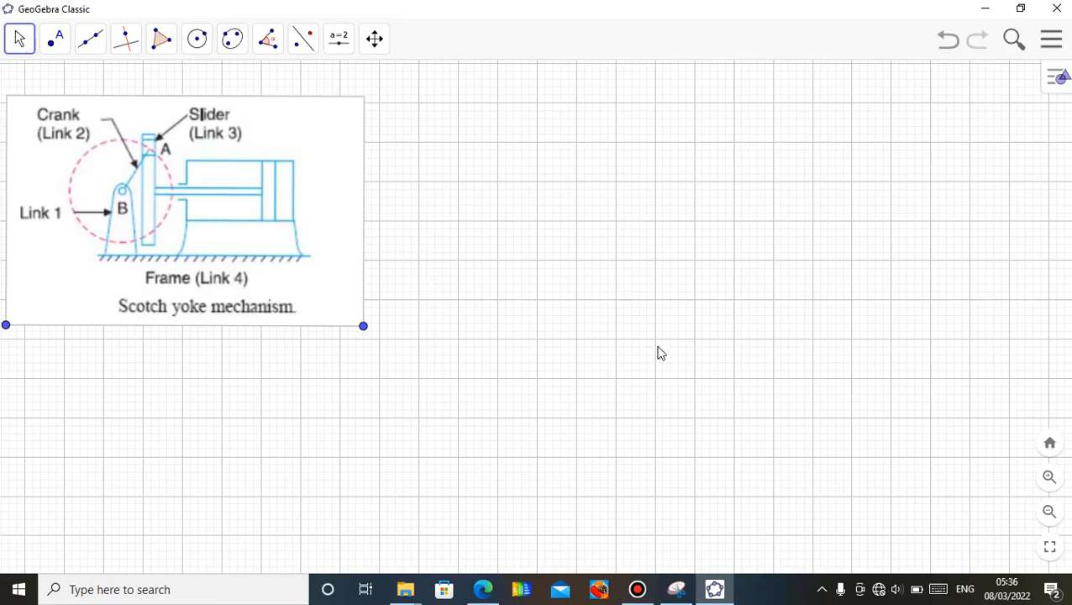
- Draw a circle of radius 2 with its centre placed to the right of the diagram
{"action": "left_click", "coordinate": [198, 39]}
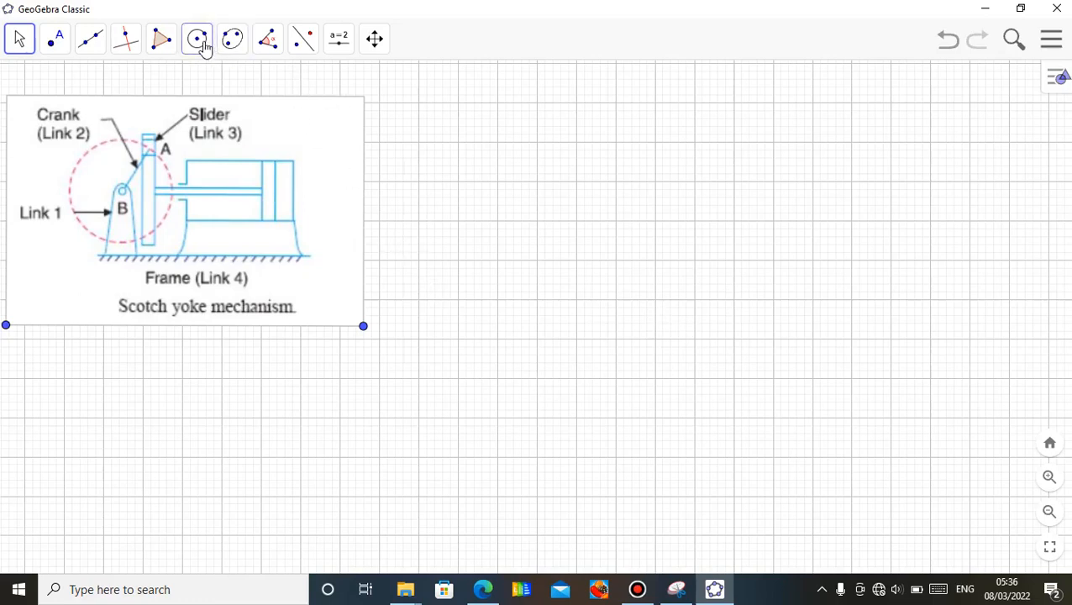
{"action": "left_click", "coordinate": [197, 39]}
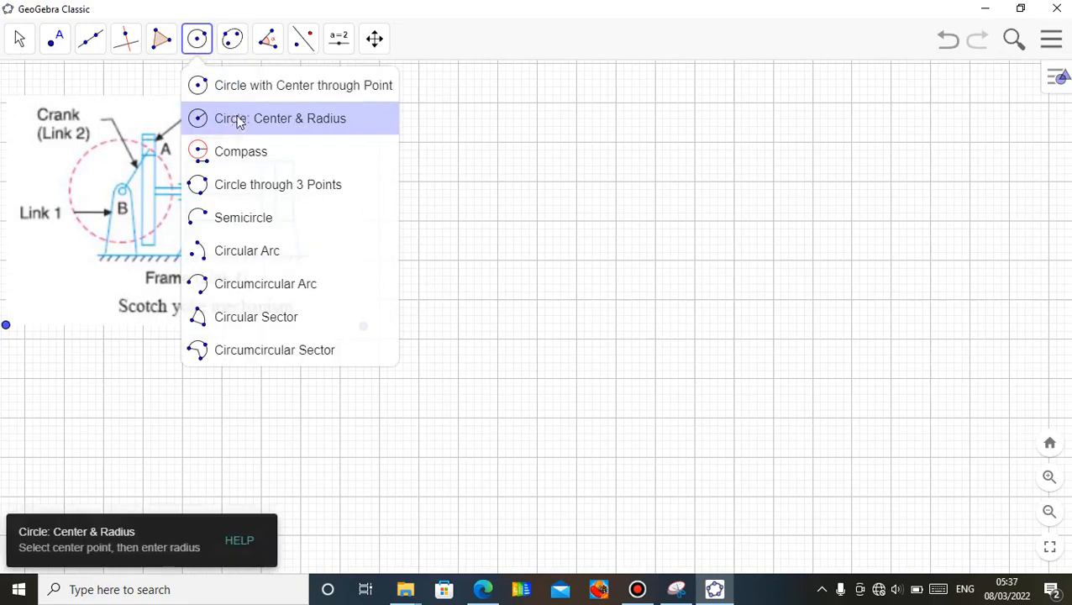
{"action": "left_click", "coordinate": [279, 118]}
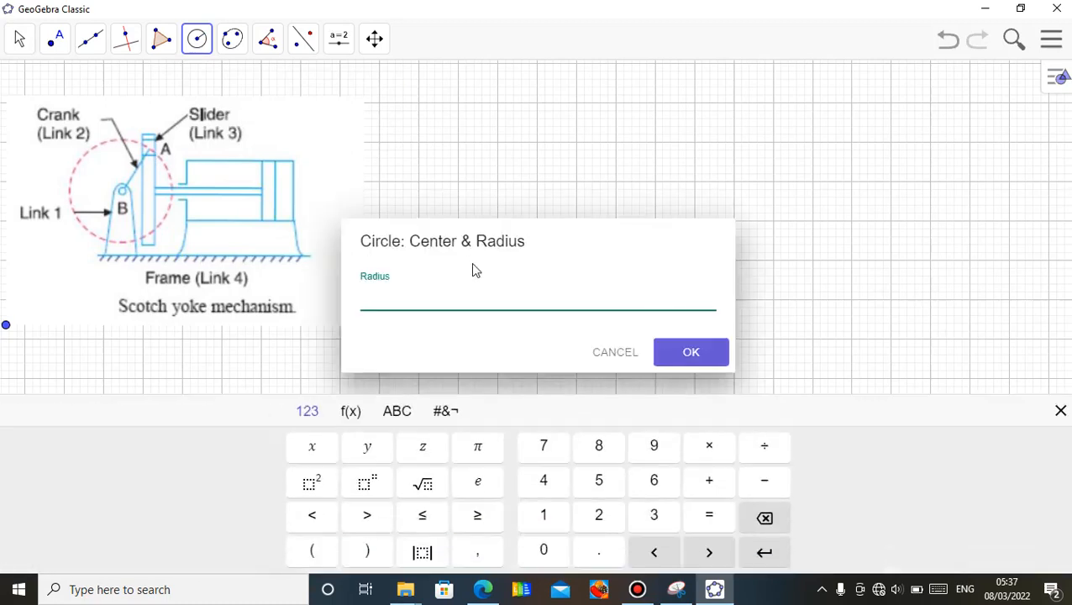
{"action": "left_click", "coordinate": [598, 514]}
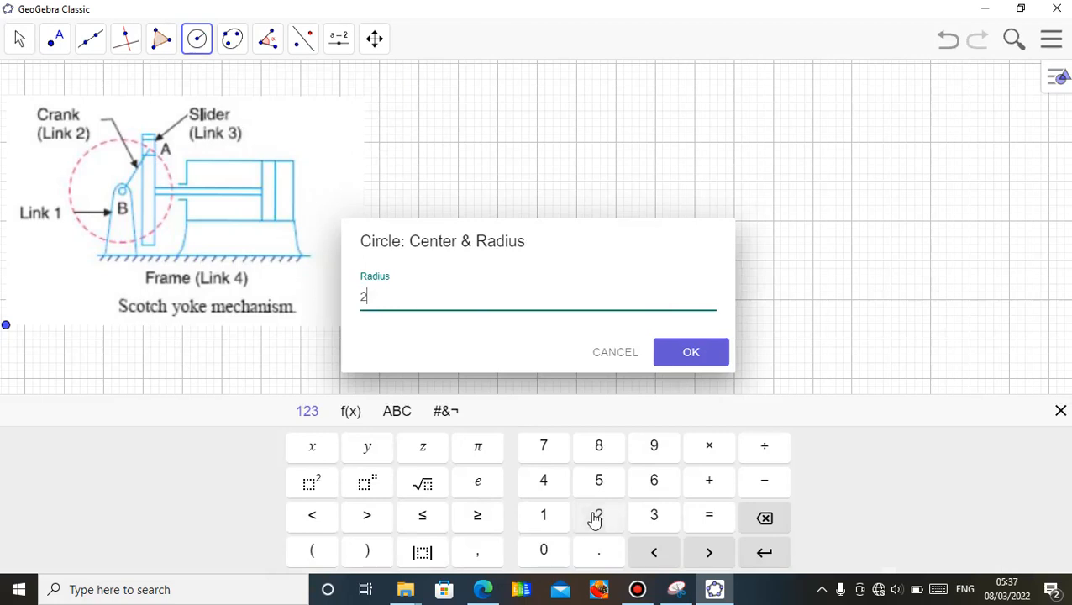
{"action": "left_click", "coordinate": [691, 351]}
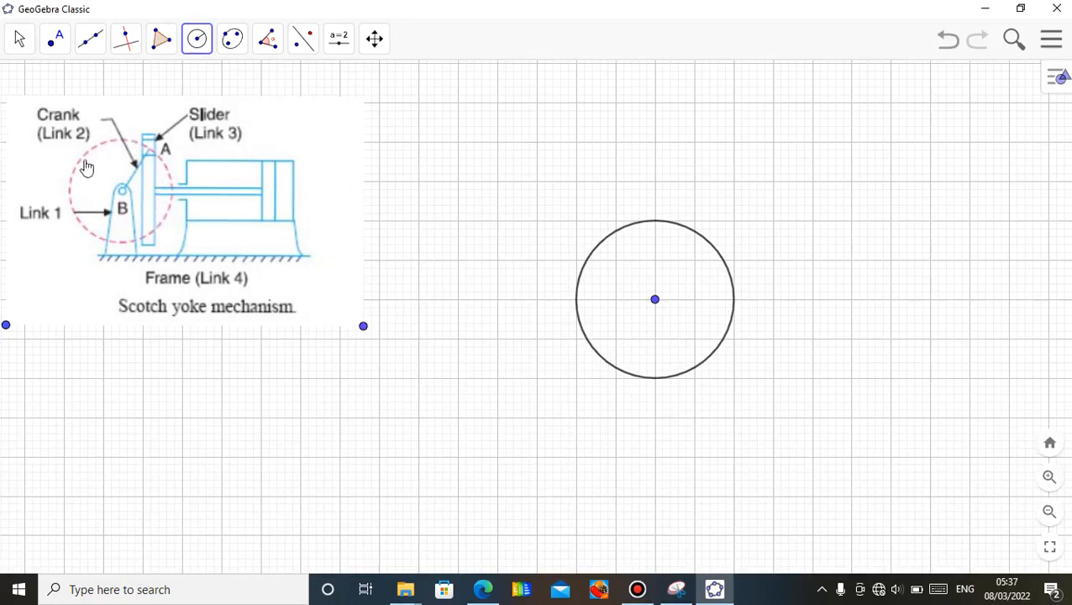
{"action": "mouse_move", "coordinate": [351, 255]}
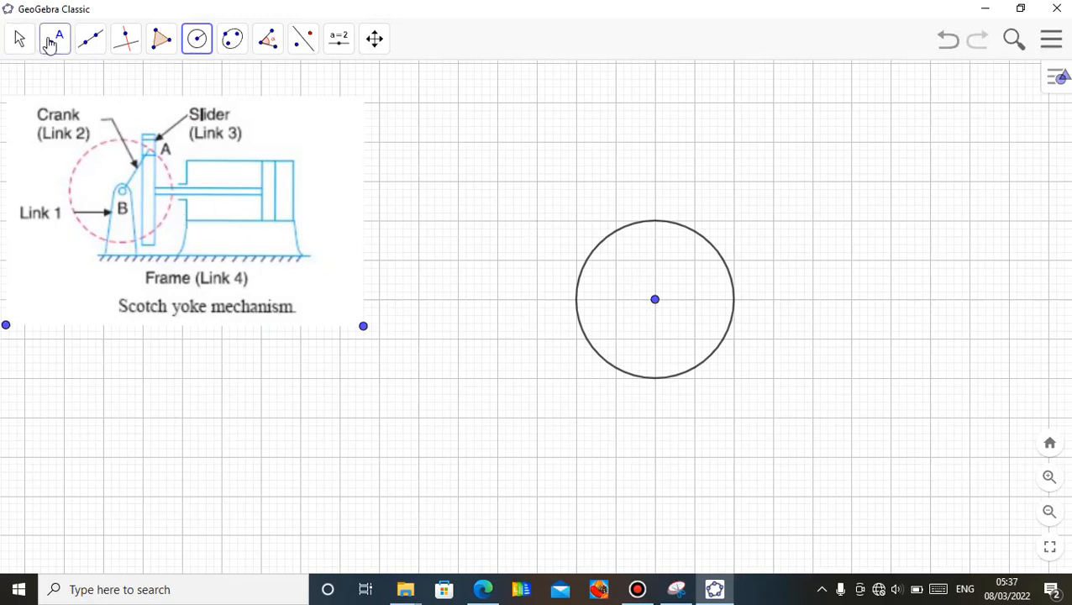
- Rename the circle's centre point to B
{"action": "left_click", "coordinate": [54, 38]}
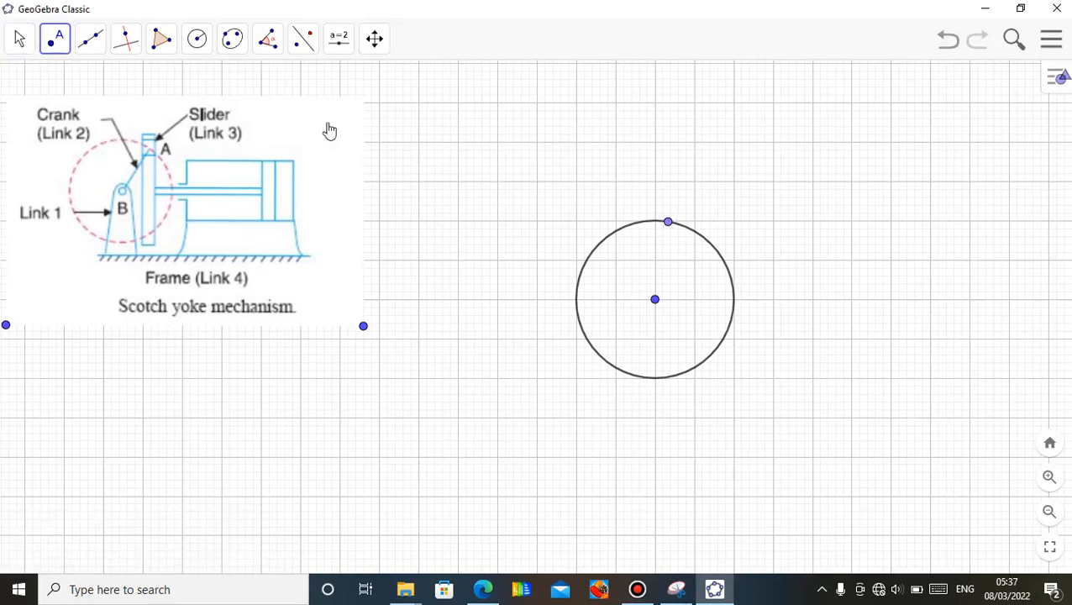
{"action": "left_click", "coordinate": [18, 38]}
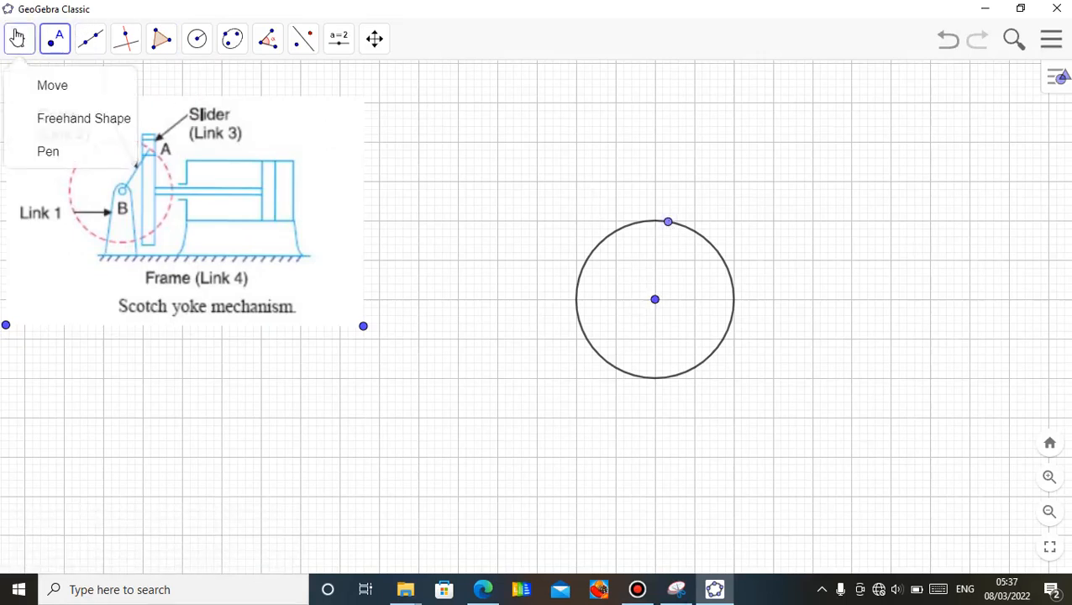
{"action": "left_click", "coordinate": [52, 84]}
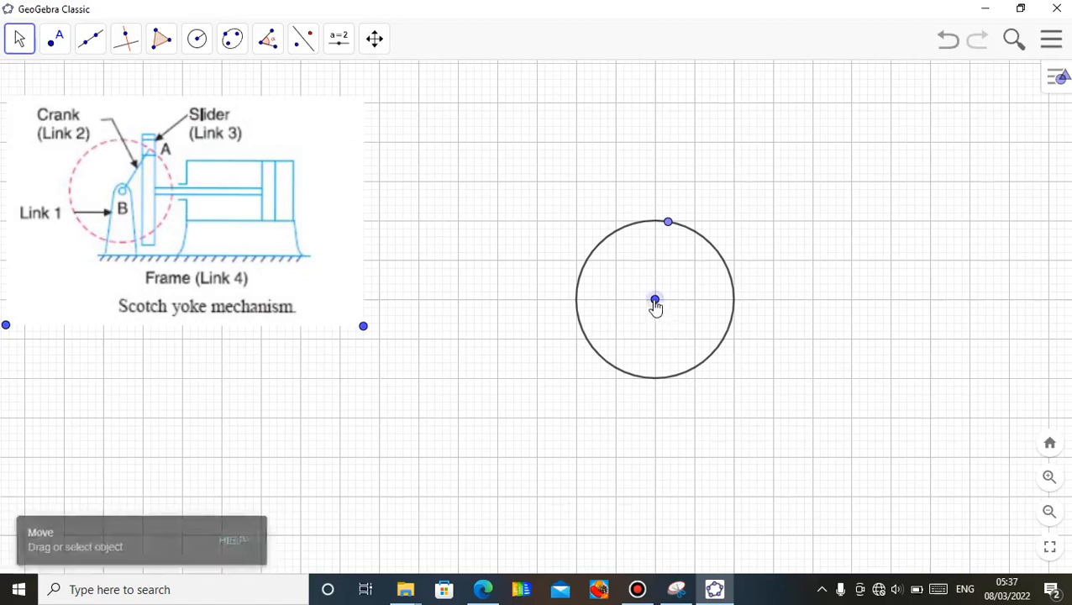
{"action": "right_click", "coordinate": [655, 299]}
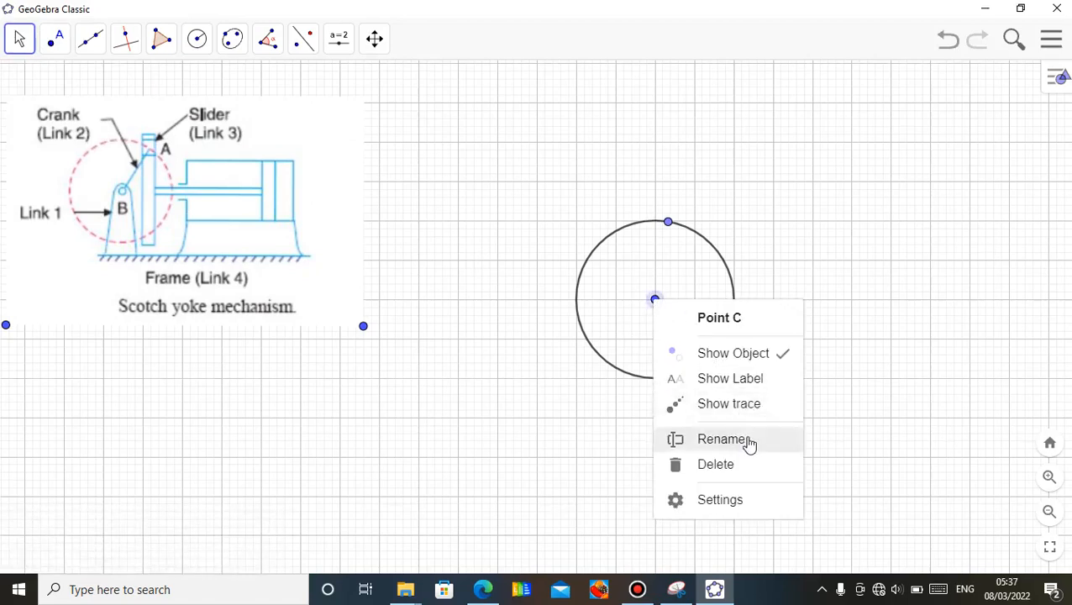
{"action": "left_click", "coordinate": [722, 439]}
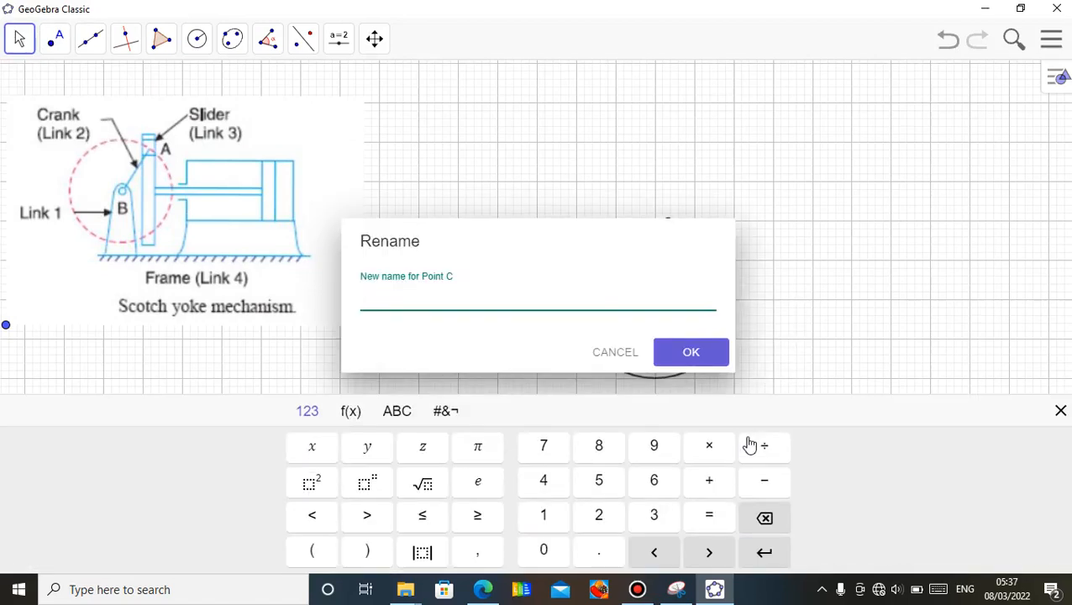
{"action": "type", "text": "B"}
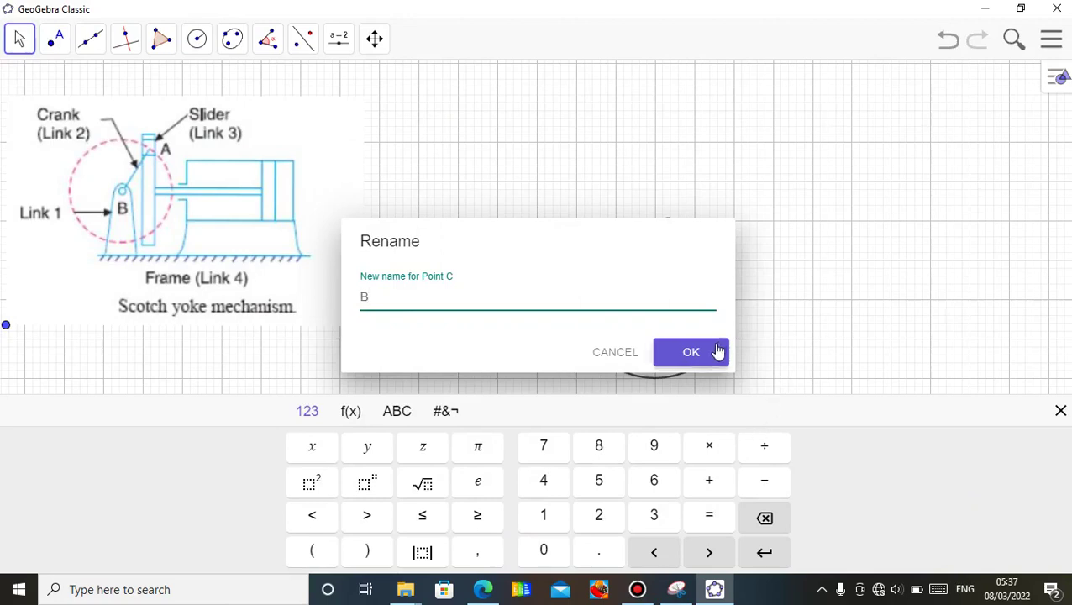
{"action": "left_click", "coordinate": [690, 352]}
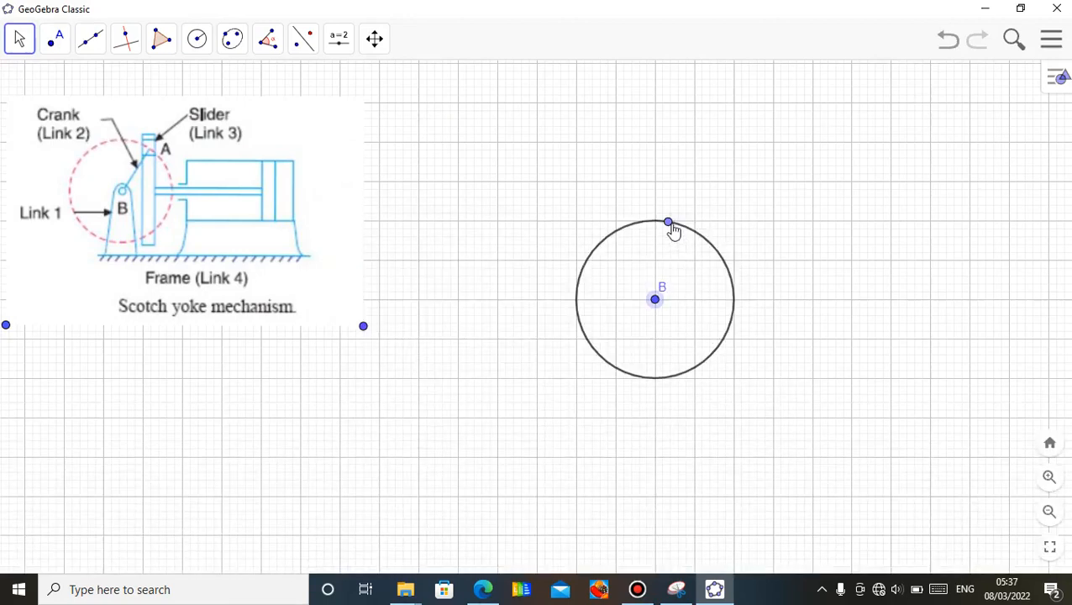
- Rename the point on the circle to A
{"action": "right_click", "coordinate": [667, 222]}
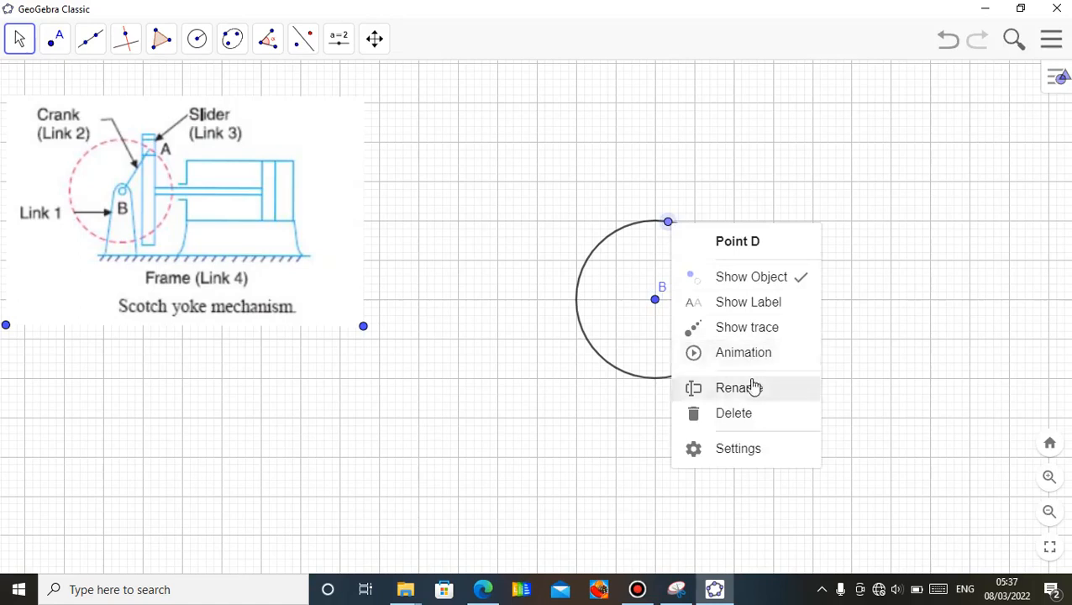
{"action": "left_click", "coordinate": [738, 387]}
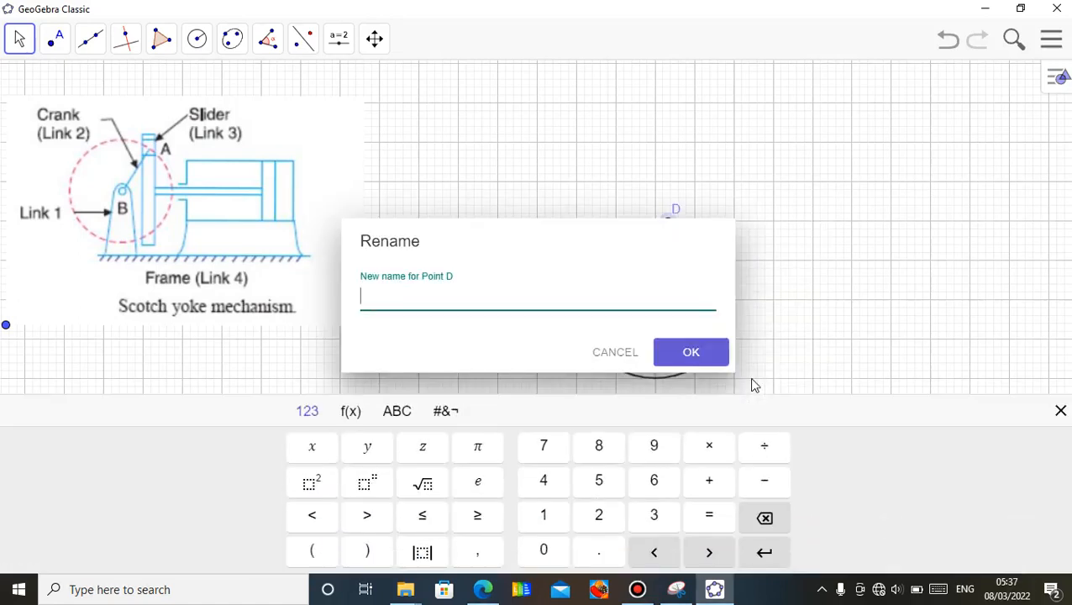
{"action": "type", "text": "A"}
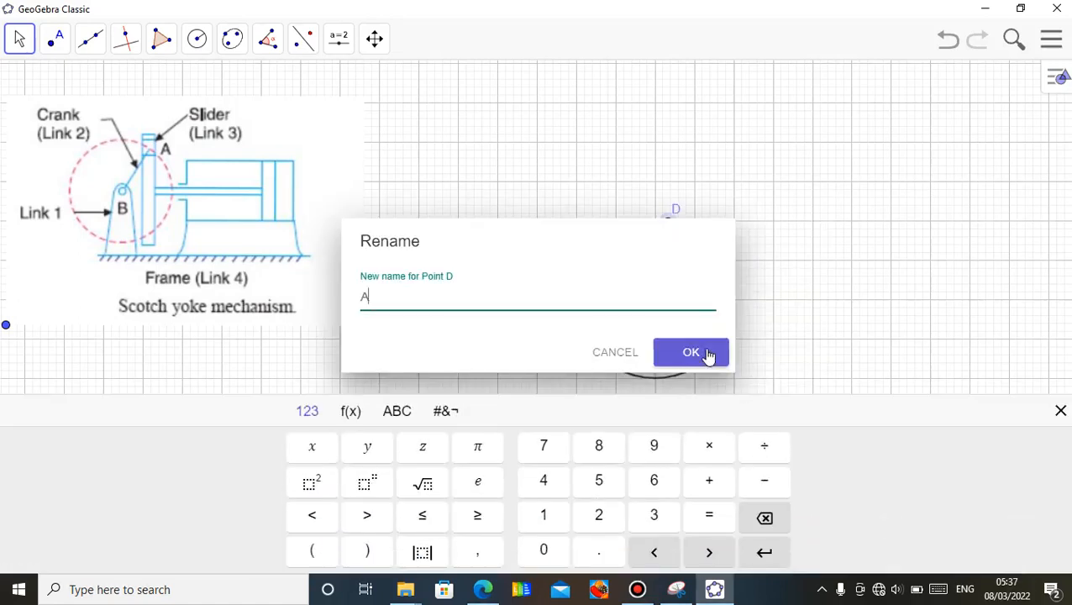
{"action": "left_click", "coordinate": [690, 353]}
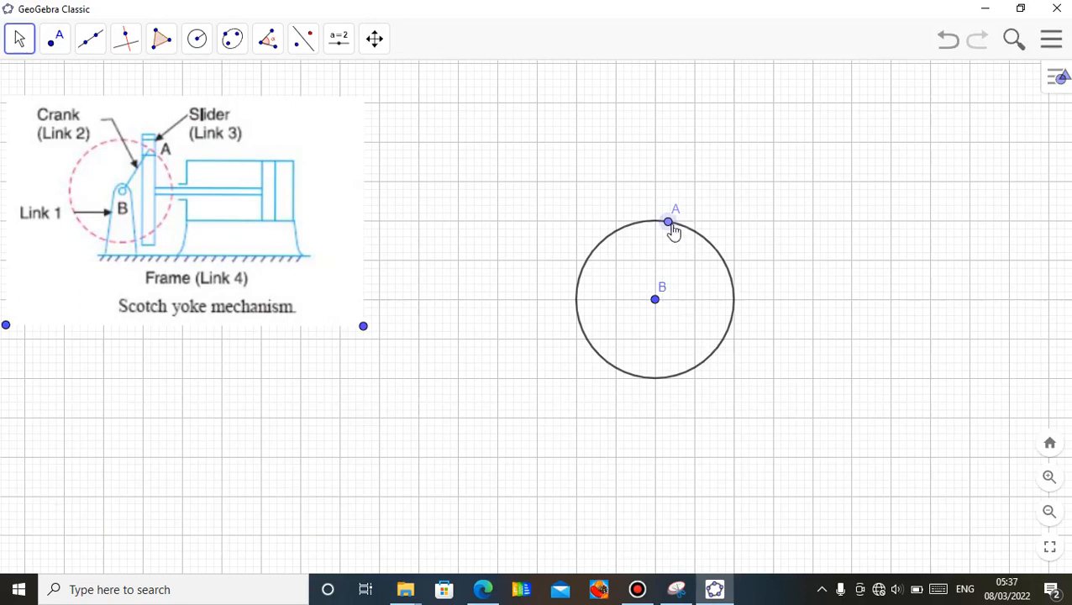
- Drag A to the circle's upper right and draw a horizontal line through B and a point to its right
{"action": "left_click_drag", "start_coordinate": [667, 224], "coordinate": [577, 289]}
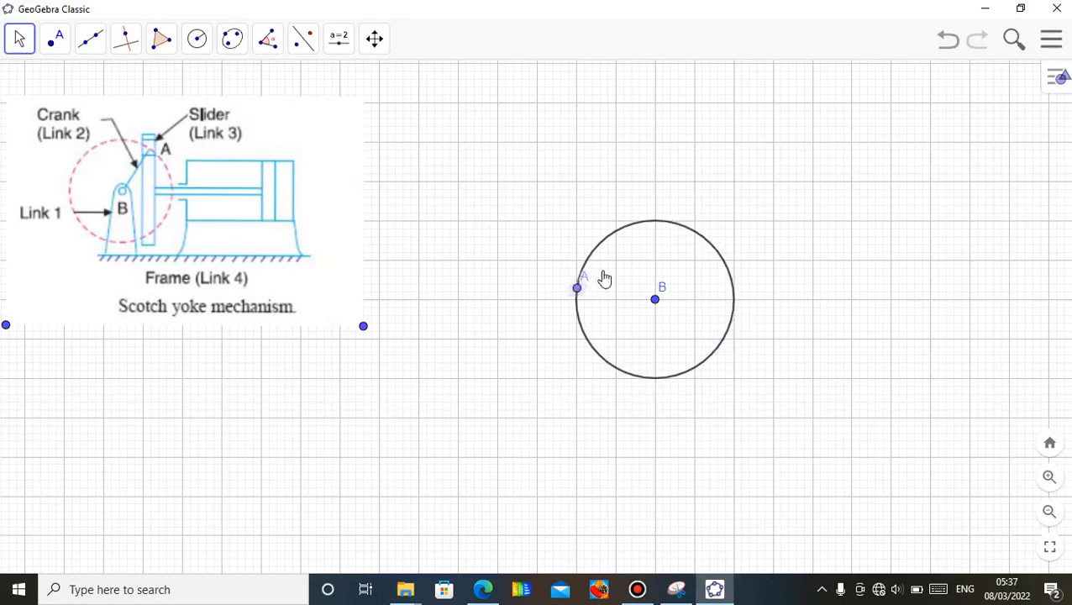
{"action": "left_click_drag", "start_coordinate": [576, 287], "coordinate": [717, 252]}
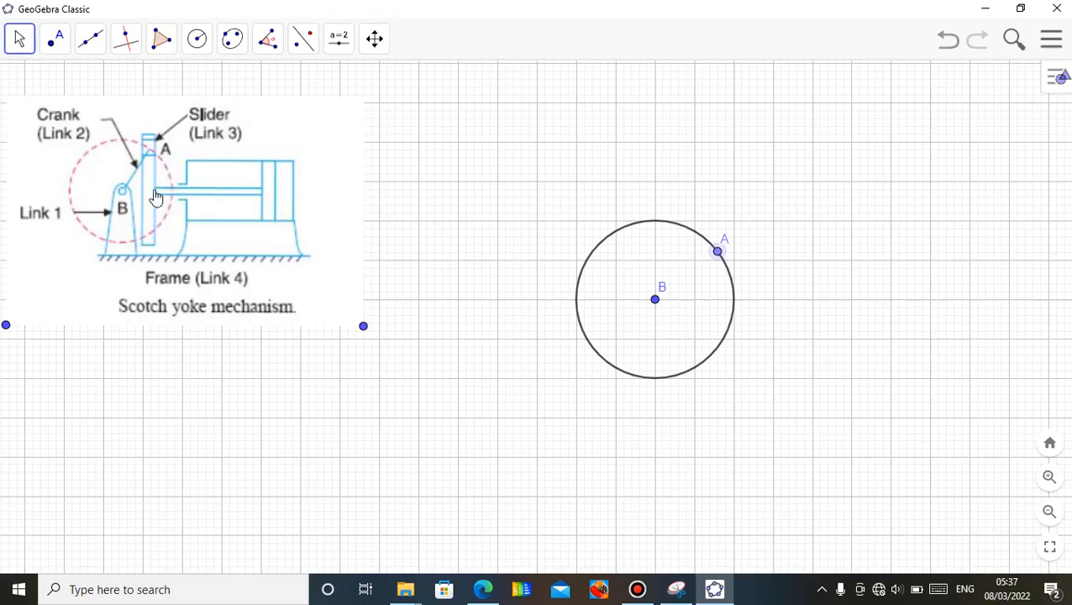
{"action": "mouse_move", "coordinate": [231, 193]}
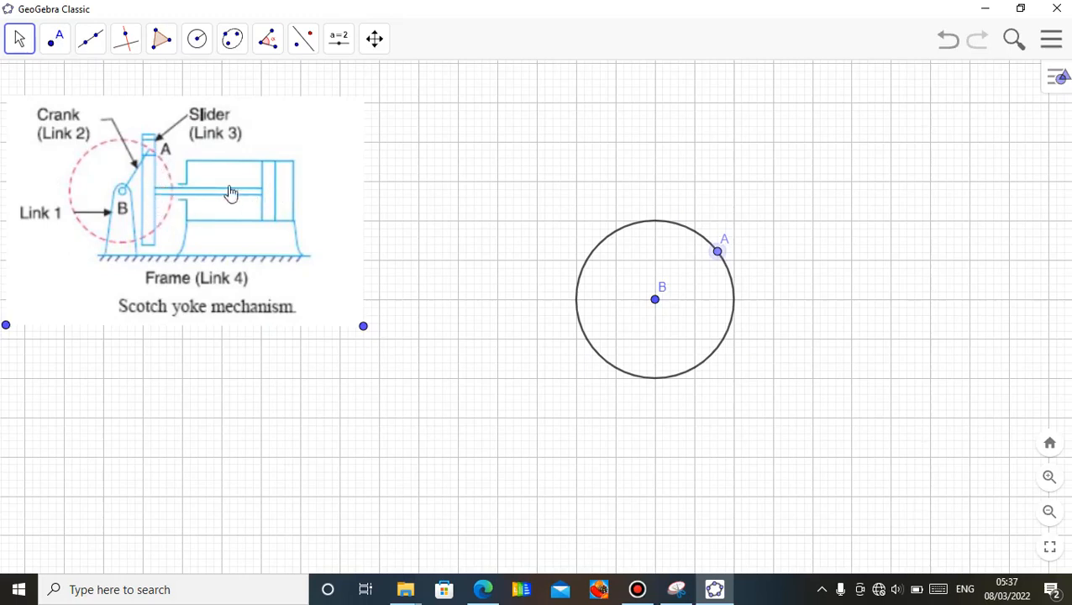
{"action": "mouse_move", "coordinate": [285, 193]}
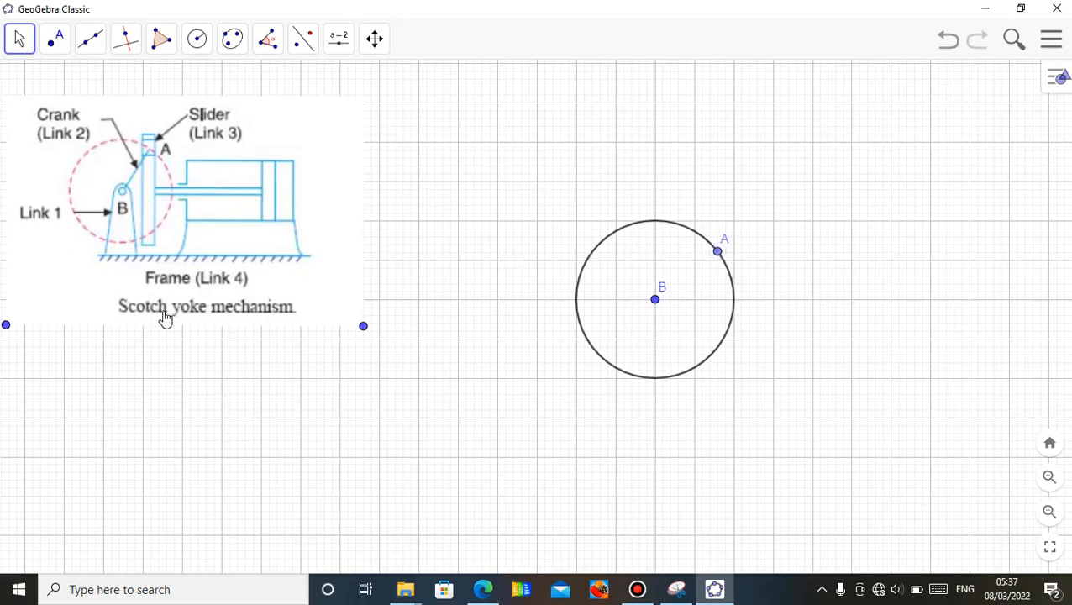
{"action": "mouse_move", "coordinate": [319, 314]}
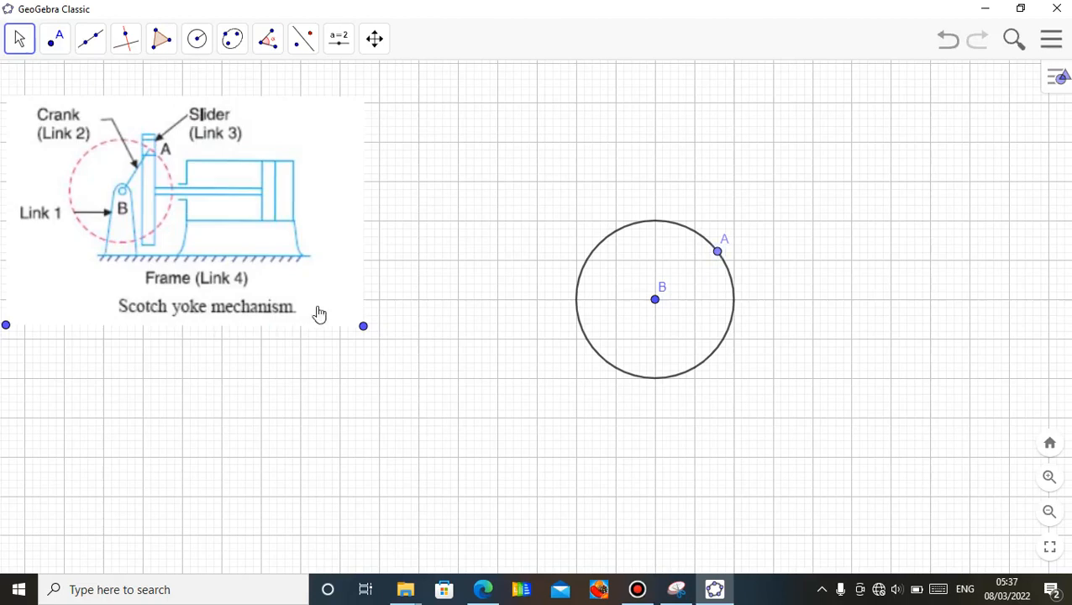
{"action": "mouse_move", "coordinate": [719, 255]}
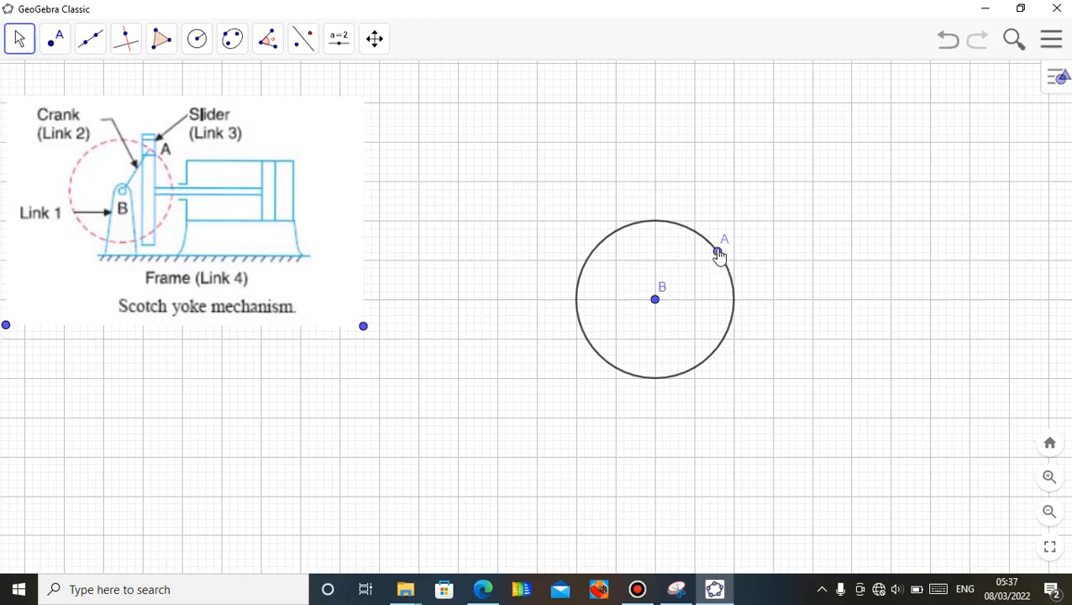
{"action": "left_click", "coordinate": [126, 38]}
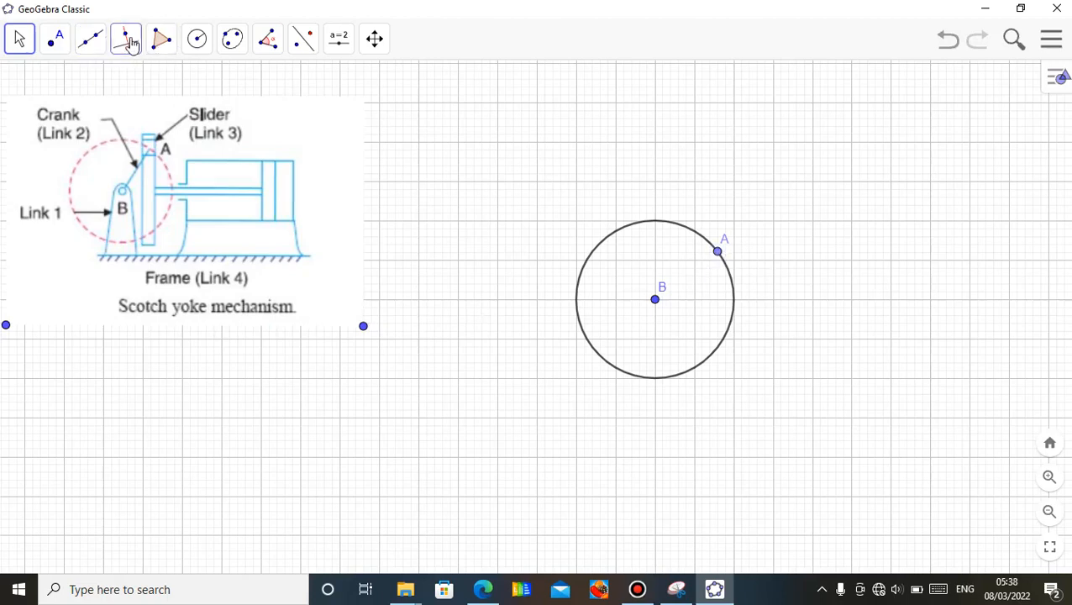
{"action": "left_click", "coordinate": [91, 39]}
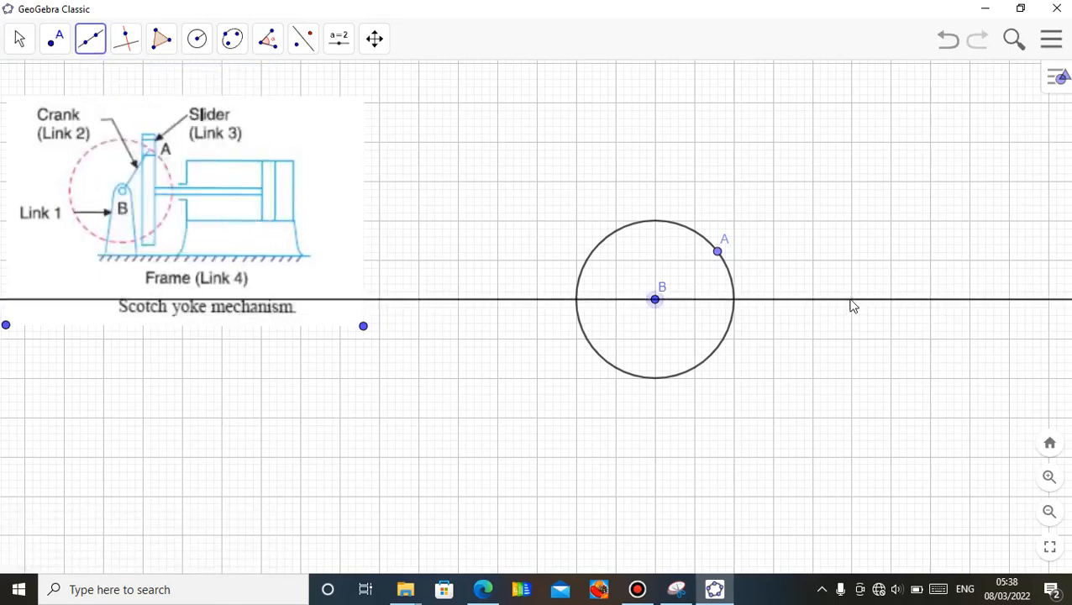
{"action": "left_click", "coordinate": [851, 299]}
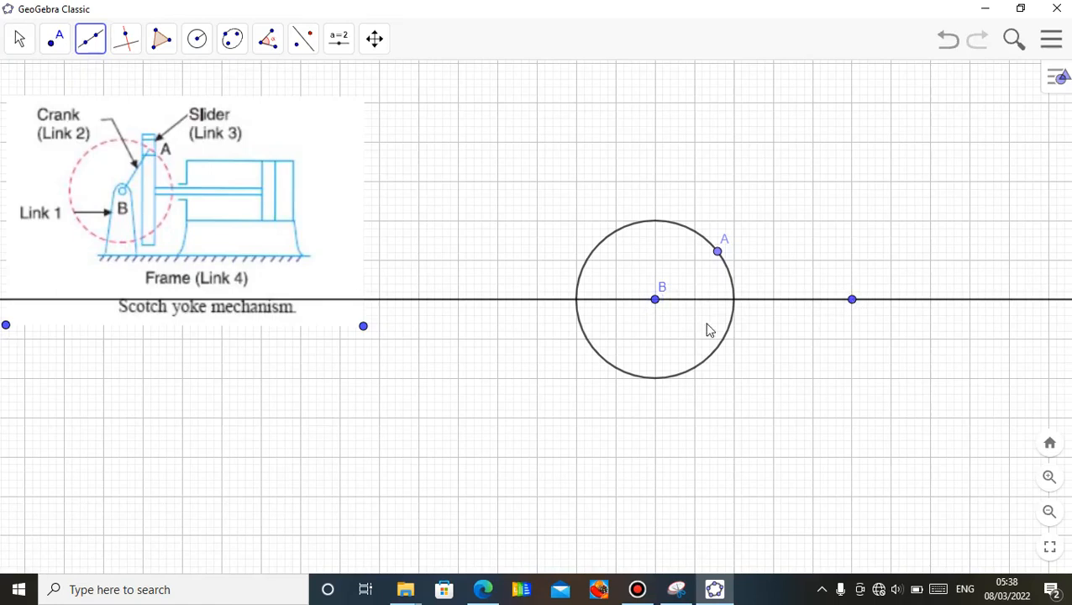
{"action": "mouse_move", "coordinate": [717, 265]}
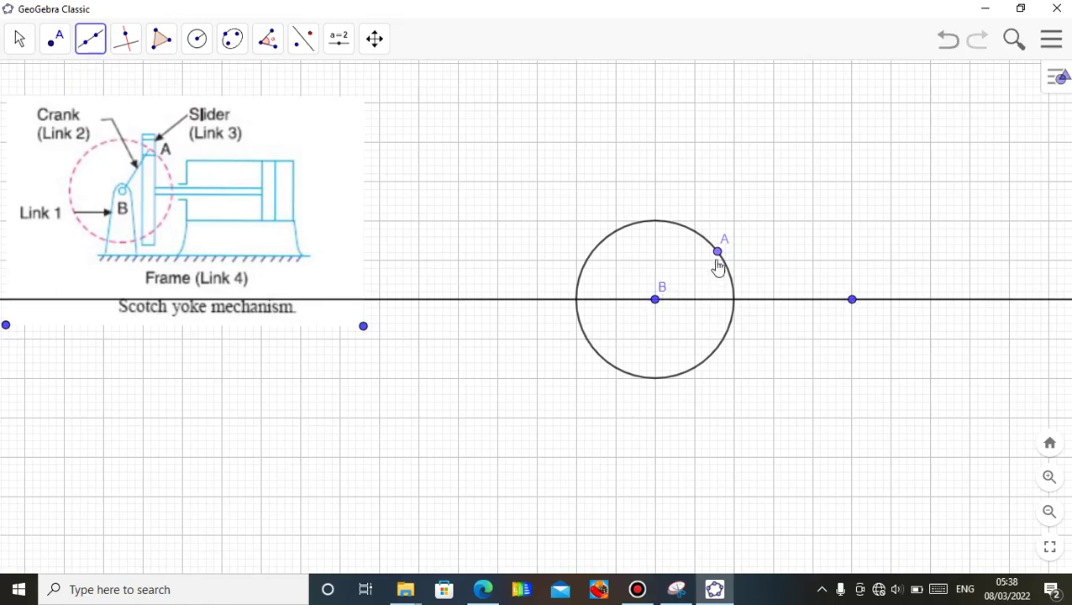
{"action": "mouse_move", "coordinate": [716, 255]}
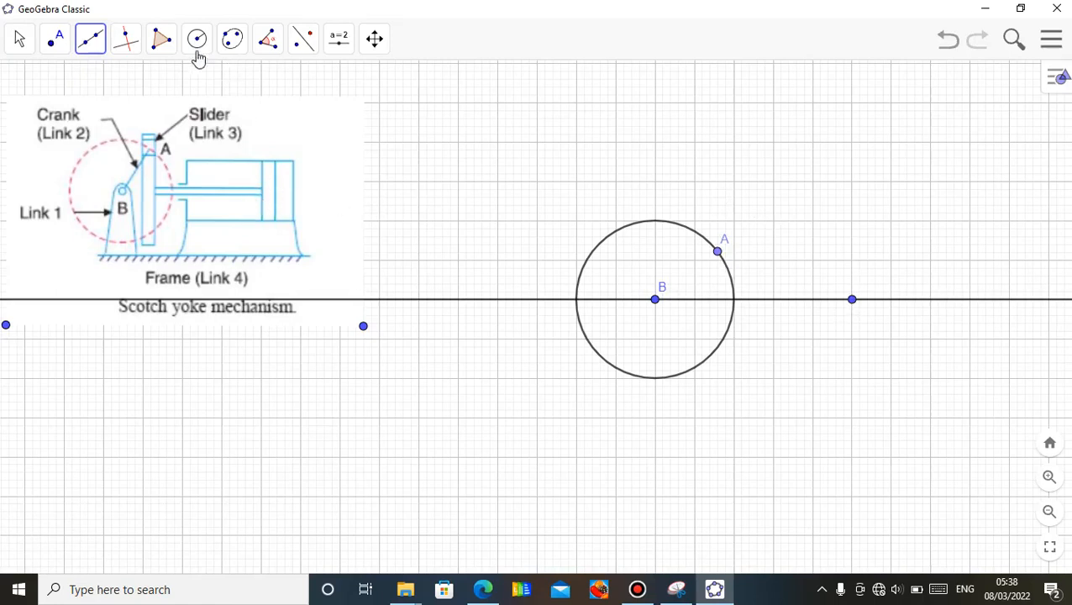
- Draw a circle of radius 4 centred on point A, crossing the horizontal line
{"action": "left_click", "coordinate": [197, 38]}
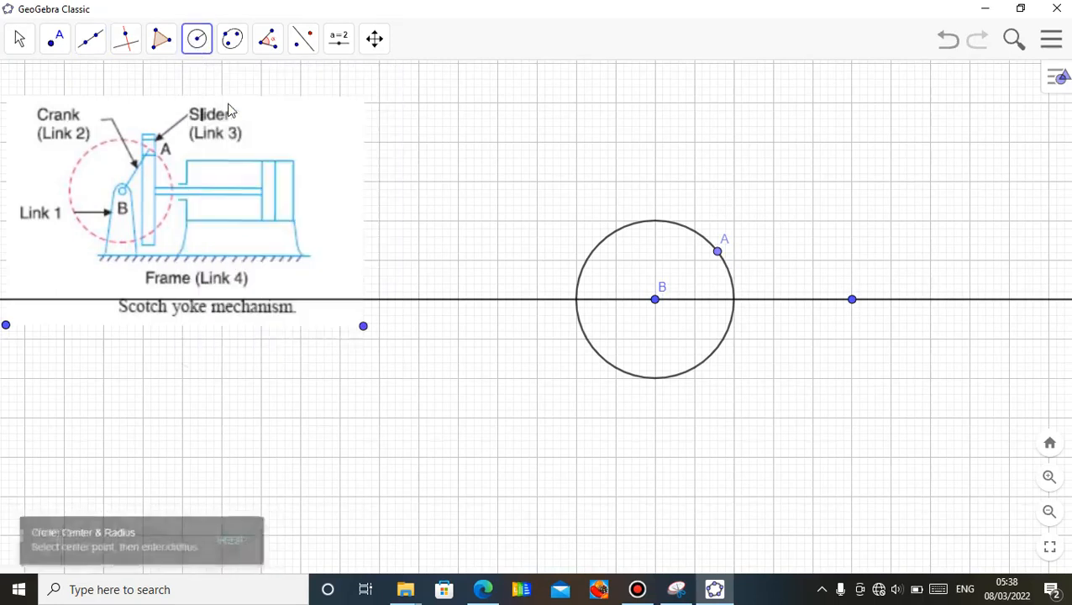
{"action": "left_click", "coordinate": [655, 299]}
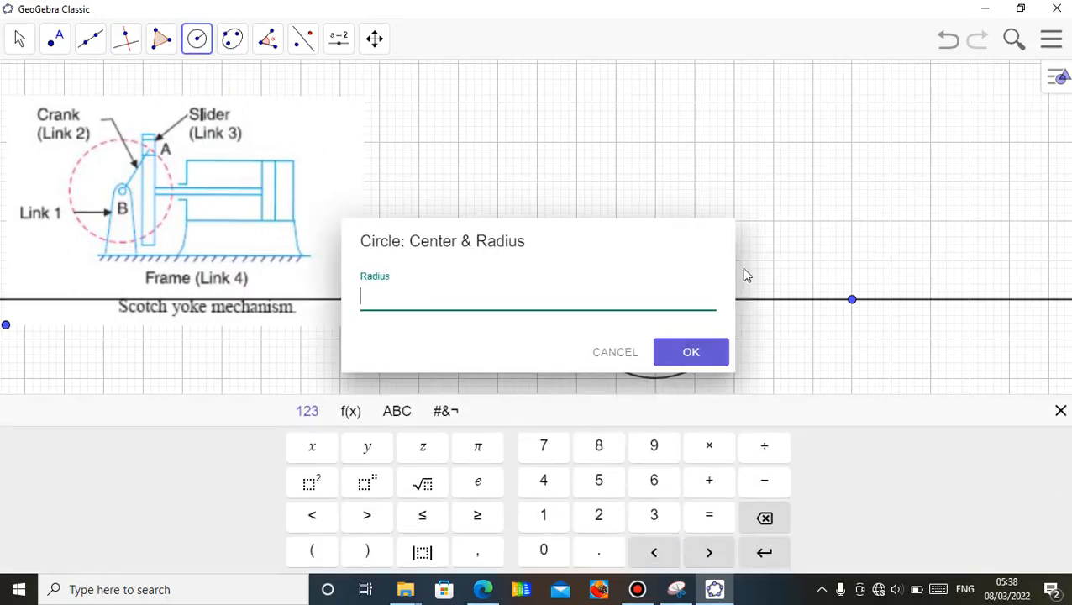
{"action": "mouse_move", "coordinate": [545, 481]}
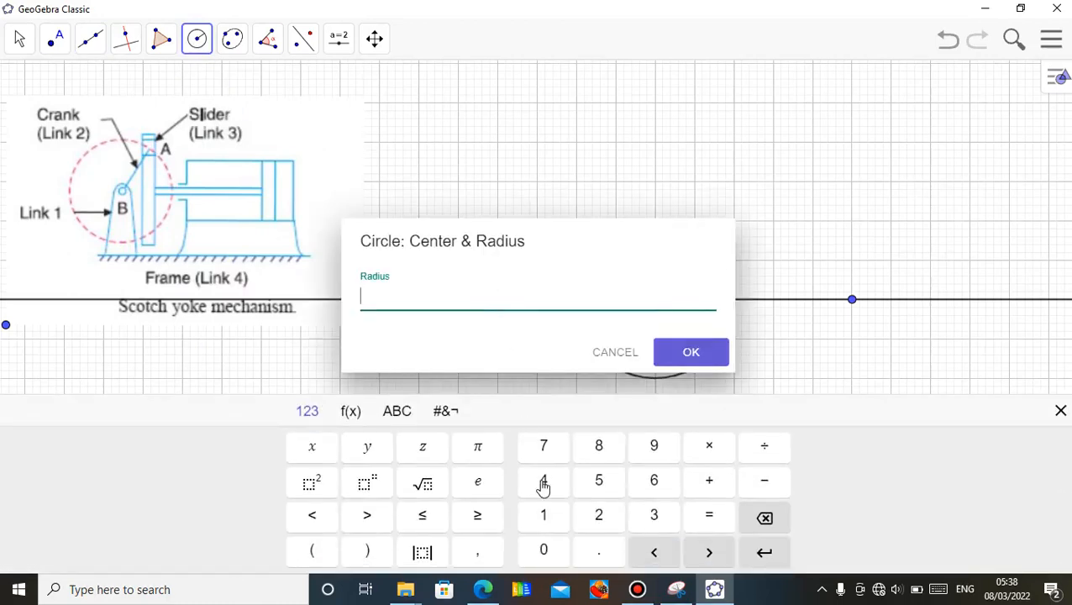
{"action": "left_click", "coordinate": [544, 481]}
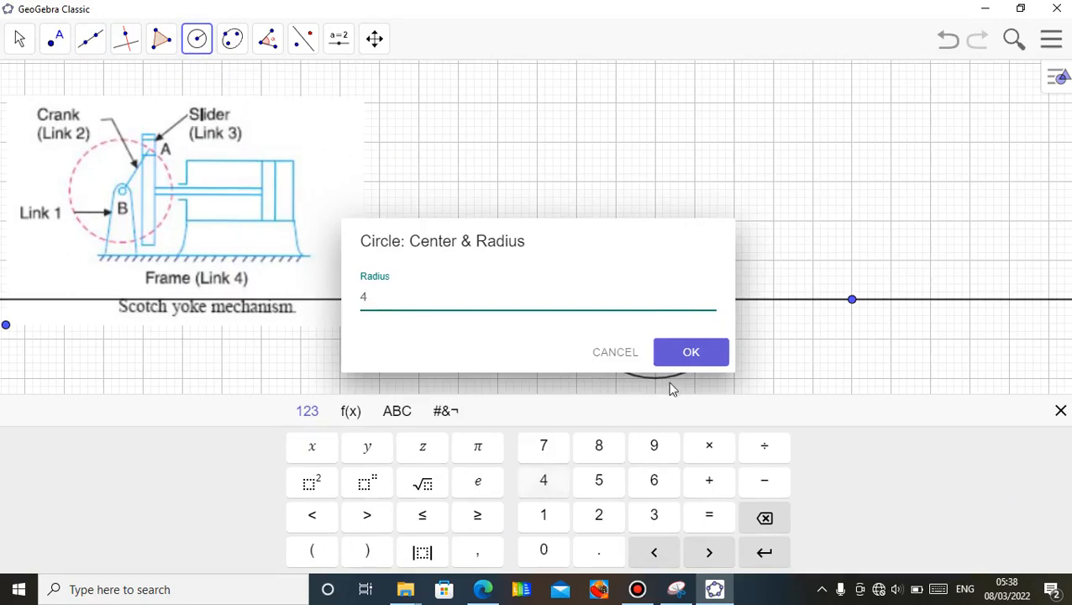
{"action": "left_click", "coordinate": [690, 351]}
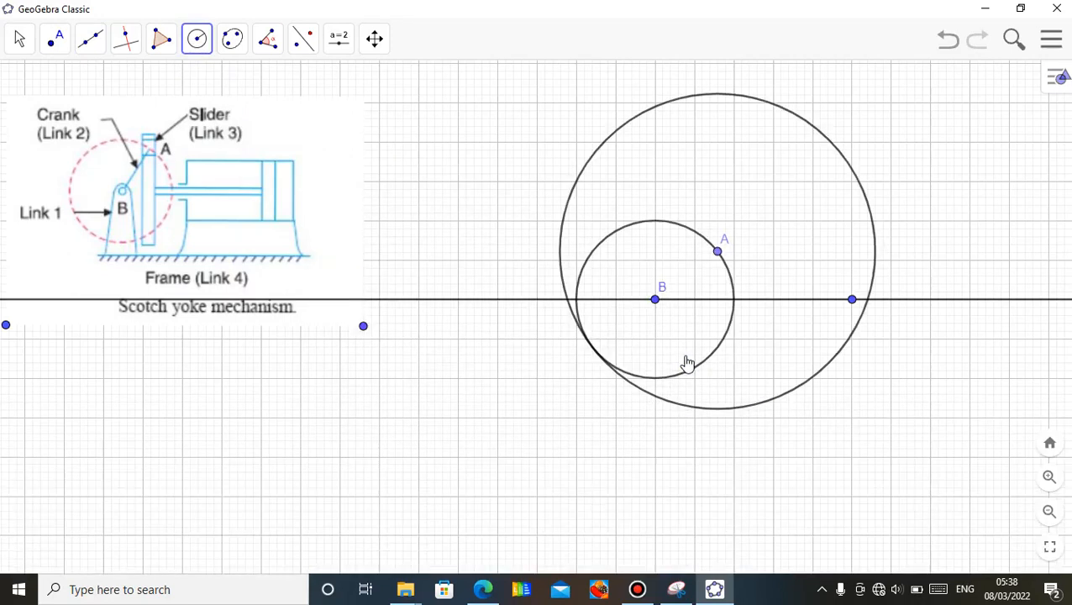
{"action": "mouse_move", "coordinate": [865, 309]}
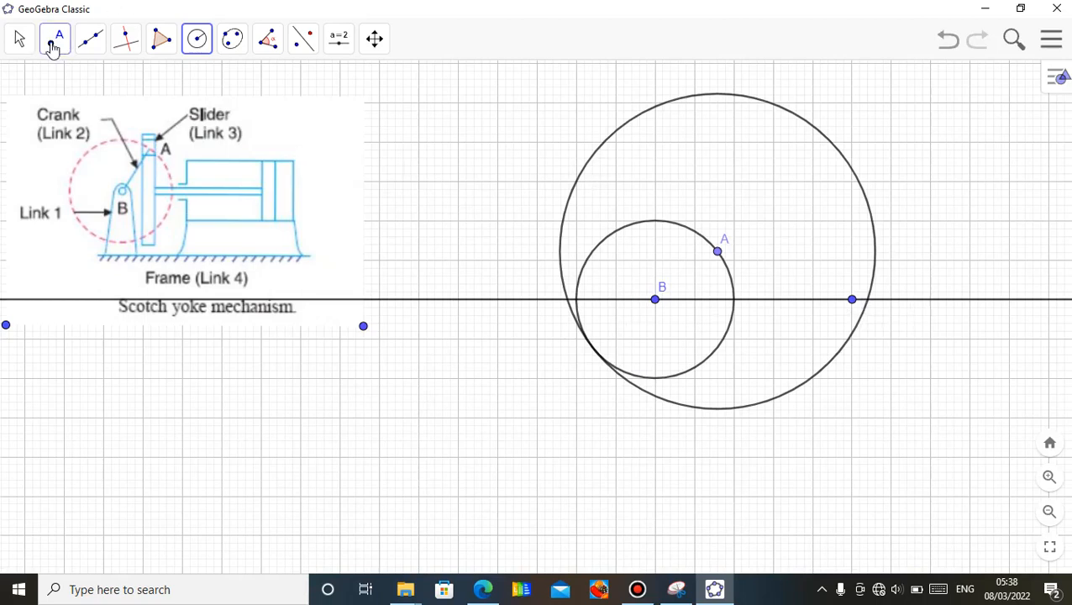
{"action": "left_click", "coordinate": [54, 38]}
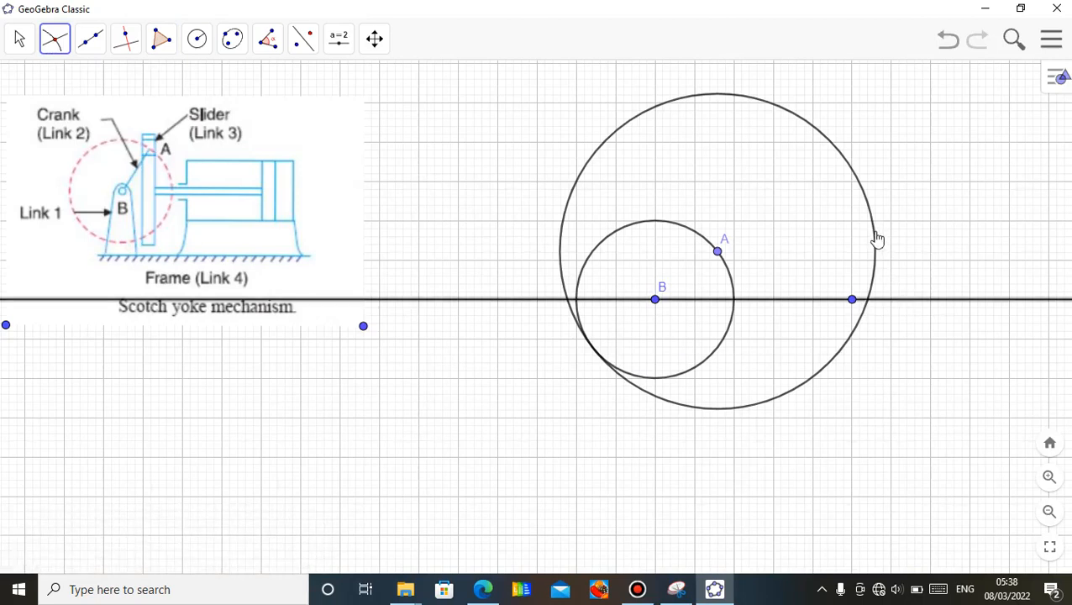
{"action": "mouse_move", "coordinate": [753, 195]}
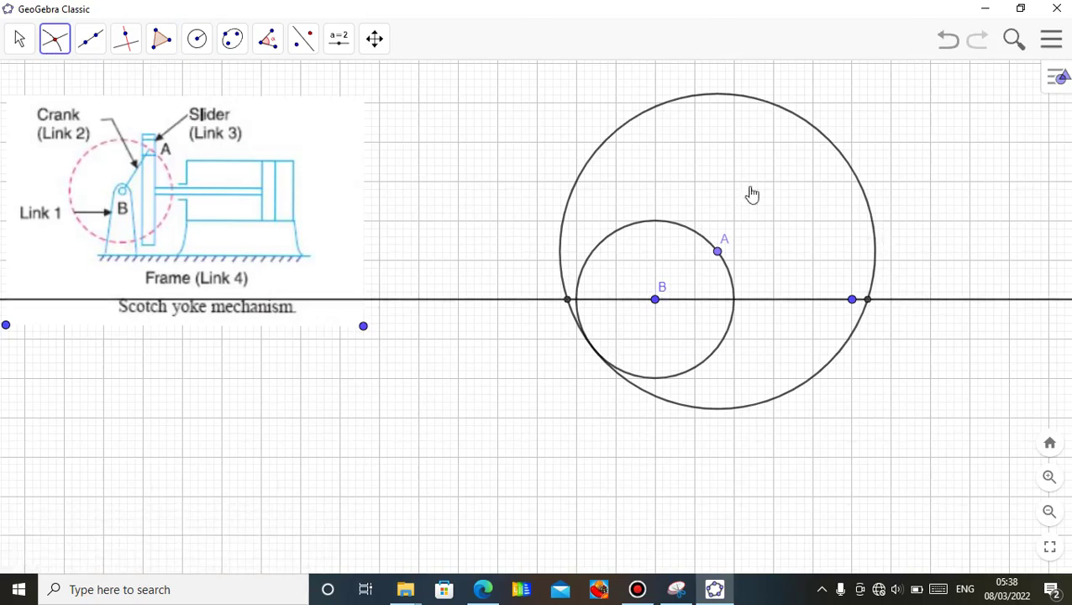
- Hide point C, the horizontal line's second defining point
{"action": "left_click", "coordinate": [18, 38]}
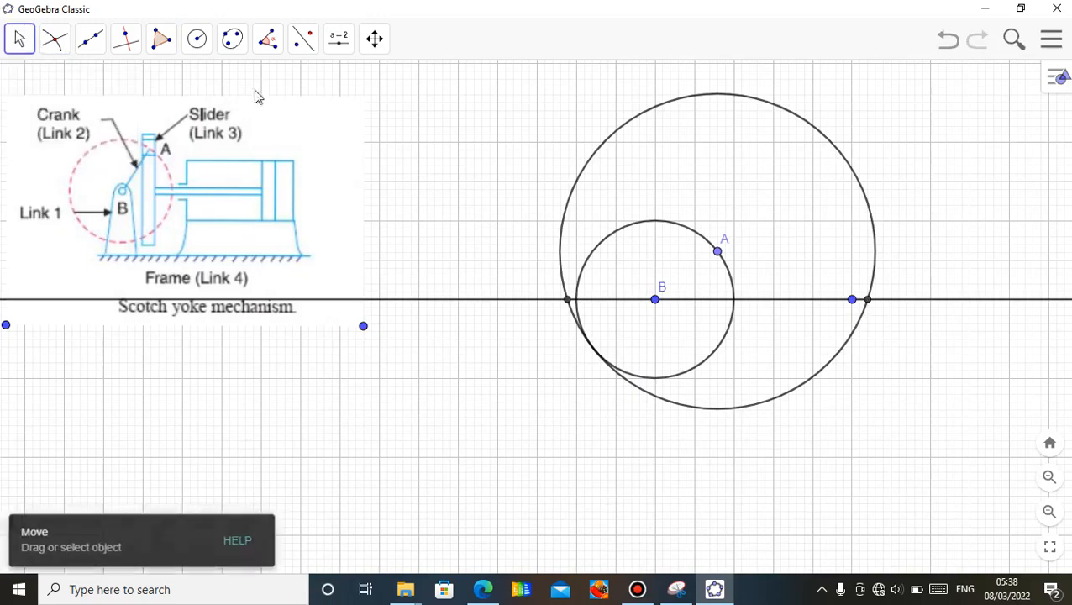
{"action": "mouse_move", "coordinate": [853, 303]}
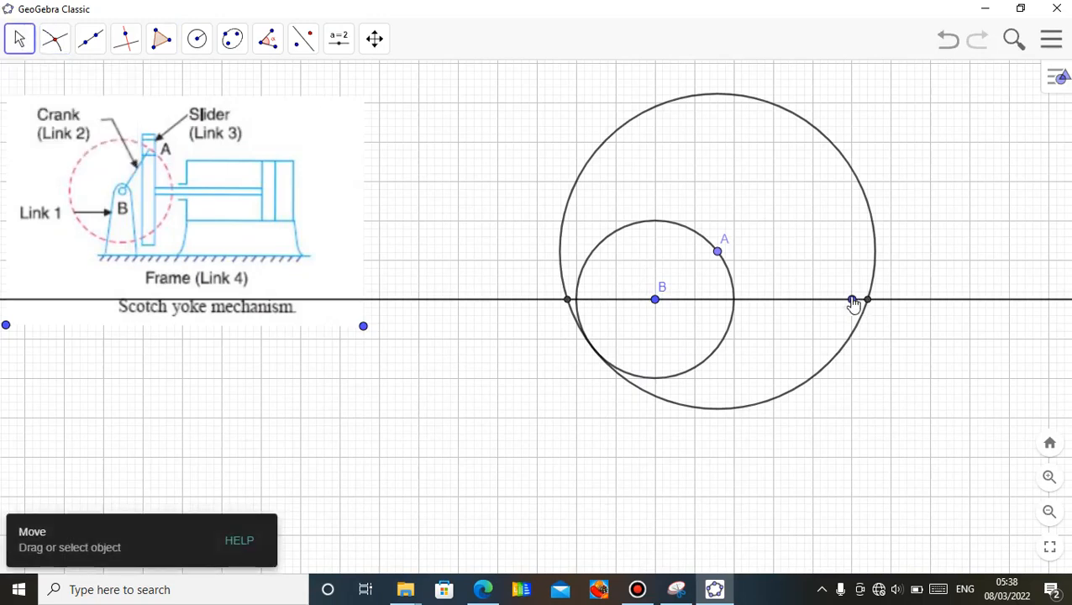
{"action": "right_click", "coordinate": [850, 299]}
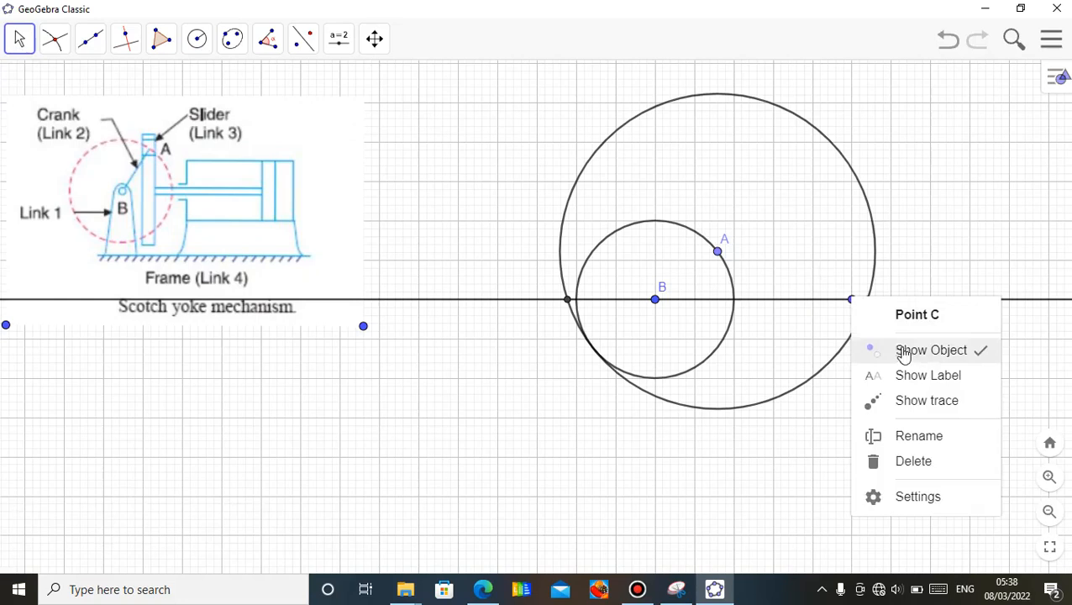
{"action": "left_click", "coordinate": [931, 351]}
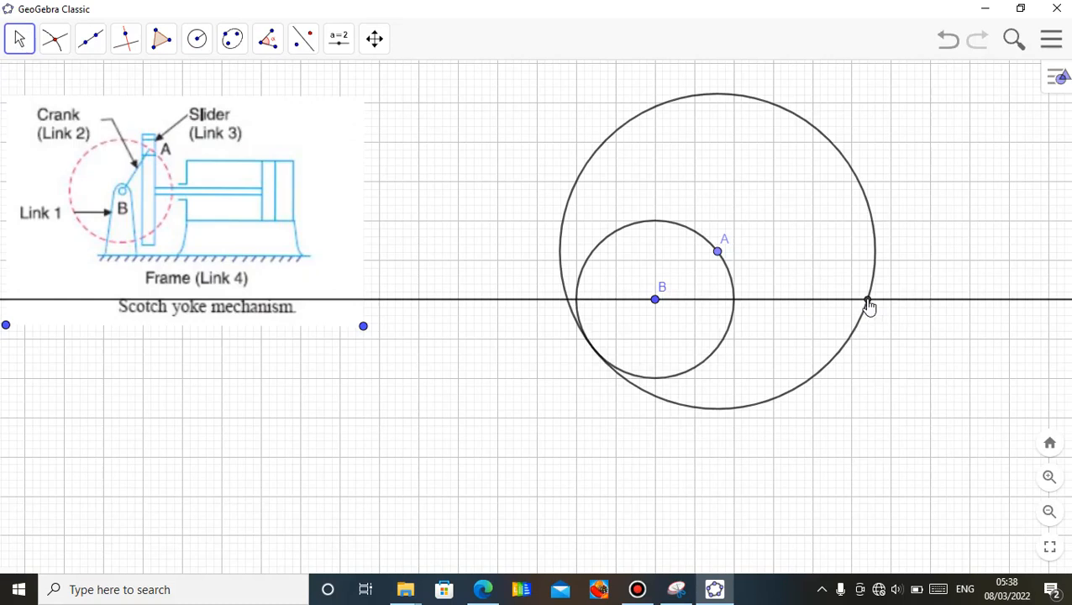
{"action": "mouse_move", "coordinate": [269, 200]}
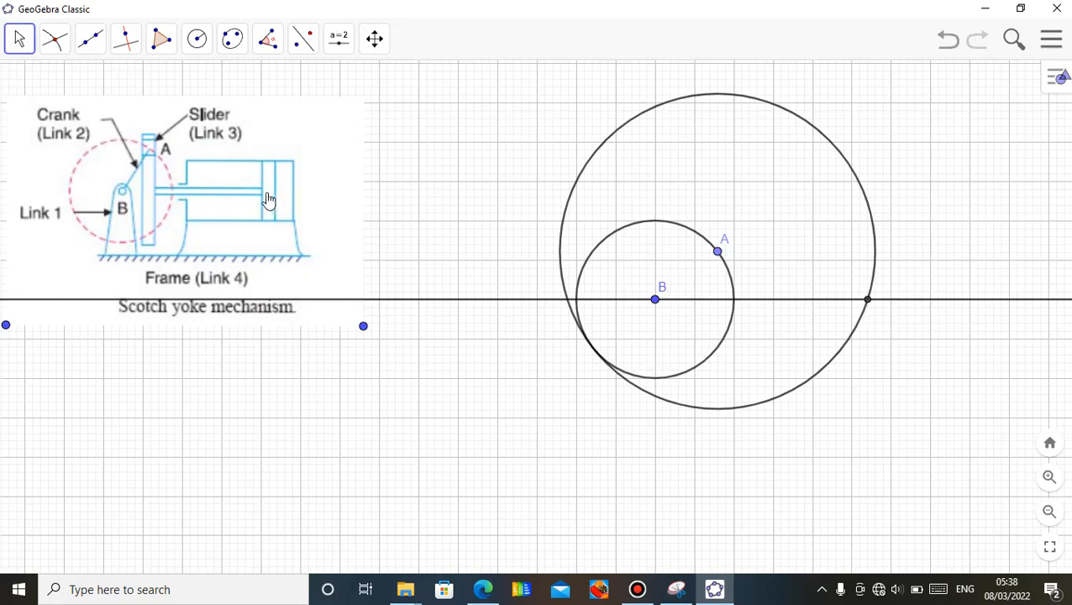
{"action": "mouse_move", "coordinate": [729, 252]}
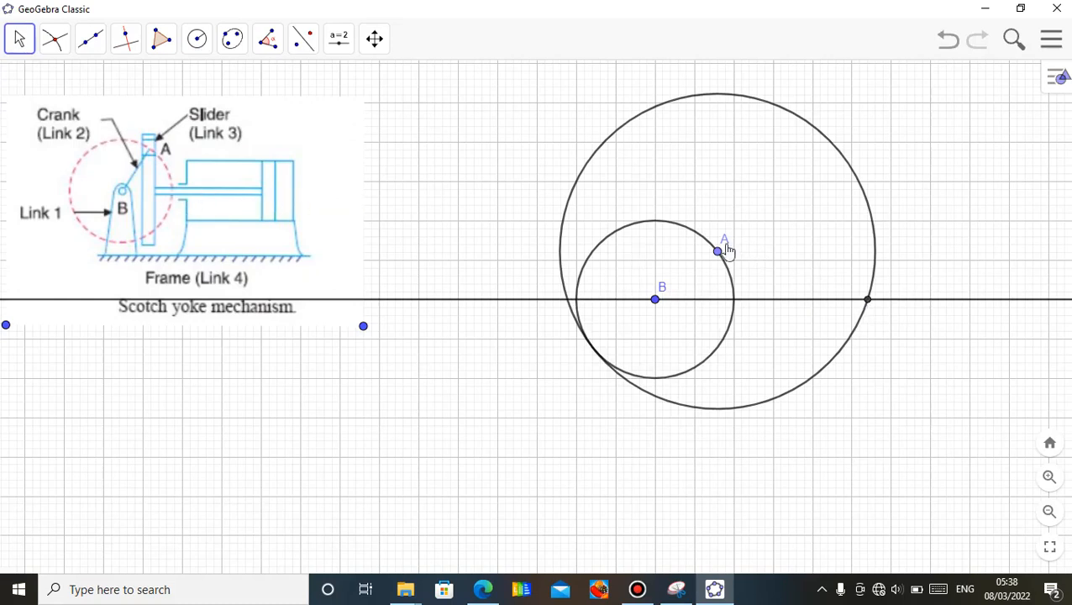
{"action": "mouse_move", "coordinate": [875, 216]}
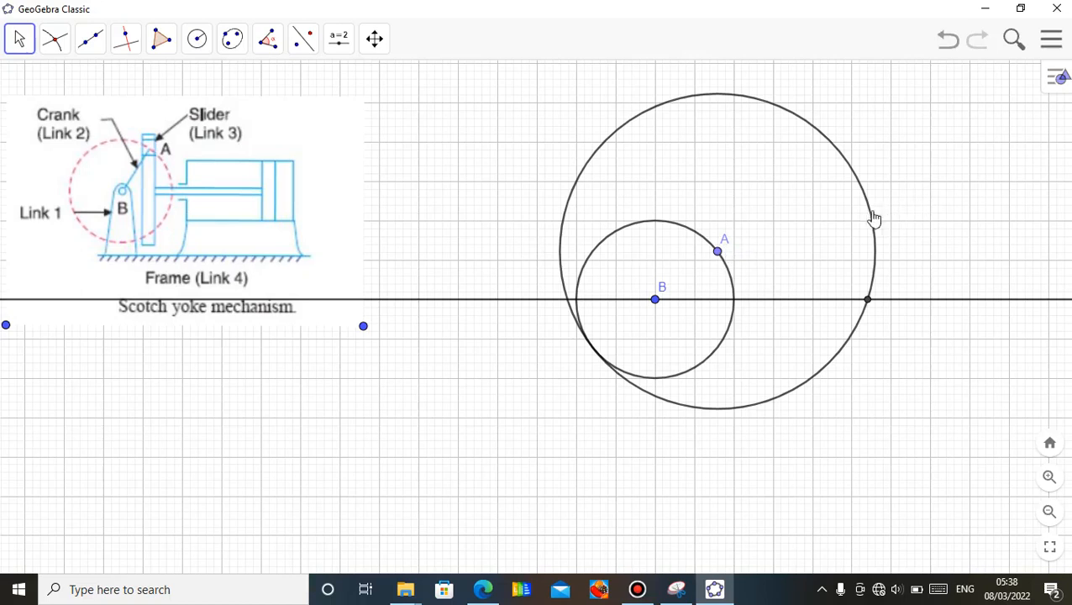
- Hide circle d and drag A around the crank circle to check the crossing point follows
{"action": "right_click", "coordinate": [873, 217]}
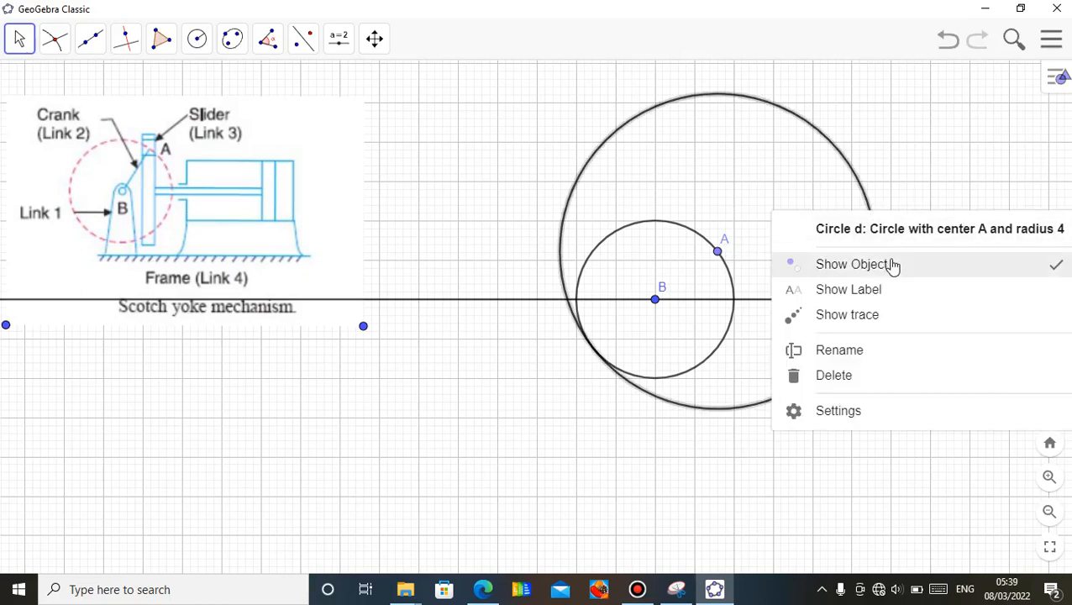
{"action": "left_click", "coordinate": [849, 263]}
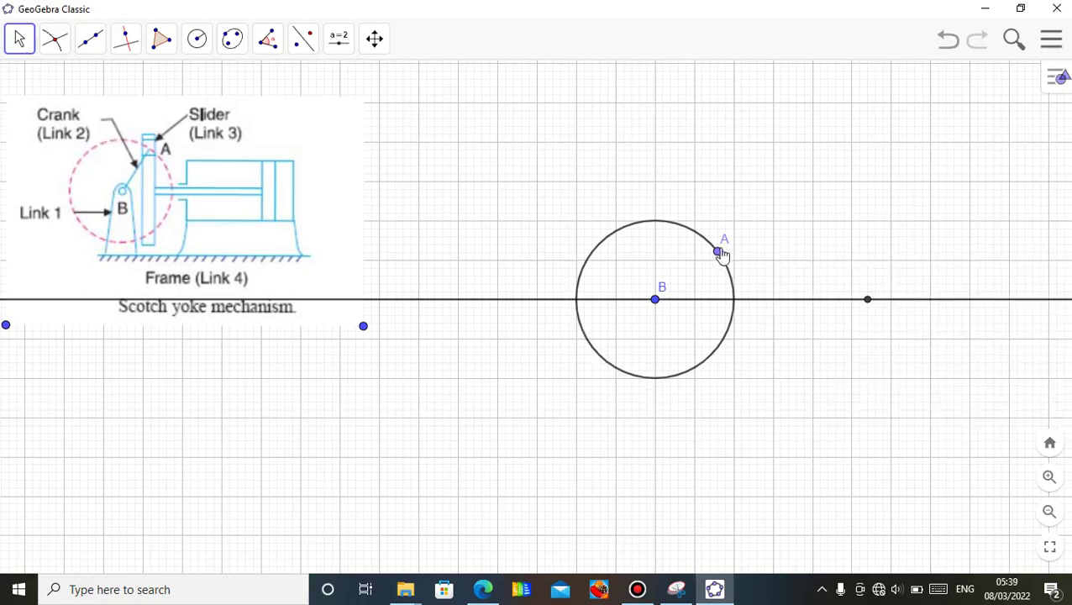
{"action": "left_click_drag", "start_coordinate": [719, 252], "coordinate": [687, 229]}
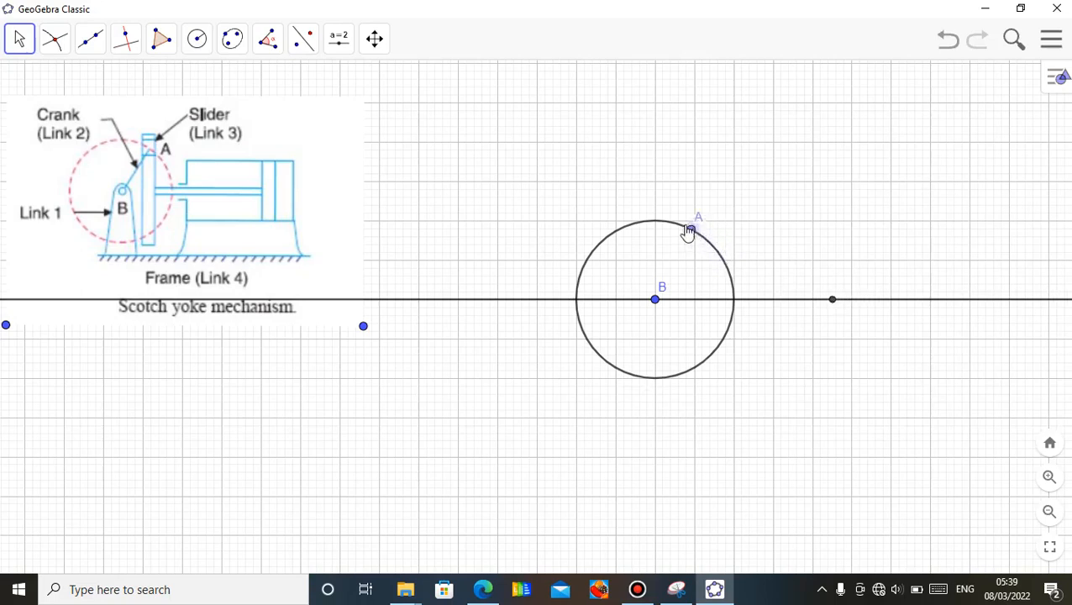
{"action": "left_click_drag", "start_coordinate": [689, 228], "coordinate": [601, 241]}
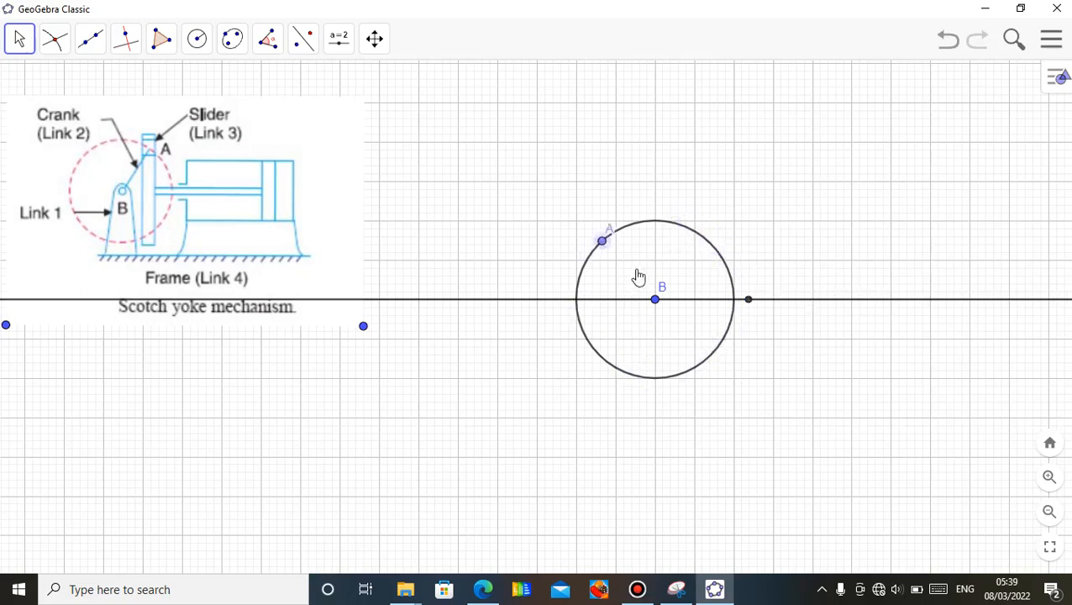
{"action": "left_click_drag", "start_coordinate": [601, 241], "coordinate": [698, 235]}
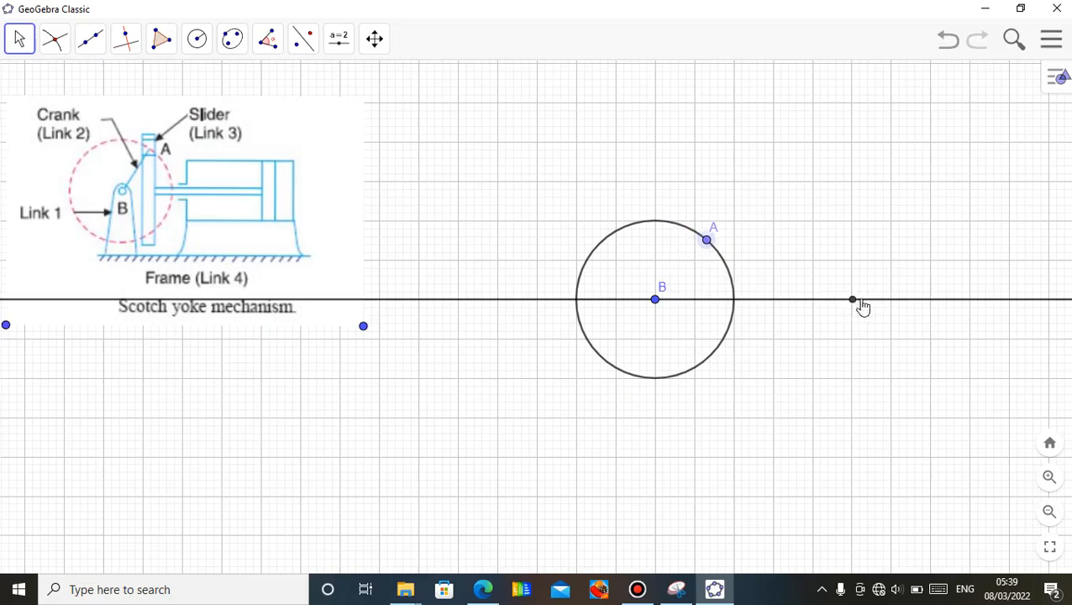
{"action": "mouse_move", "coordinate": [917, 299]}
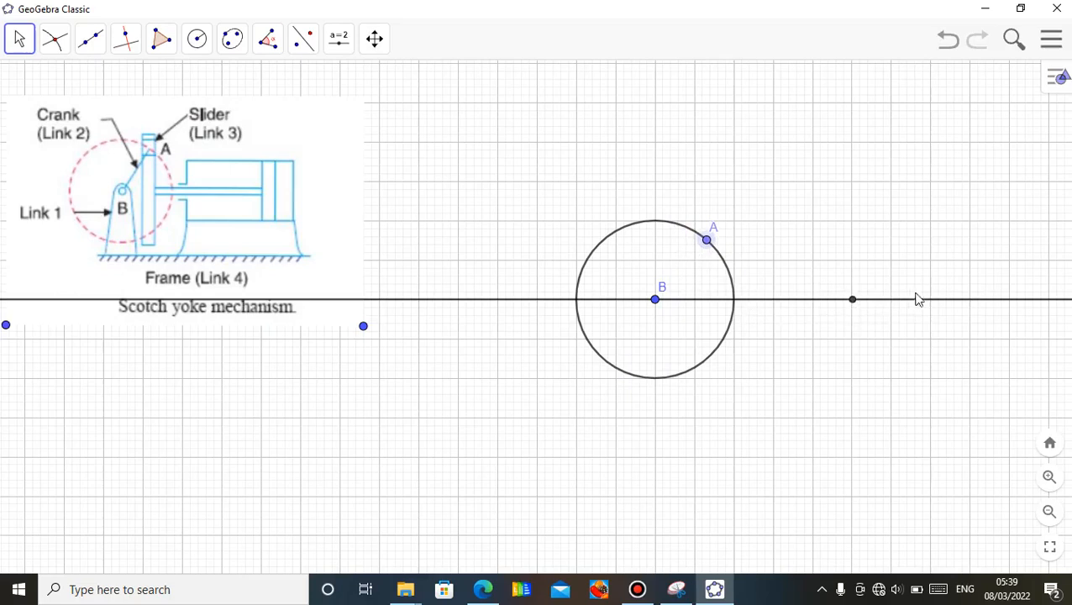
{"action": "mouse_move", "coordinate": [765, 301]}
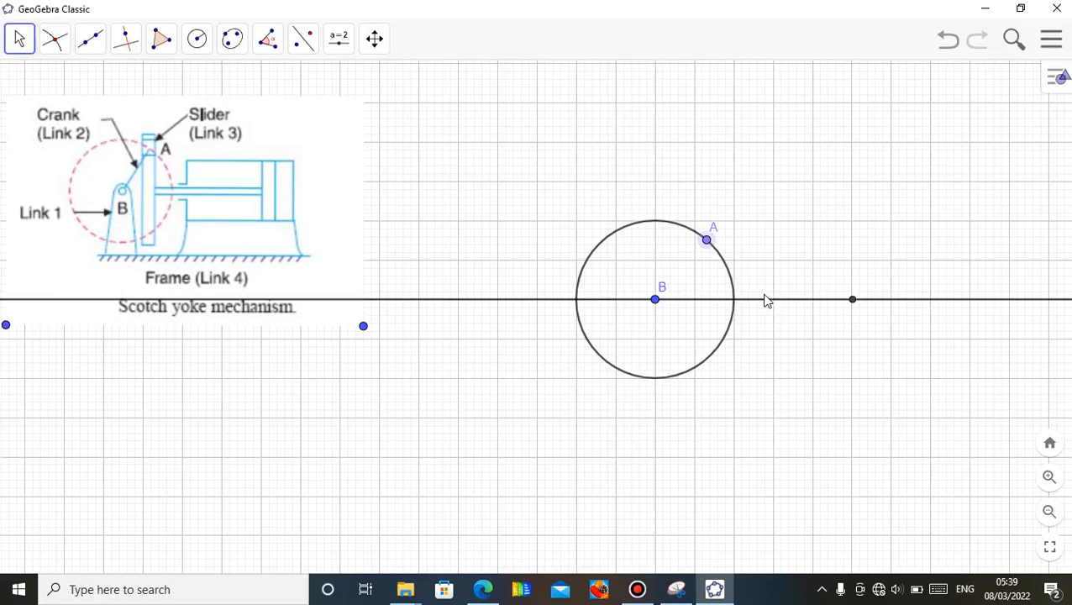
{"action": "mouse_move", "coordinate": [274, 208]}
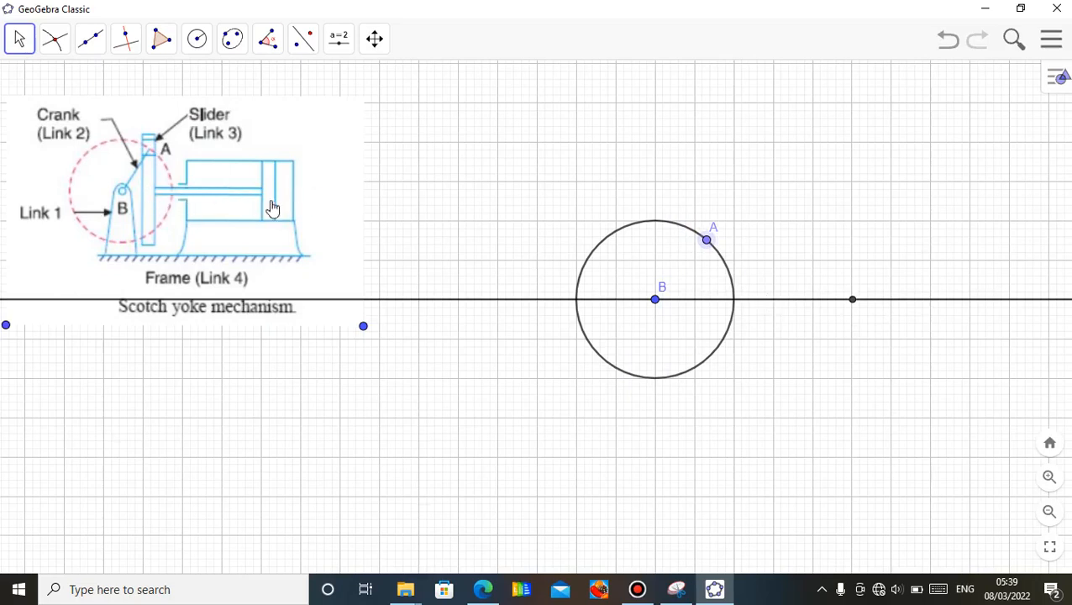
{"action": "mouse_move", "coordinate": [163, 139]}
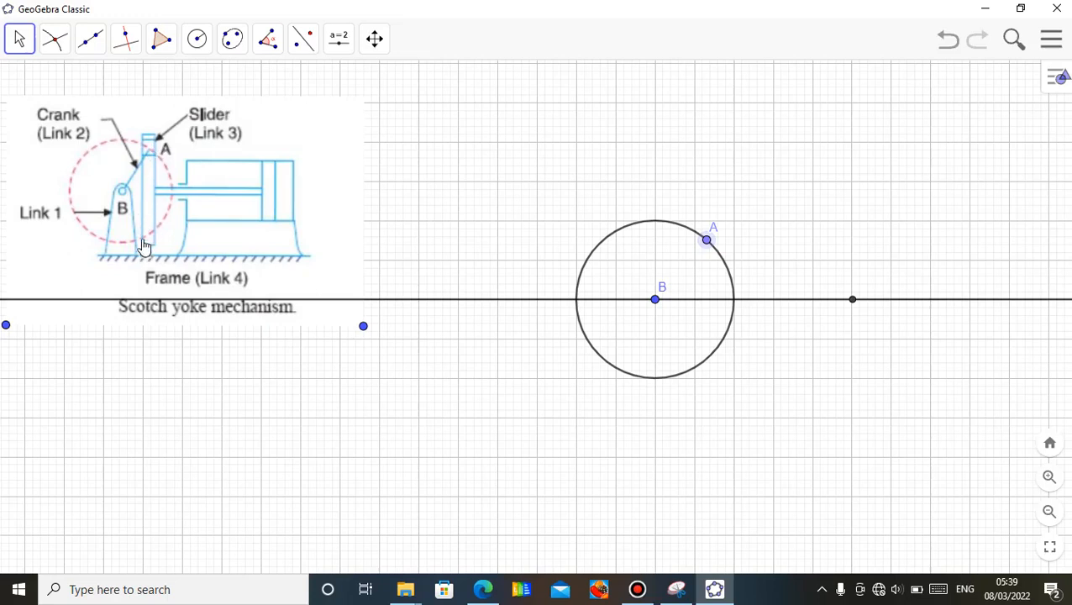
{"action": "mouse_move", "coordinate": [739, 258]}
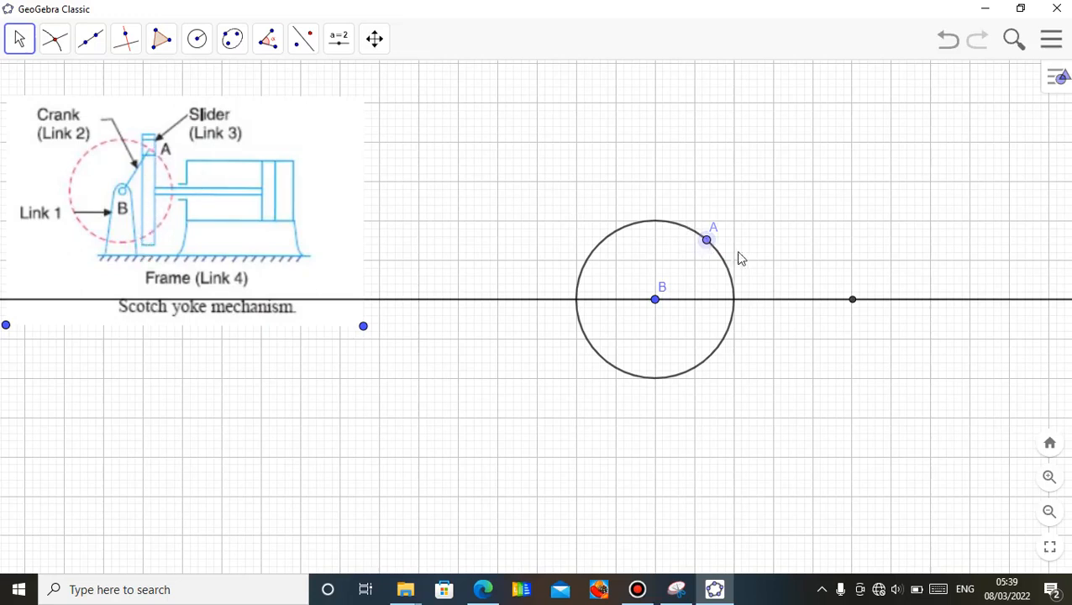
- Draw the perpendicular to the horizontal line through A and mark where the two lines cross
{"action": "left_click", "coordinate": [125, 39]}
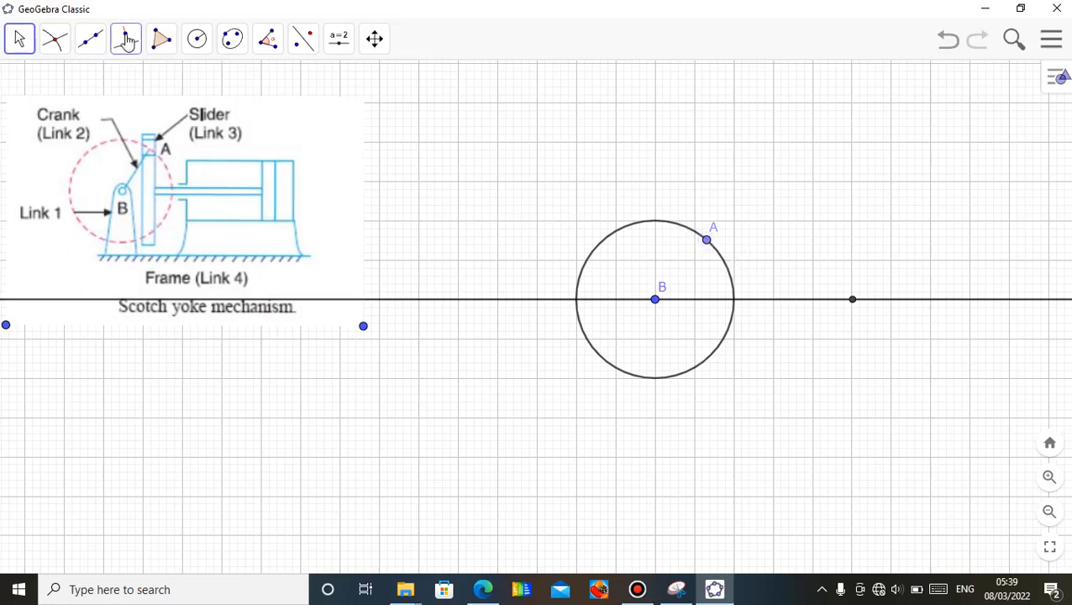
{"action": "left_click", "coordinate": [126, 38]}
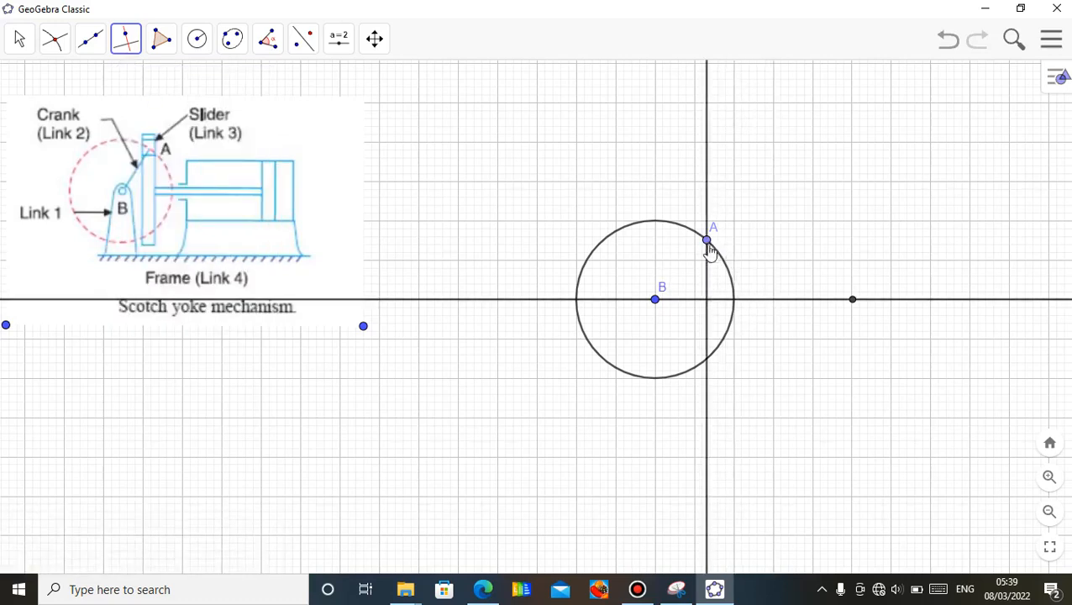
{"action": "mouse_move", "coordinate": [709, 305]}
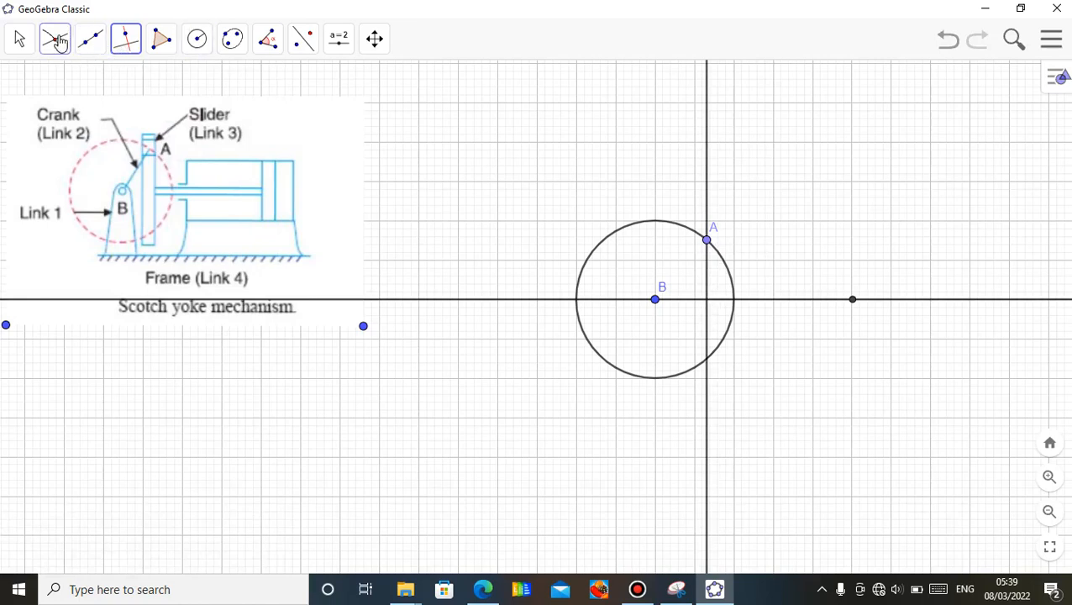
{"action": "left_click", "coordinate": [54, 39]}
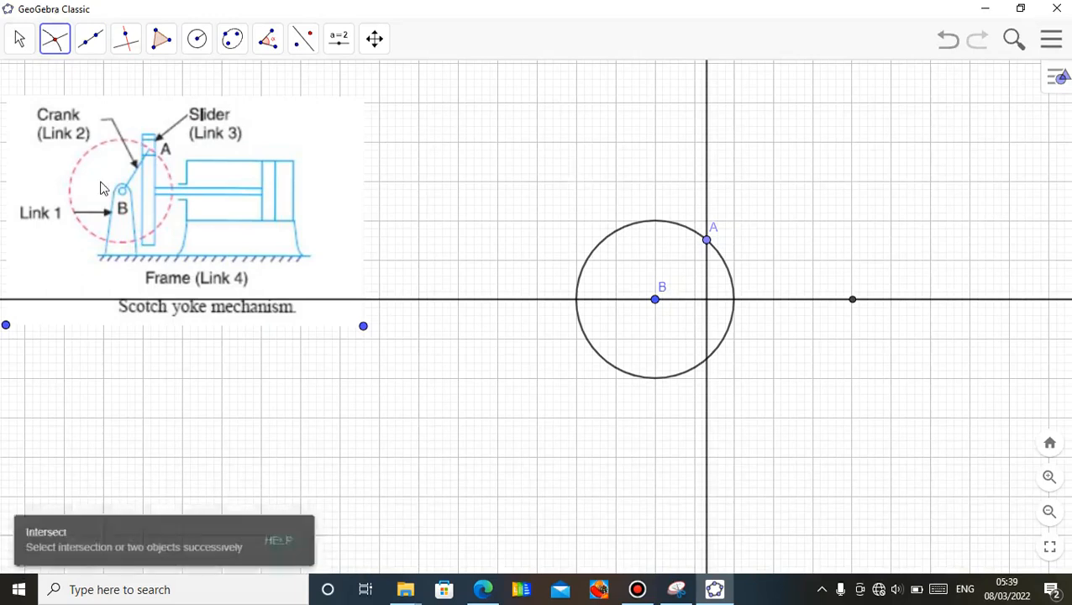
{"action": "mouse_move", "coordinate": [709, 158]}
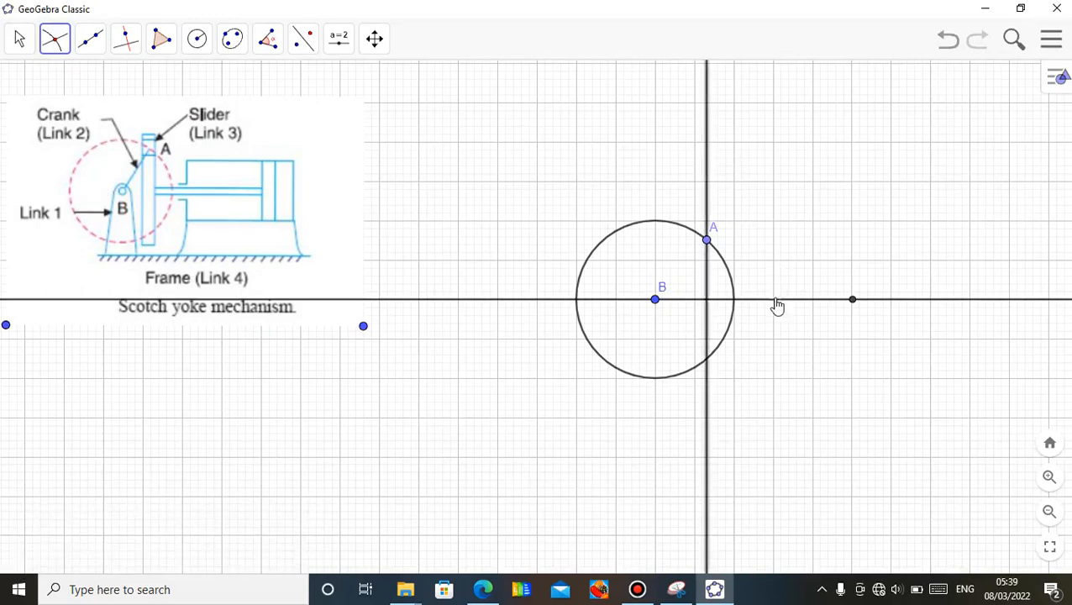
{"action": "left_click", "coordinate": [21, 38]}
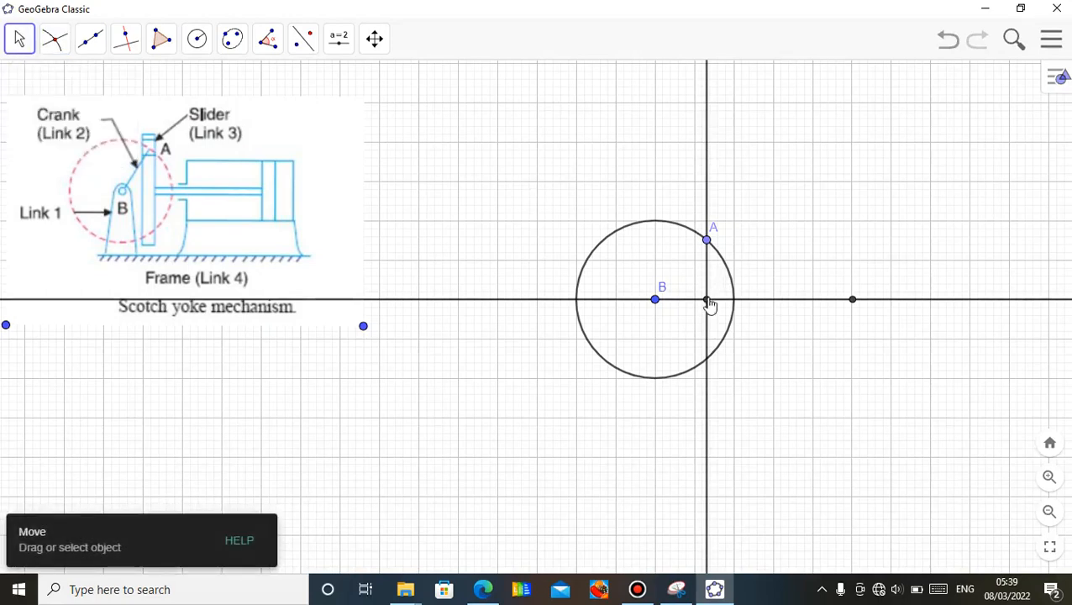
- Drag A around the circle to verify the vertical line and crossing point follow it
{"action": "left_click_drag", "start_coordinate": [706, 239], "coordinate": [715, 250]}
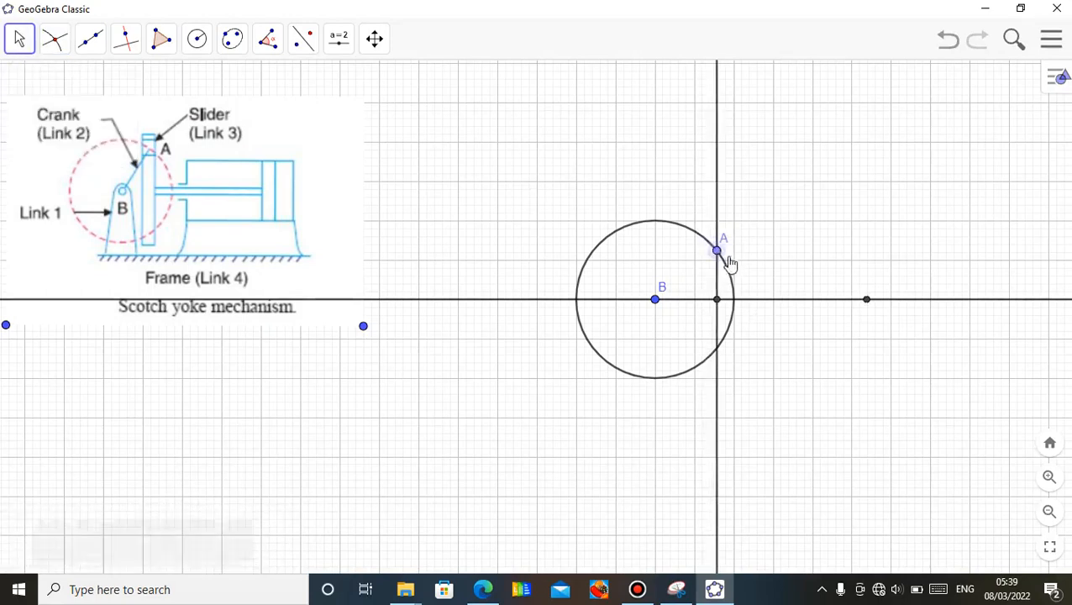
{"action": "left_click_drag", "start_coordinate": [716, 250], "coordinate": [673, 376]}
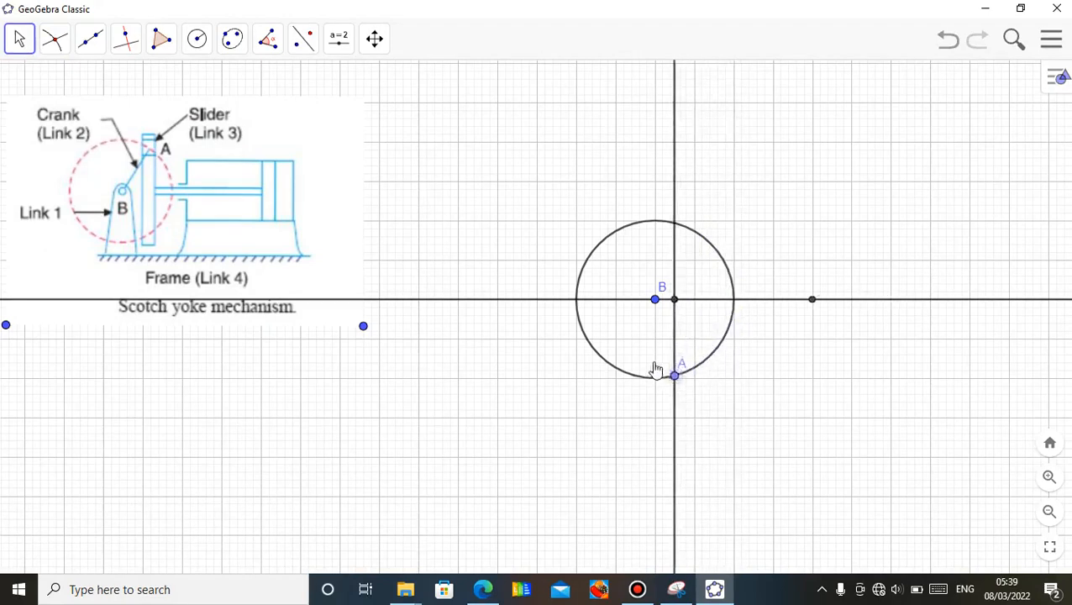
{"action": "left_click_drag", "start_coordinate": [674, 376], "coordinate": [711, 243]}
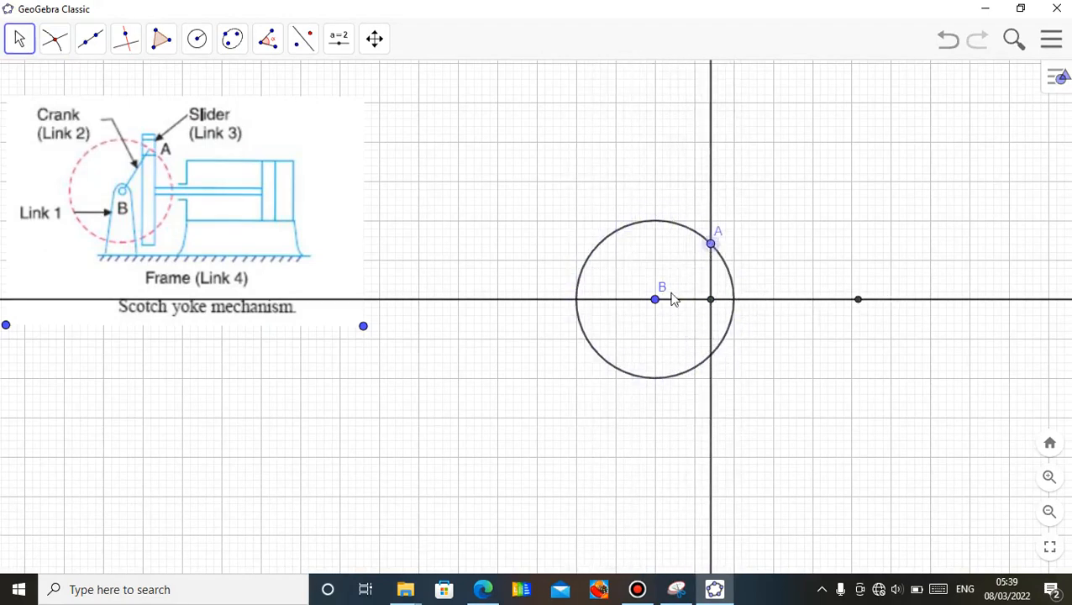
- Draw a radius-3 circle centred at the intersection of the two lines
{"action": "left_click", "coordinate": [196, 39]}
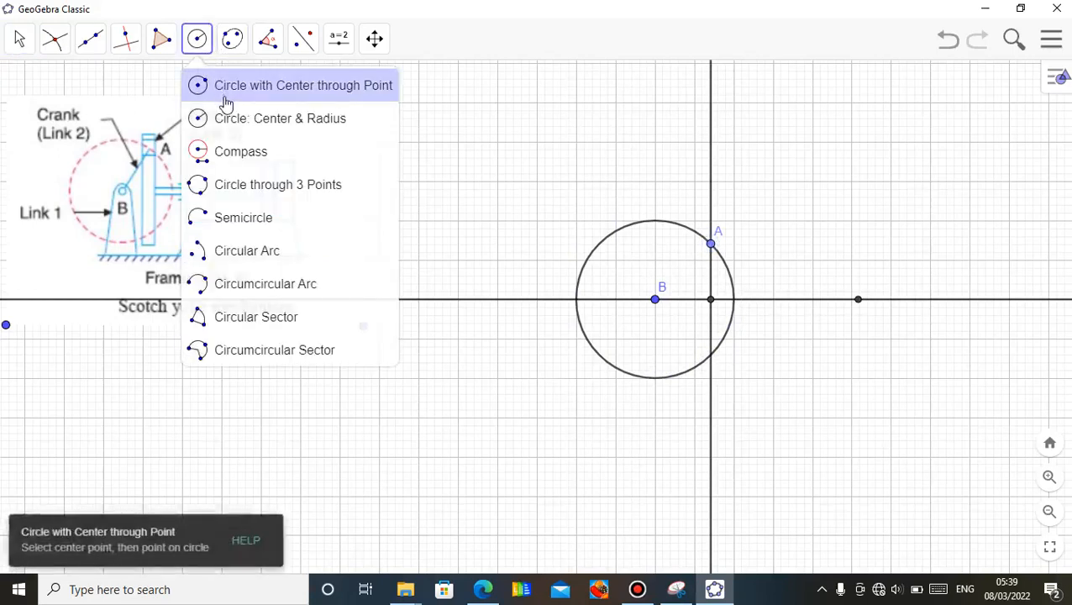
{"action": "mouse_move", "coordinate": [269, 117]}
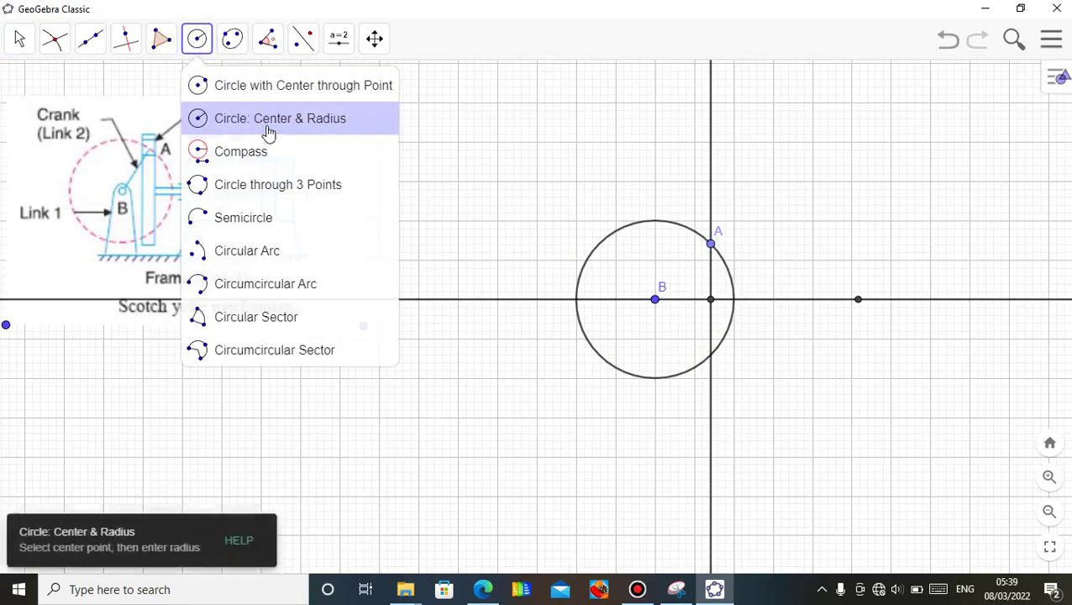
{"action": "left_click", "coordinate": [278, 117]}
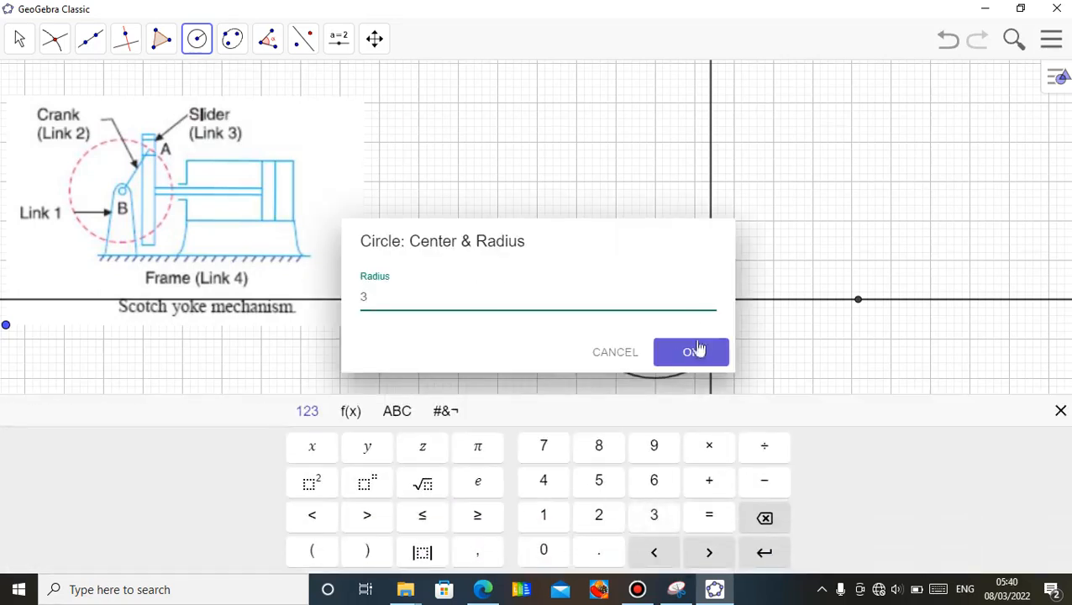
{"action": "left_click", "coordinate": [691, 351]}
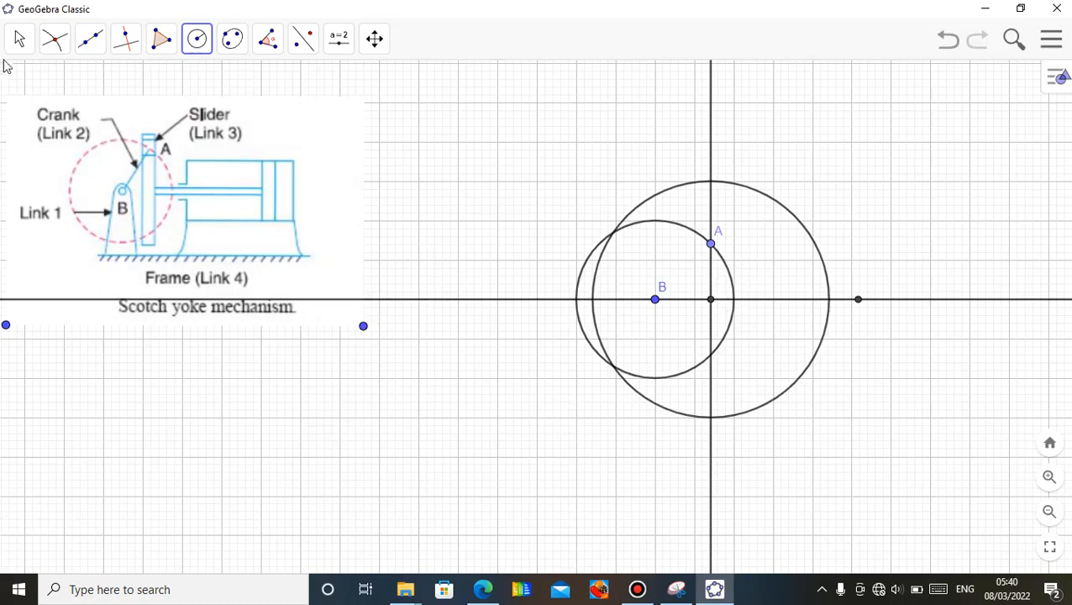
{"action": "left_click", "coordinate": [18, 39]}
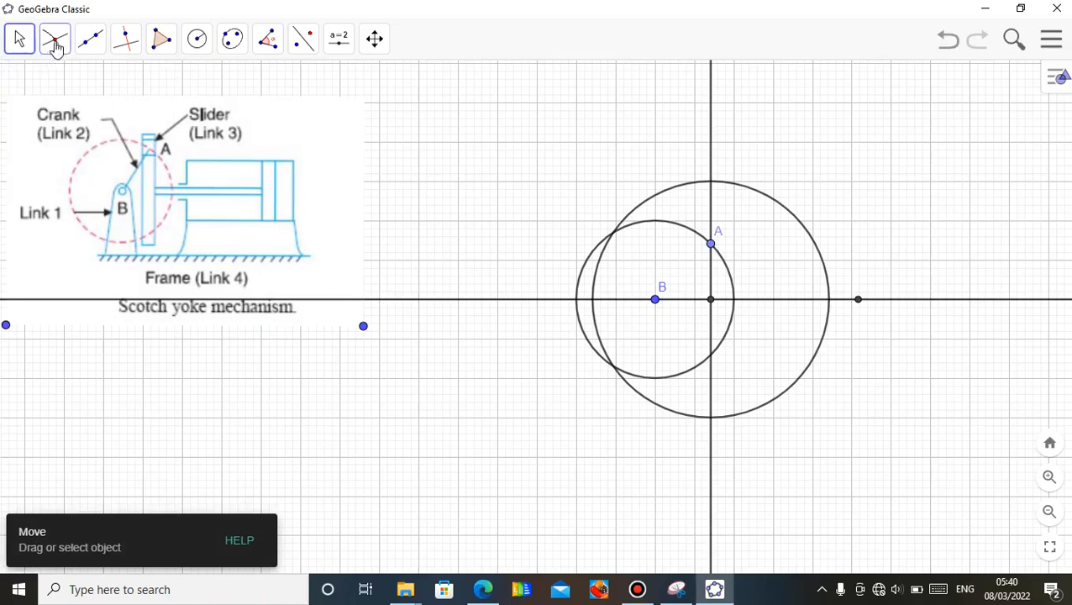
- Mark the radius-3 circle's top and bottom crossings with the vertical line, then hide the circle
{"action": "left_click", "coordinate": [54, 39]}
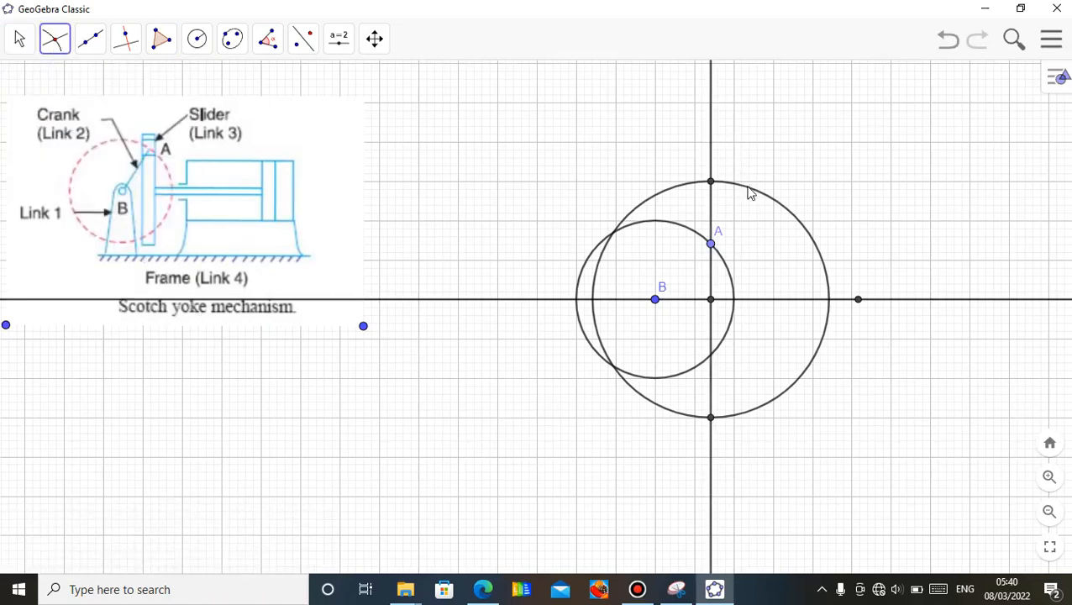
{"action": "mouse_move", "coordinate": [712, 420]}
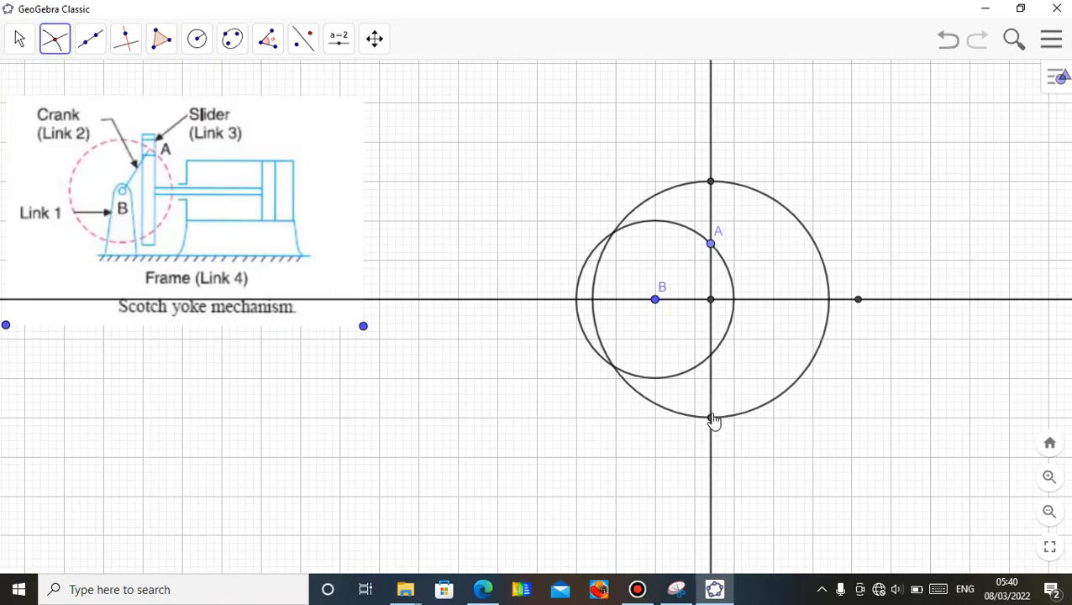
{"action": "left_click", "coordinate": [19, 38]}
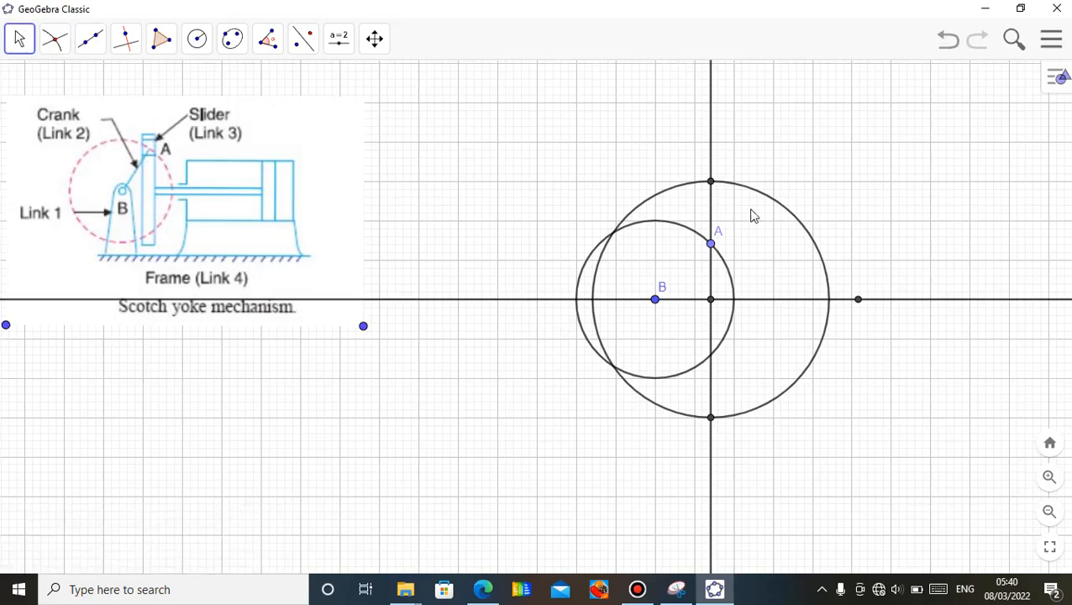
{"action": "right_click", "coordinate": [773, 205]}
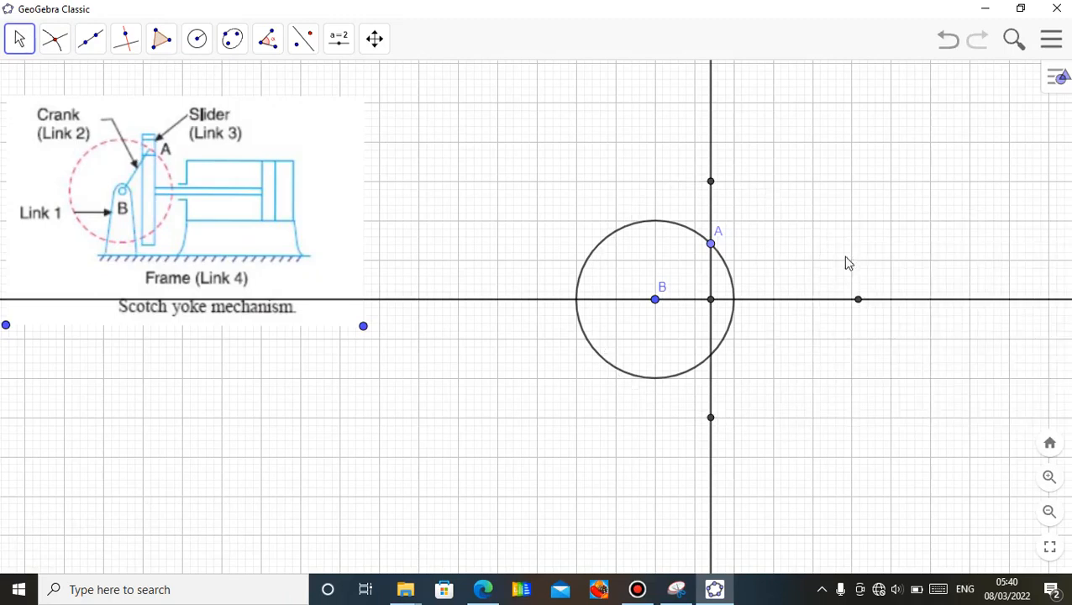
{"action": "mouse_move", "coordinate": [729, 338]}
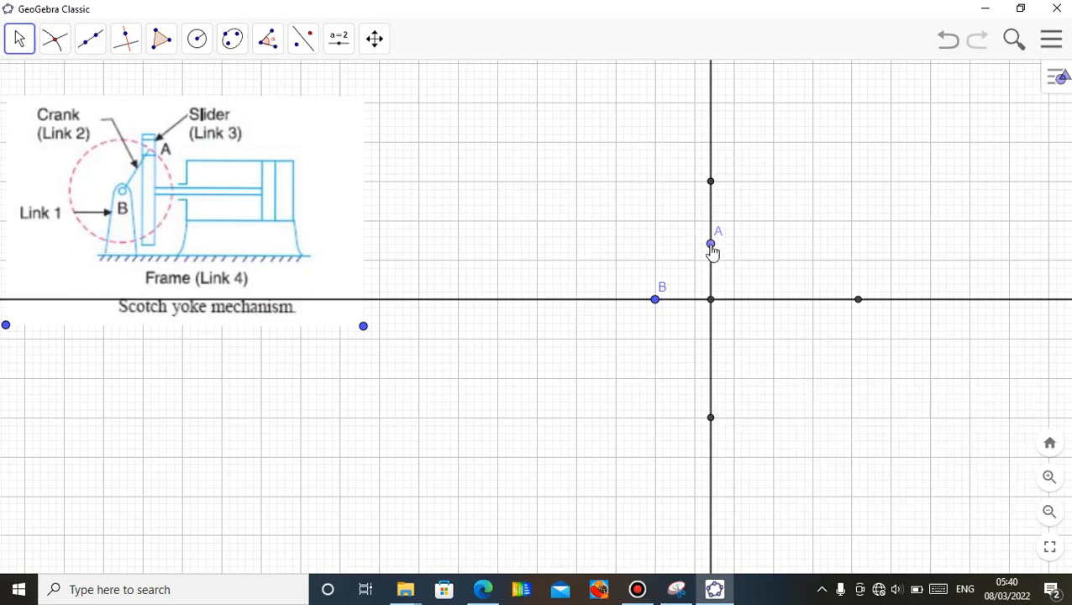
- Hide the vertical construction line and join the top and bottom points with a segment
{"action": "right_click", "coordinate": [710, 245]}
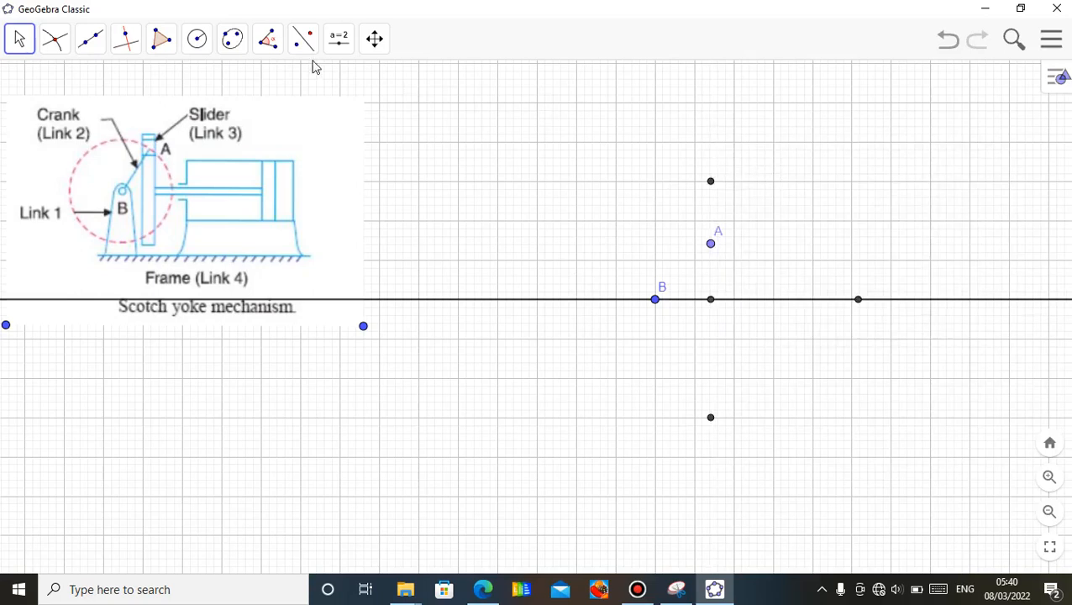
{"action": "left_click", "coordinate": [89, 39]}
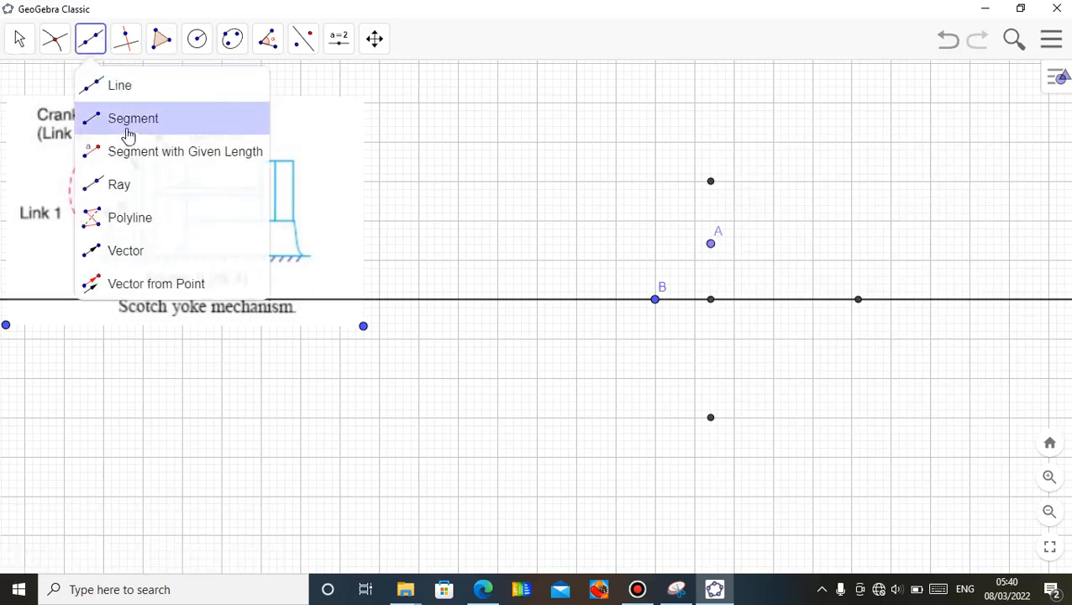
{"action": "left_click", "coordinate": [132, 118]}
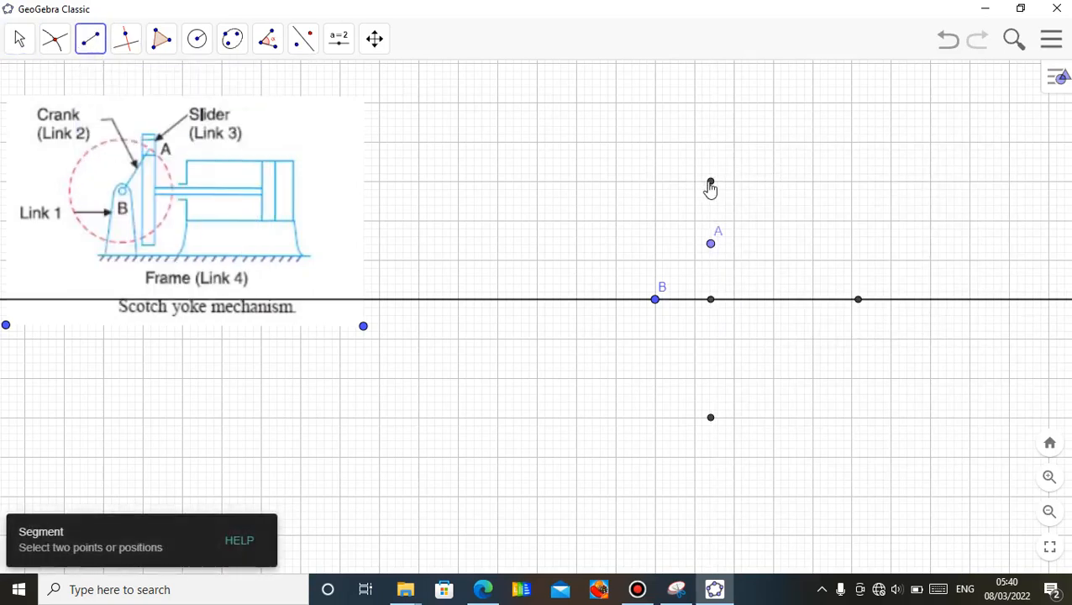
{"action": "left_click", "coordinate": [709, 416]}
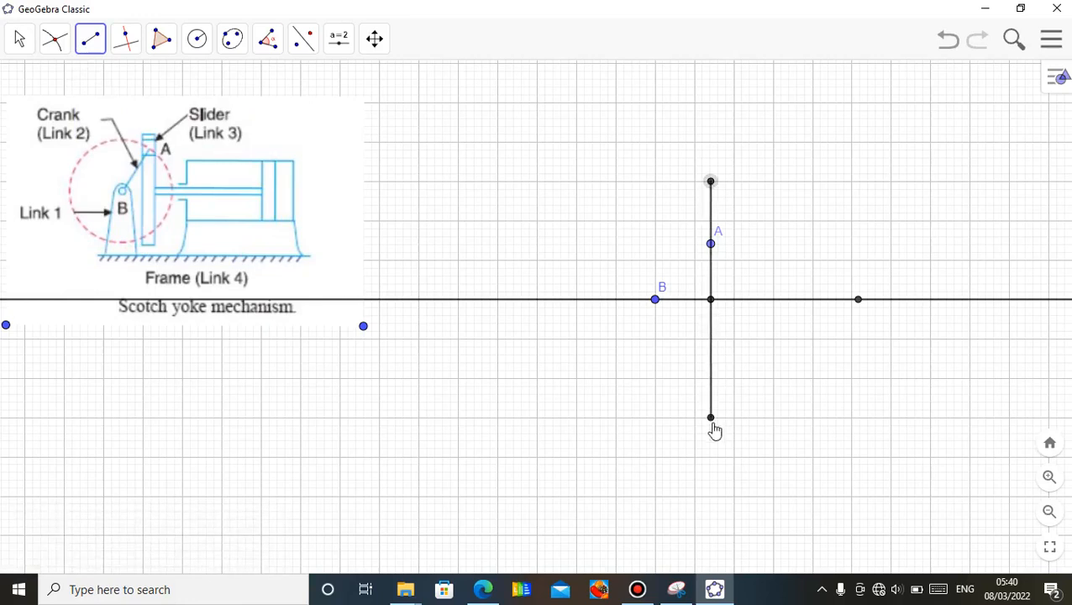
{"action": "mouse_move", "coordinate": [710, 348]}
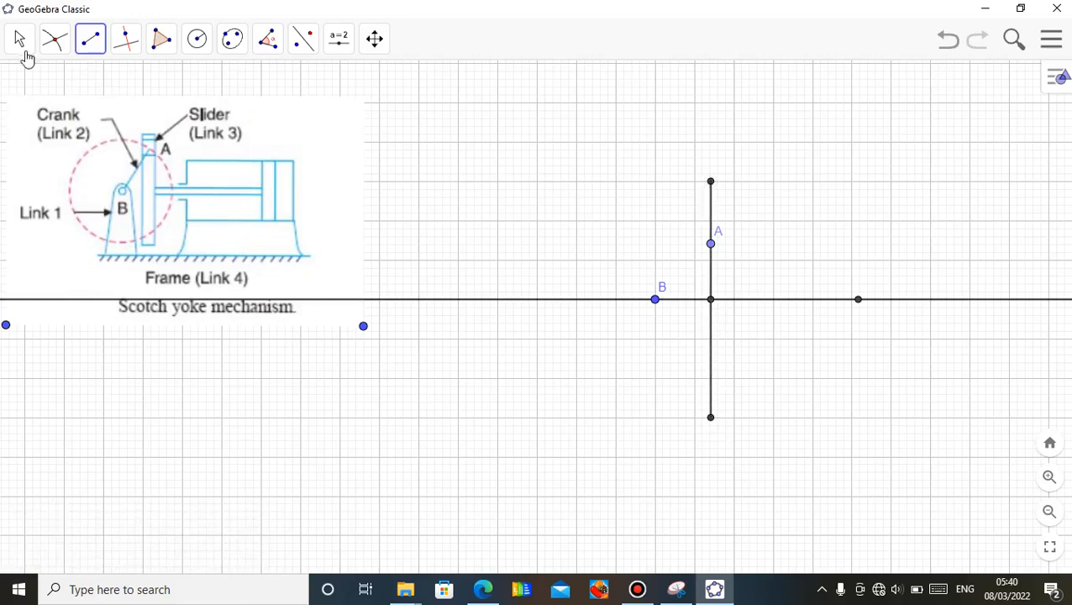
{"action": "left_click", "coordinate": [20, 39]}
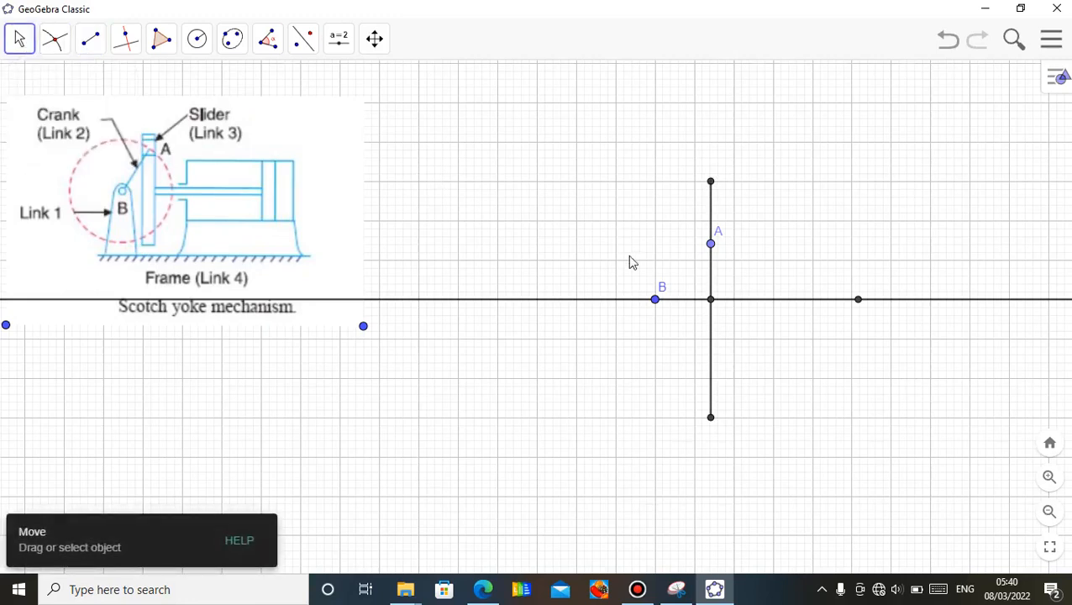
{"action": "left_click", "coordinate": [89, 39]}
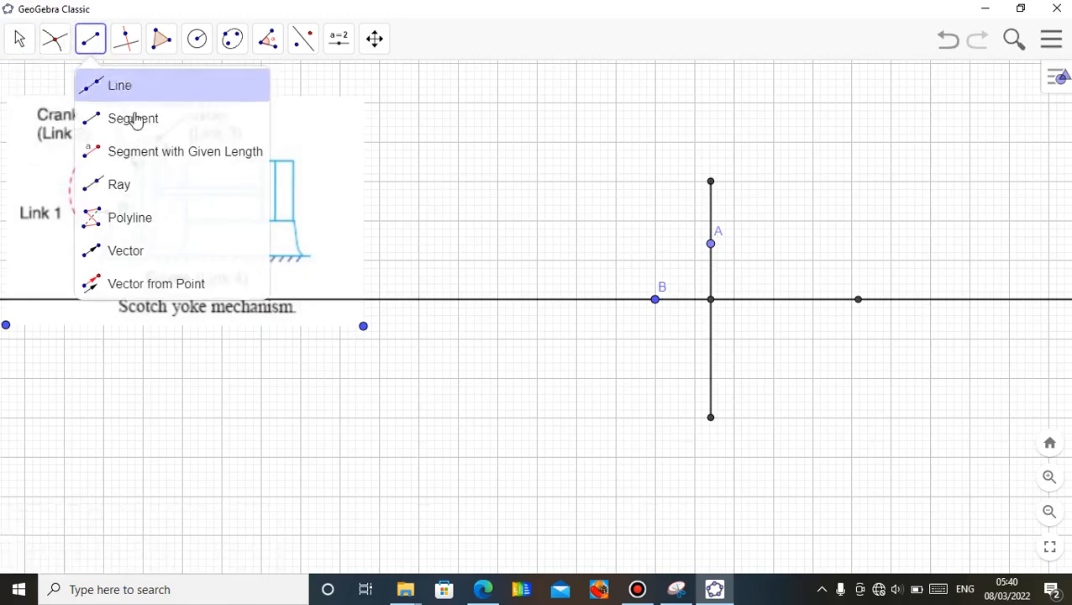
- Draw the horizontal arm extending right from the vertical yoke segment and hide the long horizontal line
{"action": "left_click", "coordinate": [132, 118]}
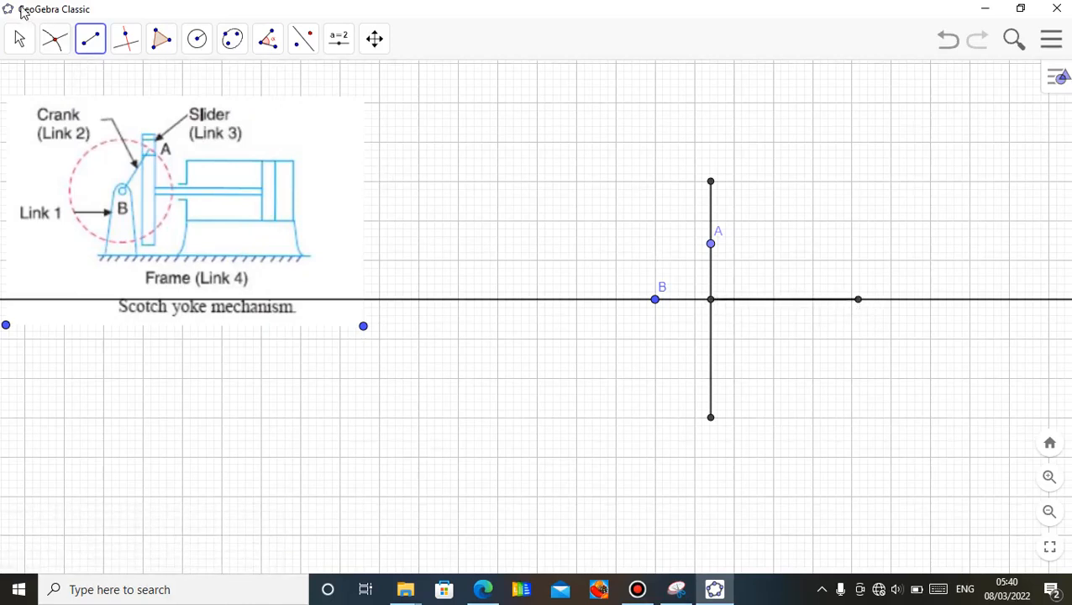
{"action": "left_click", "coordinate": [20, 38]}
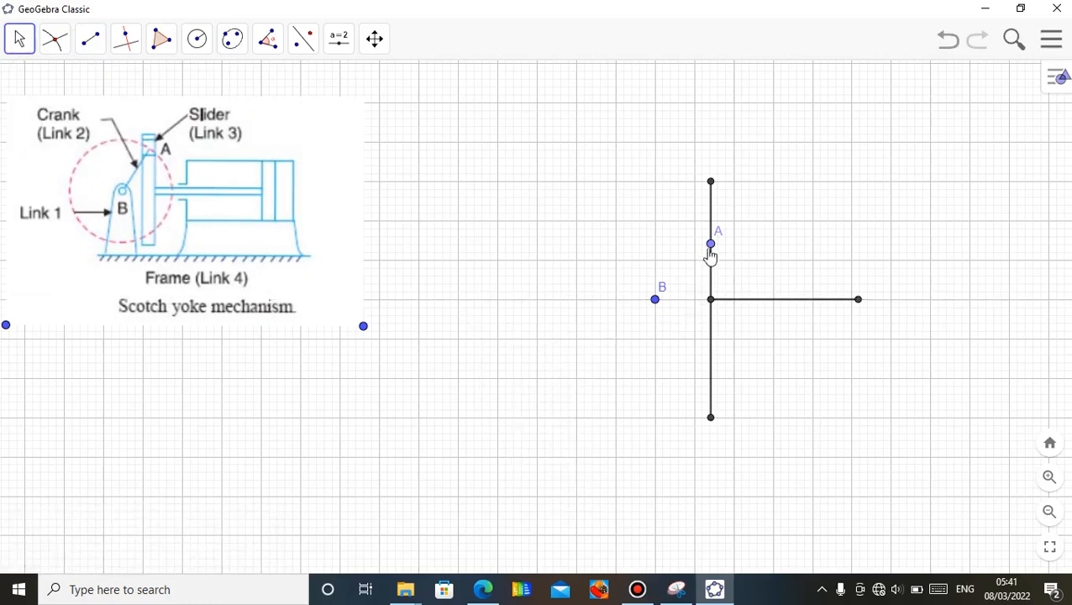
- Drag point A around the crank circle to check the yoke slides, returning A near its start
{"action": "left_click_drag", "start_coordinate": [709, 243], "coordinate": [728, 319]}
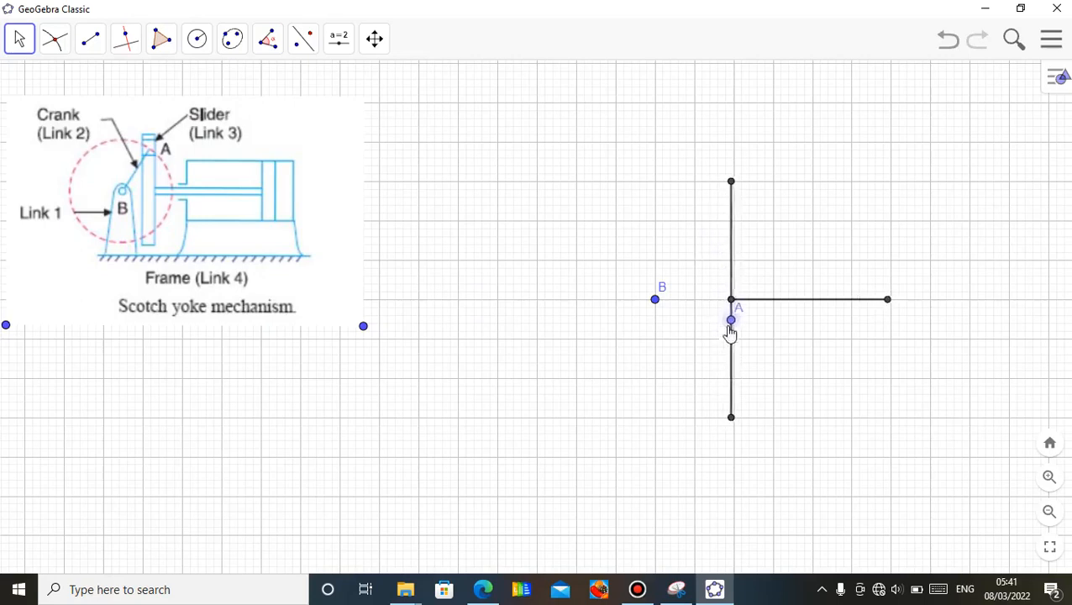
{"action": "left_click_drag", "start_coordinate": [730, 319], "coordinate": [596, 245]}
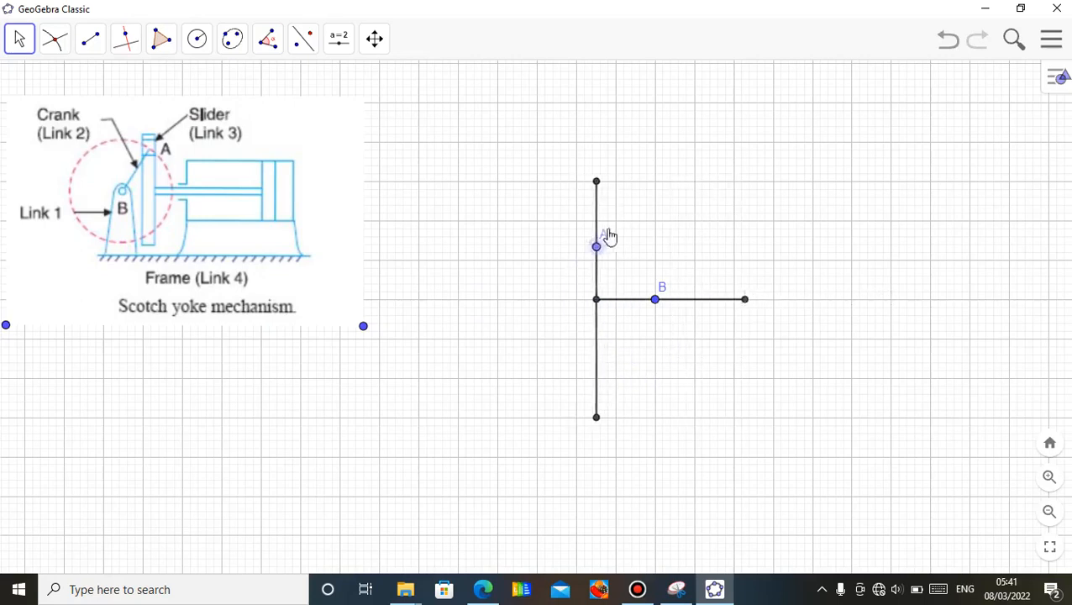
{"action": "left_click_drag", "start_coordinate": [596, 246], "coordinate": [577, 305]}
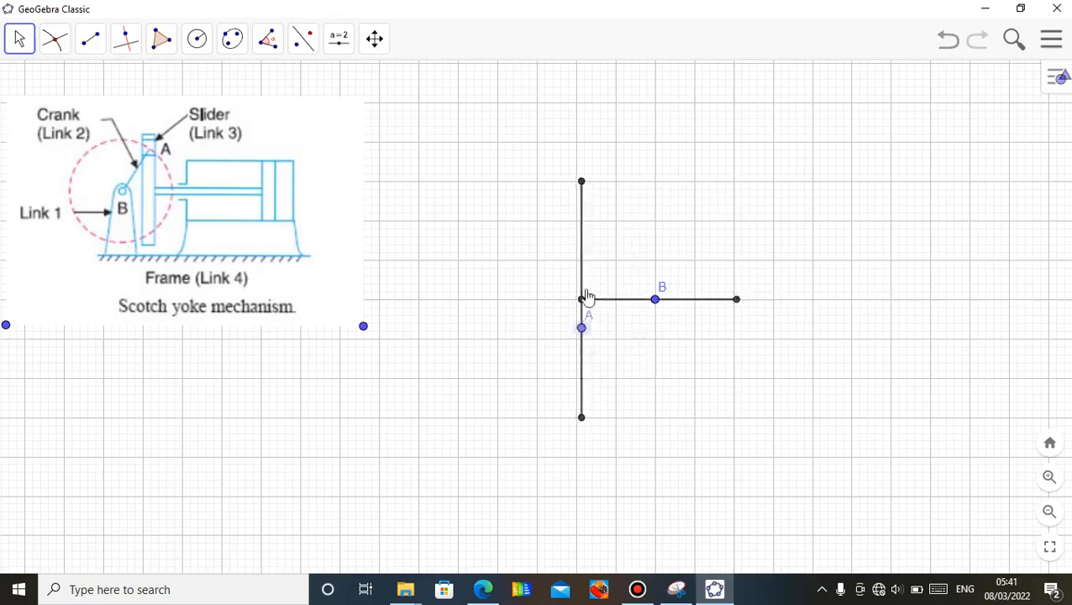
{"action": "left_click_drag", "start_coordinate": [582, 327], "coordinate": [702, 235]}
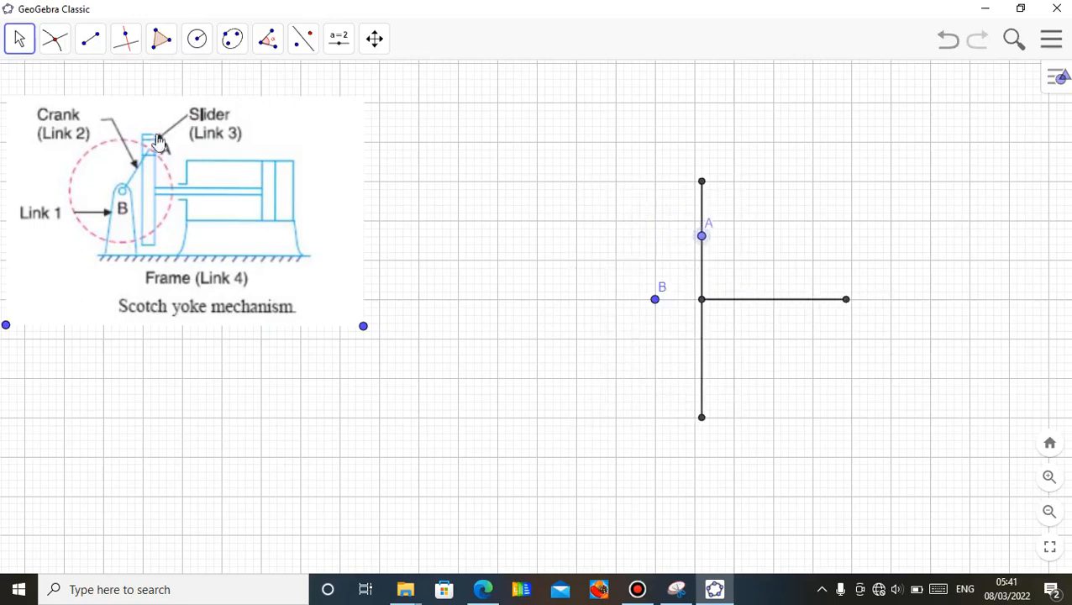
- Draw the crank segment joining pivot B to point A on the yoke
{"action": "left_click", "coordinate": [89, 39]}
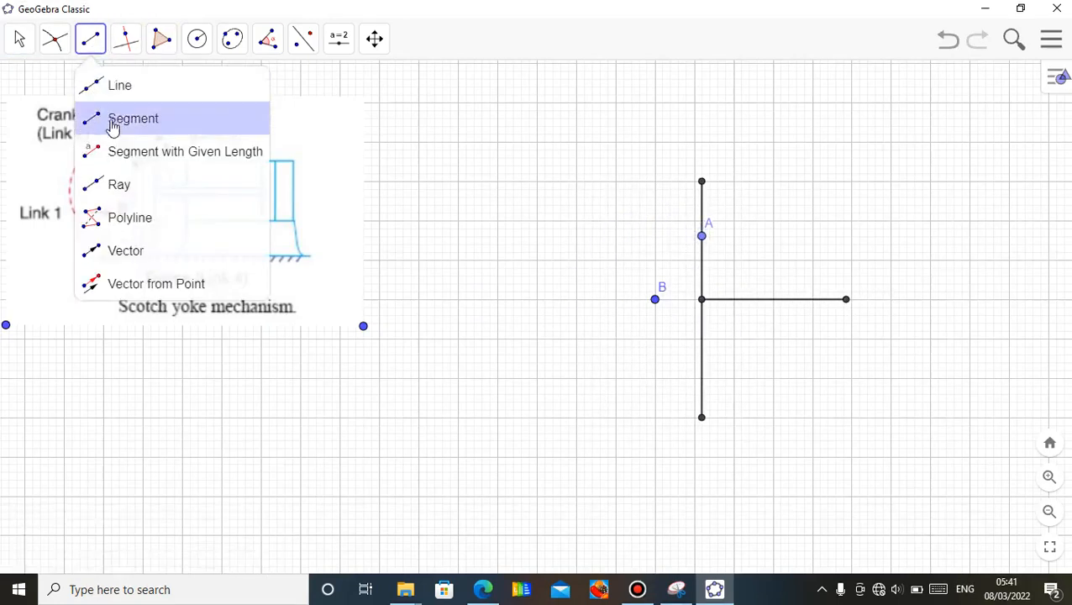
{"action": "left_click", "coordinate": [133, 118]}
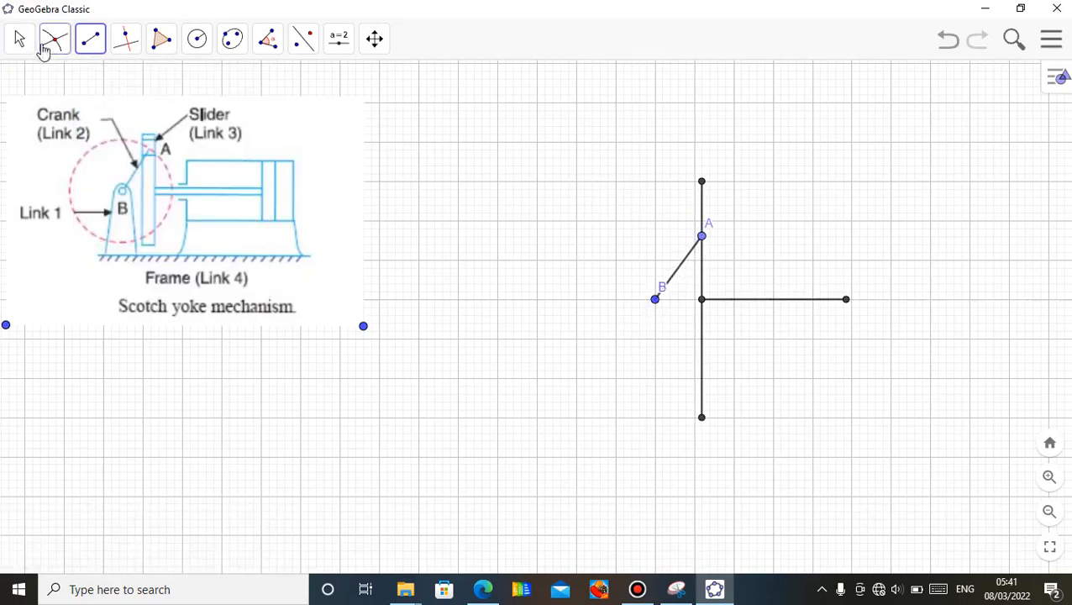
{"action": "left_click", "coordinate": [18, 39]}
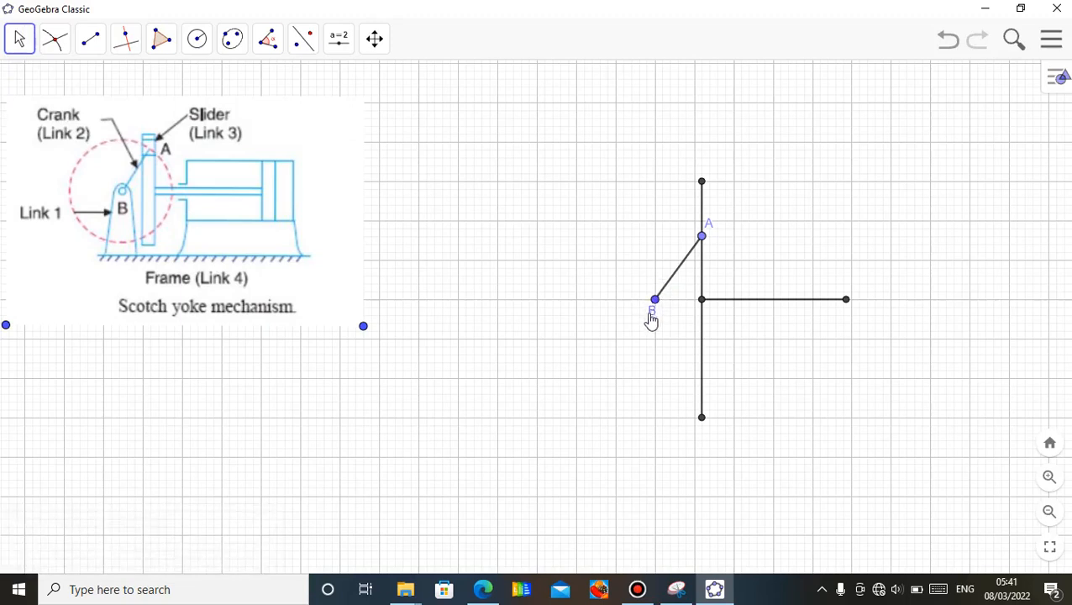
{"action": "mouse_move", "coordinate": [712, 265]}
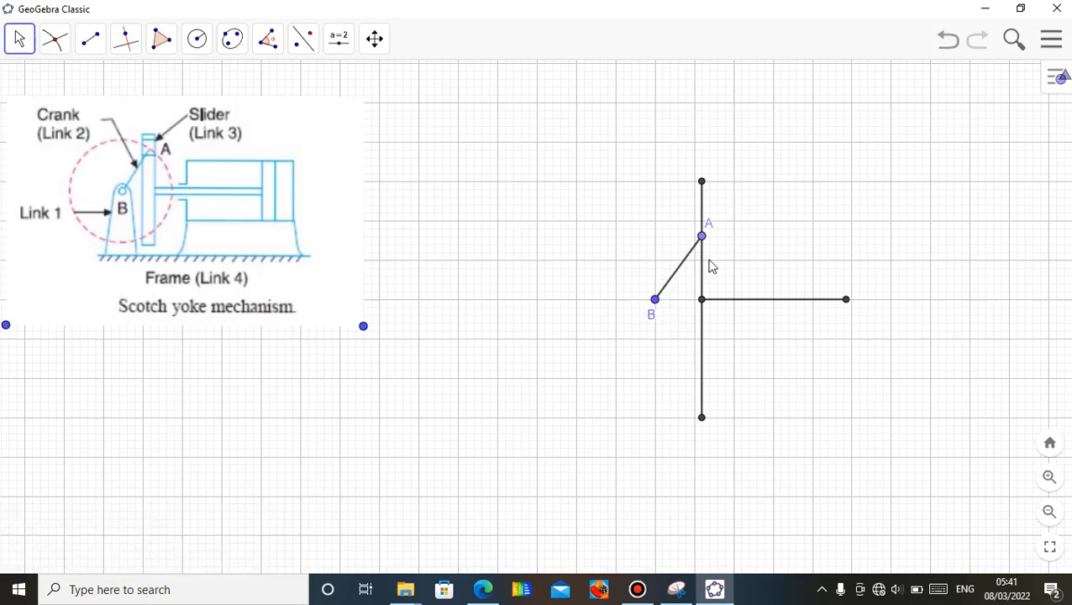
{"action": "mouse_move", "coordinate": [789, 301]}
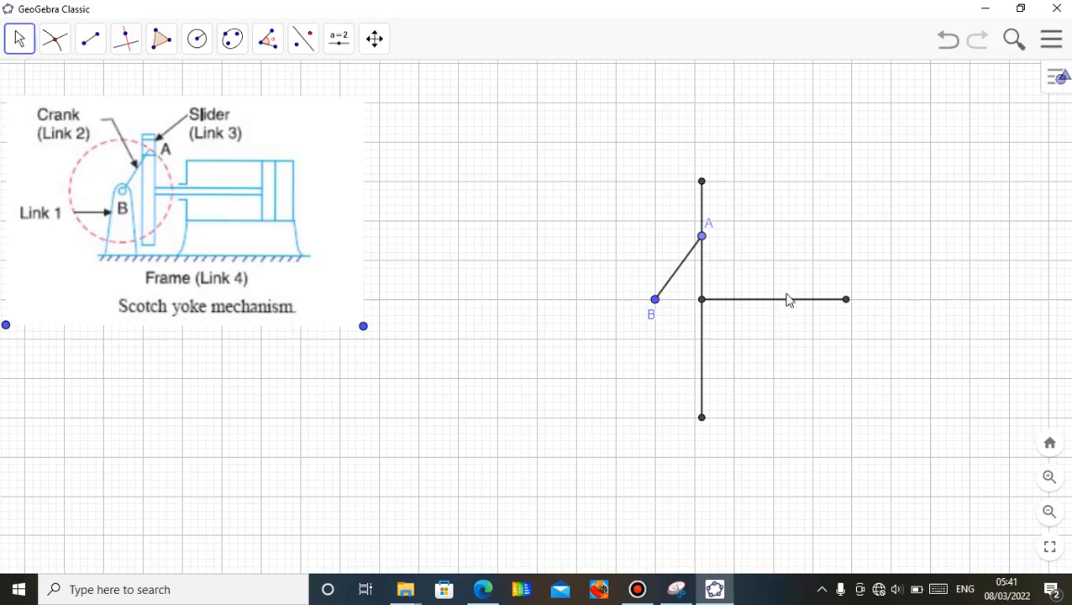
{"action": "left_click", "coordinate": [196, 39]}
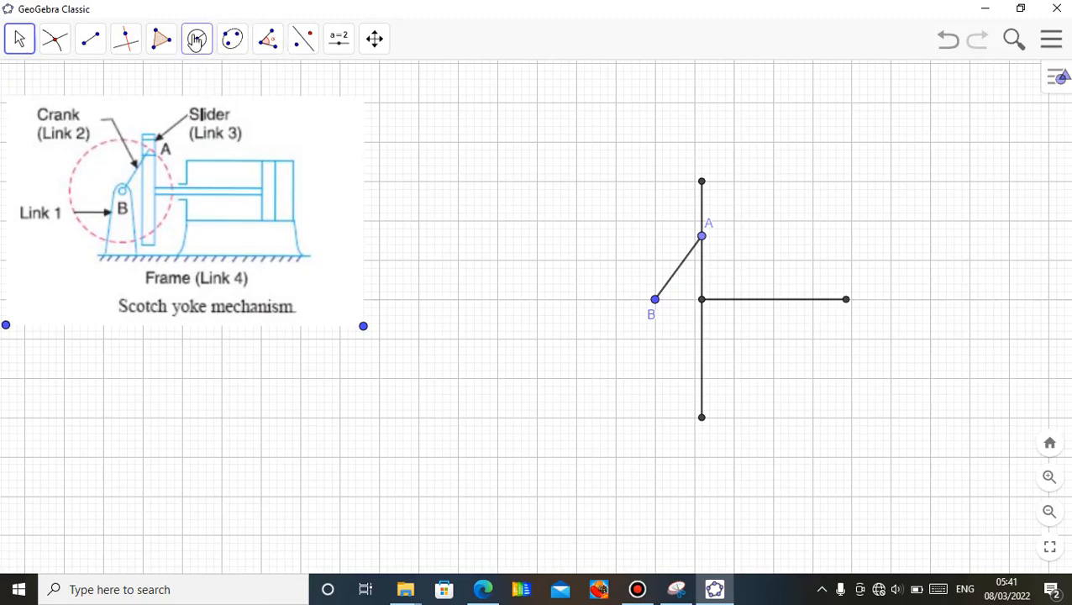
- Add a circle of radius 0.5 centred on the right end of the horizontal arm
{"action": "left_click", "coordinate": [196, 38]}
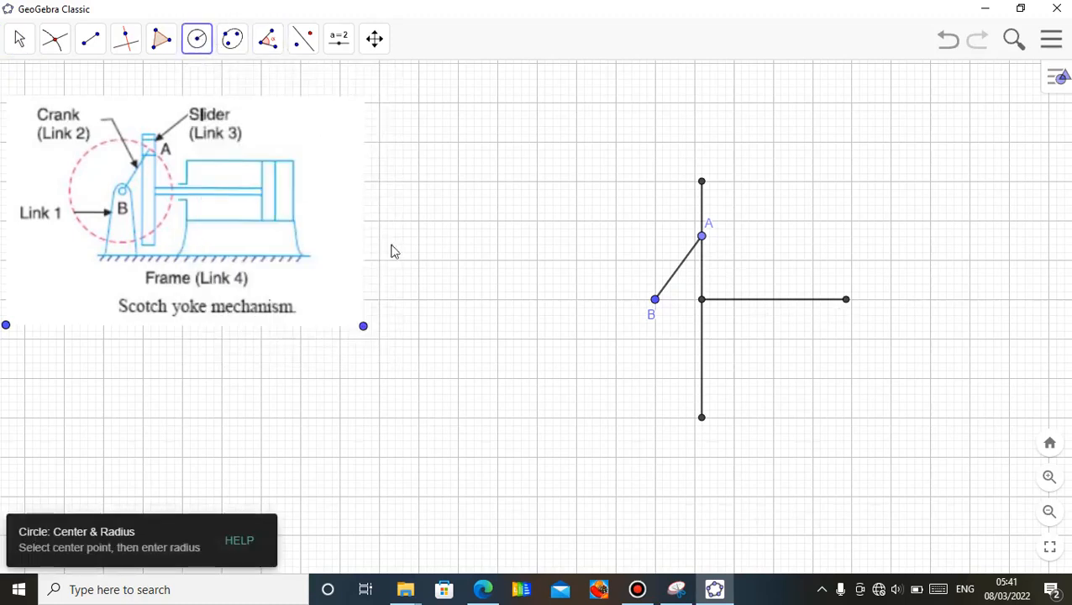
{"action": "mouse_move", "coordinate": [847, 305]}
{"action": "type", "text": "0."}
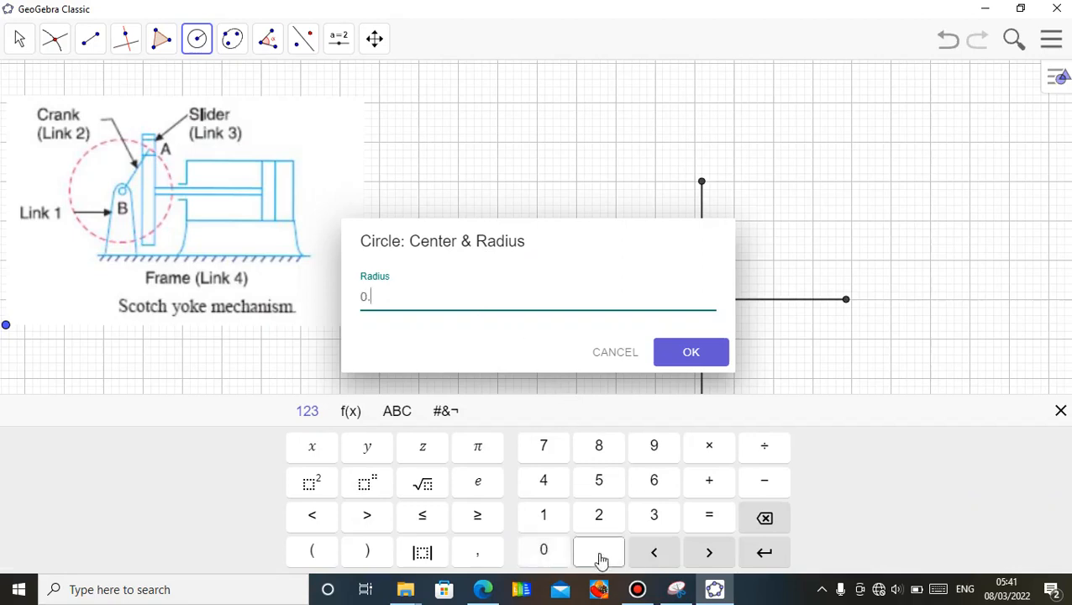
{"action": "left_click", "coordinate": [598, 481]}
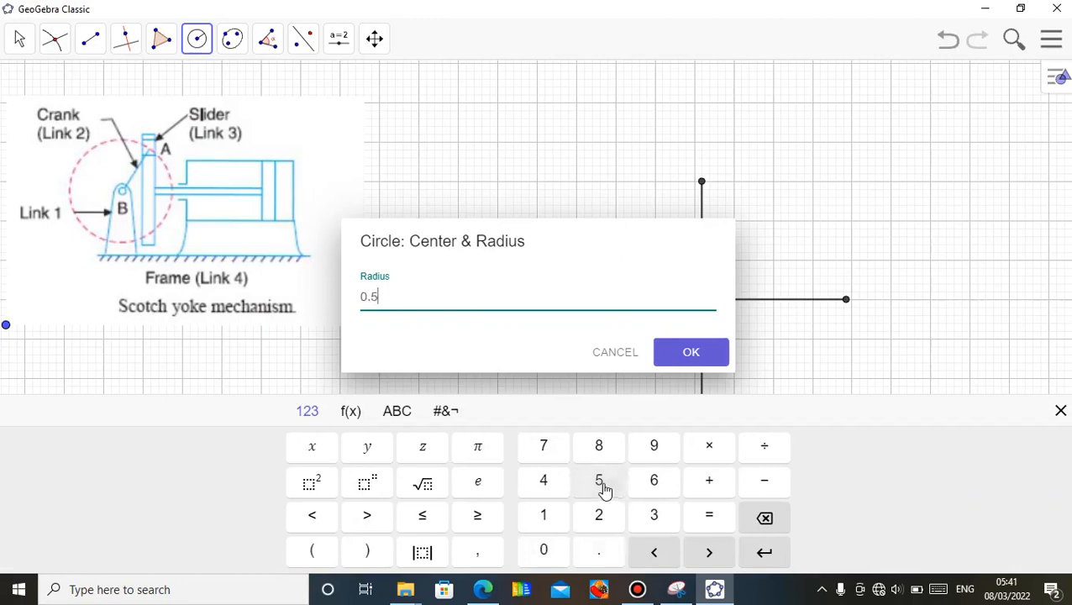
{"action": "left_click", "coordinate": [691, 351]}
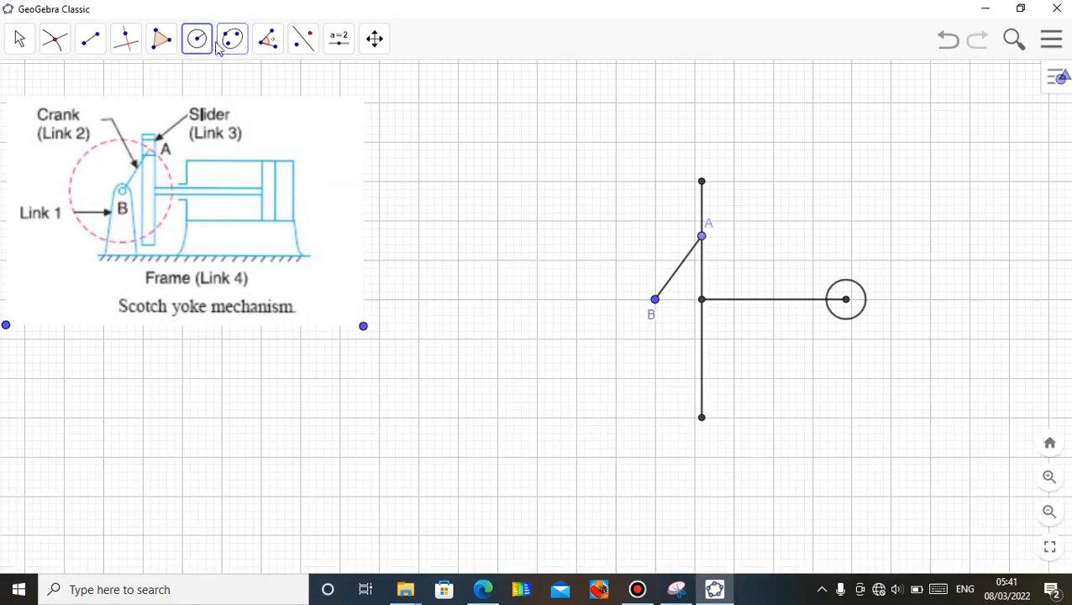
- Build a shaded square block with its corners on the 0.5 circle
{"action": "left_click", "coordinate": [339, 38]}
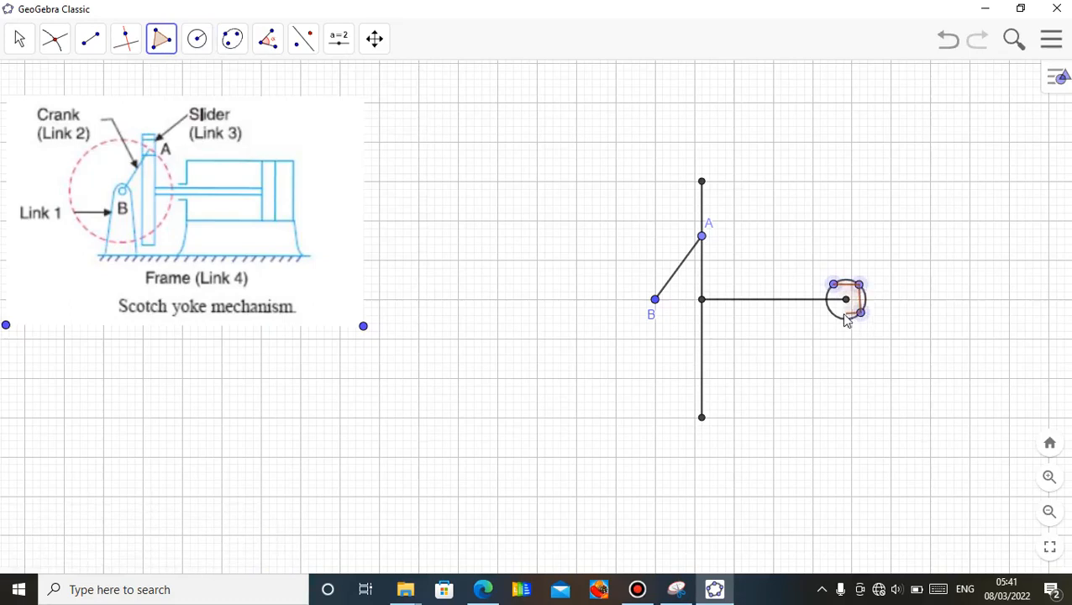
{"action": "left_click", "coordinate": [20, 38]}
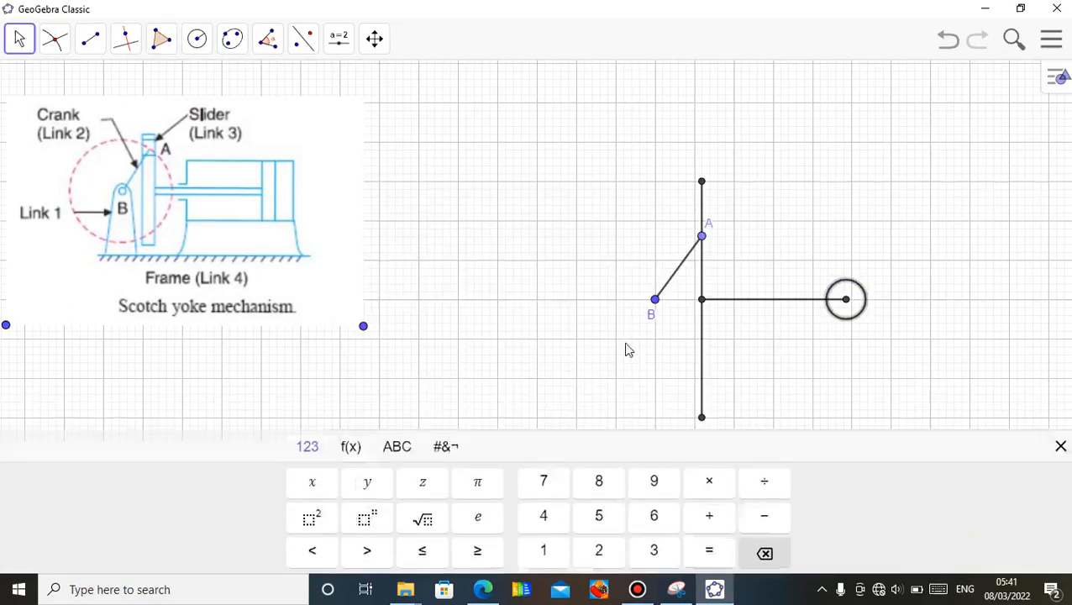
{"action": "left_click", "coordinate": [1060, 446]}
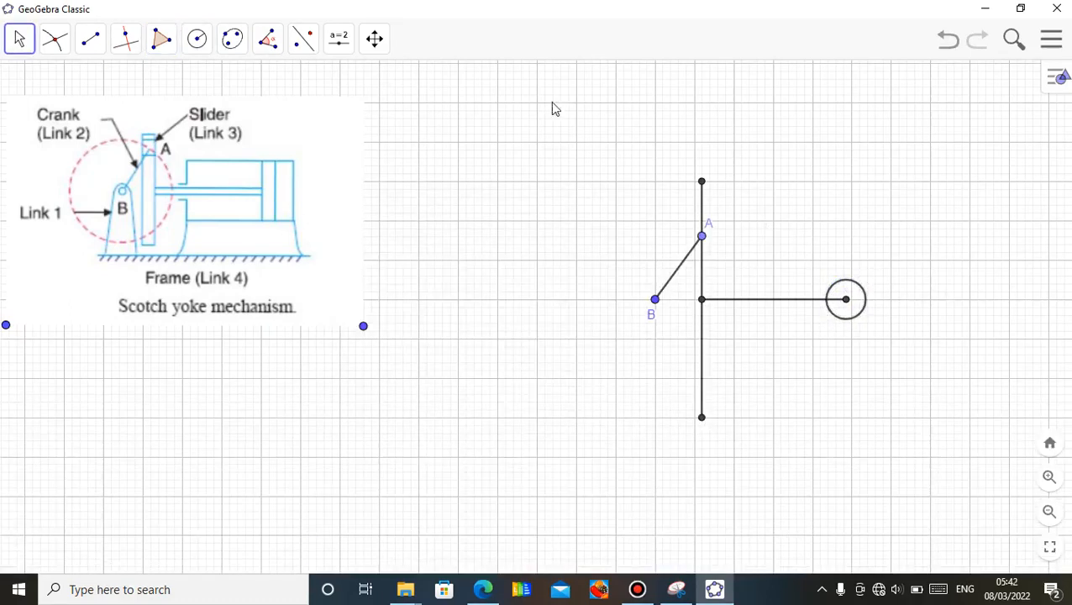
{"action": "left_click", "coordinate": [161, 38]}
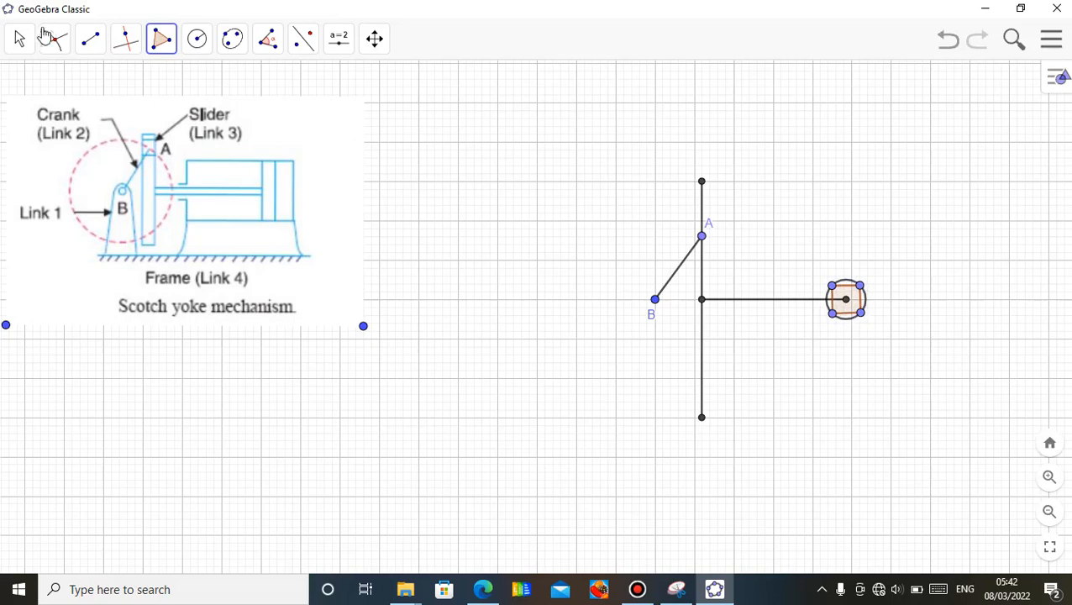
- Hide point J and the other corner points of the square block via Show Object
{"action": "left_click", "coordinate": [20, 39]}
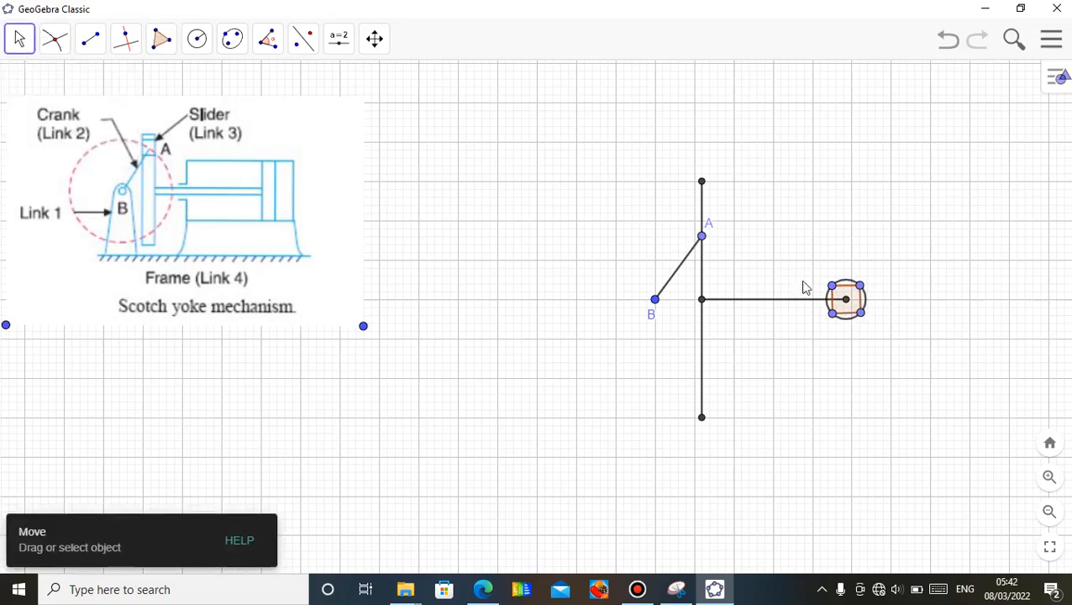
{"action": "right_click", "coordinate": [846, 299]}
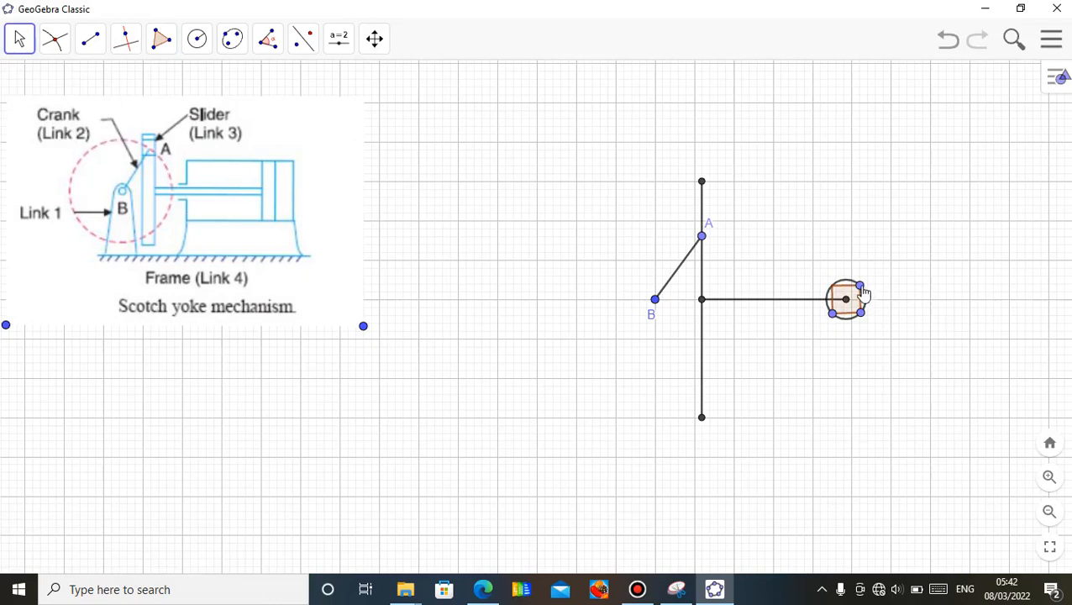
{"action": "right_click", "coordinate": [844, 299]}
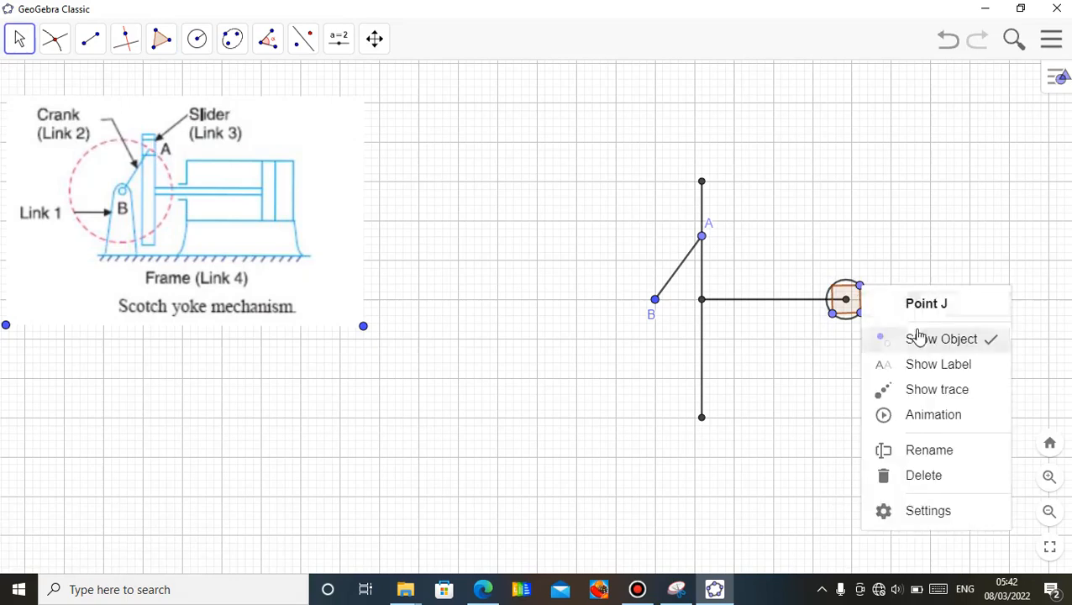
{"action": "left_click", "coordinate": [860, 317]}
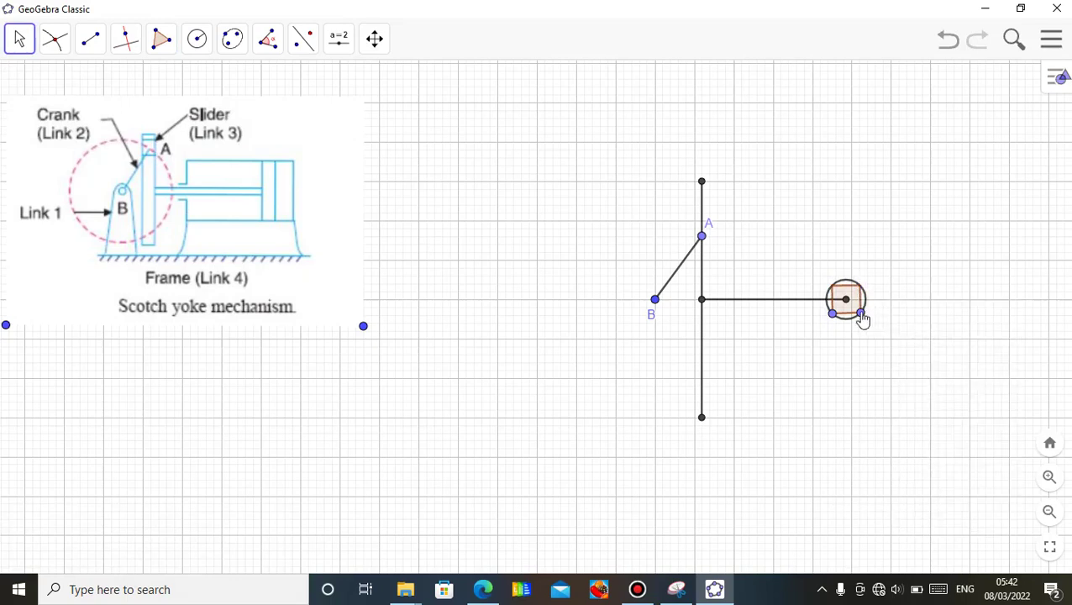
{"action": "mouse_move", "coordinate": [836, 322]}
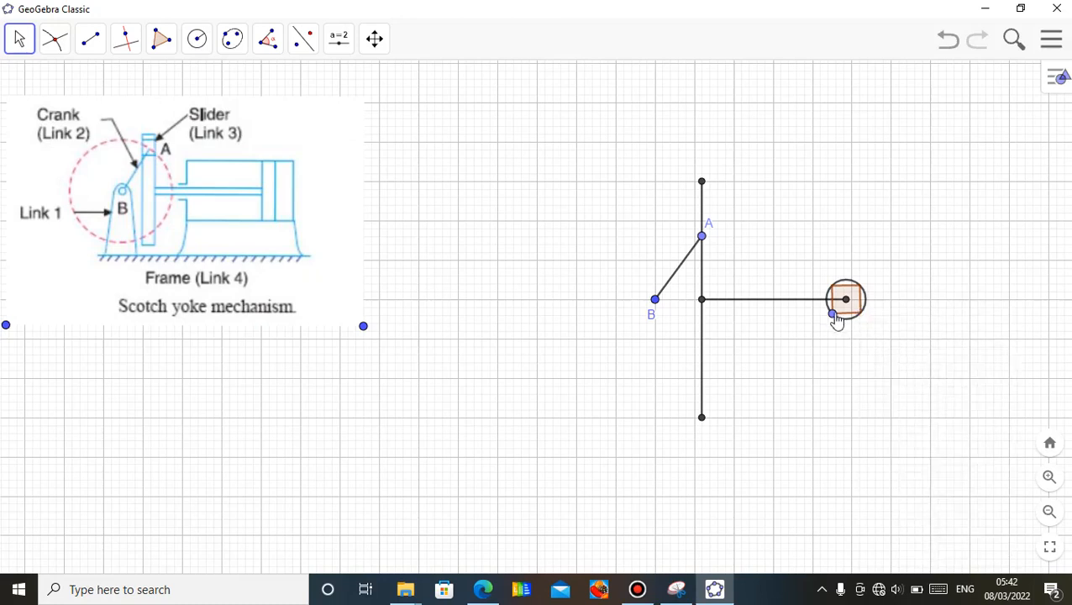
{"action": "right_click", "coordinate": [831, 314]}
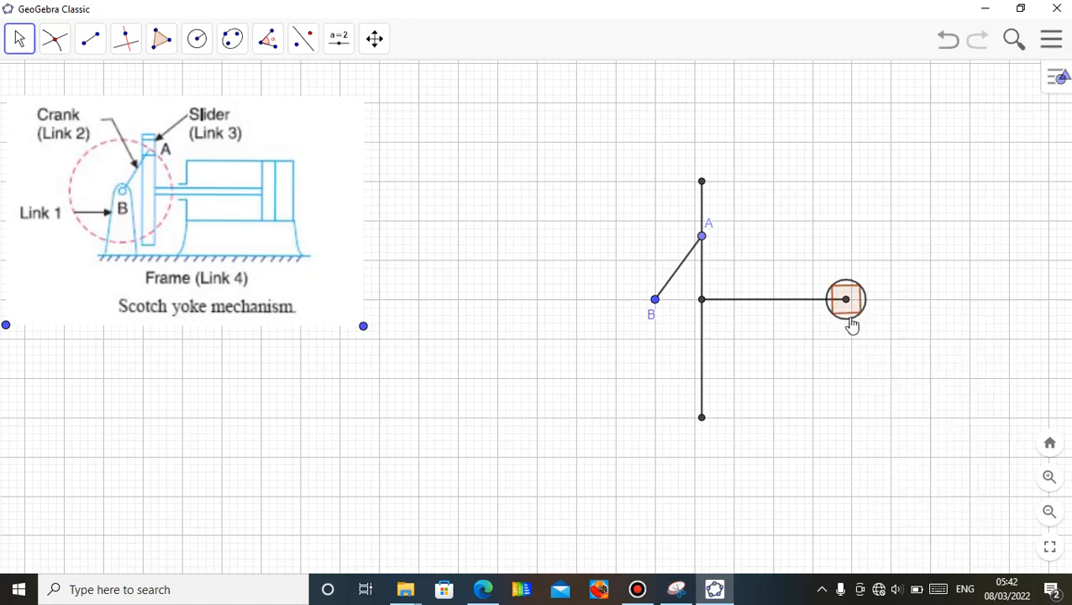
{"action": "mouse_move", "coordinate": [873, 363]}
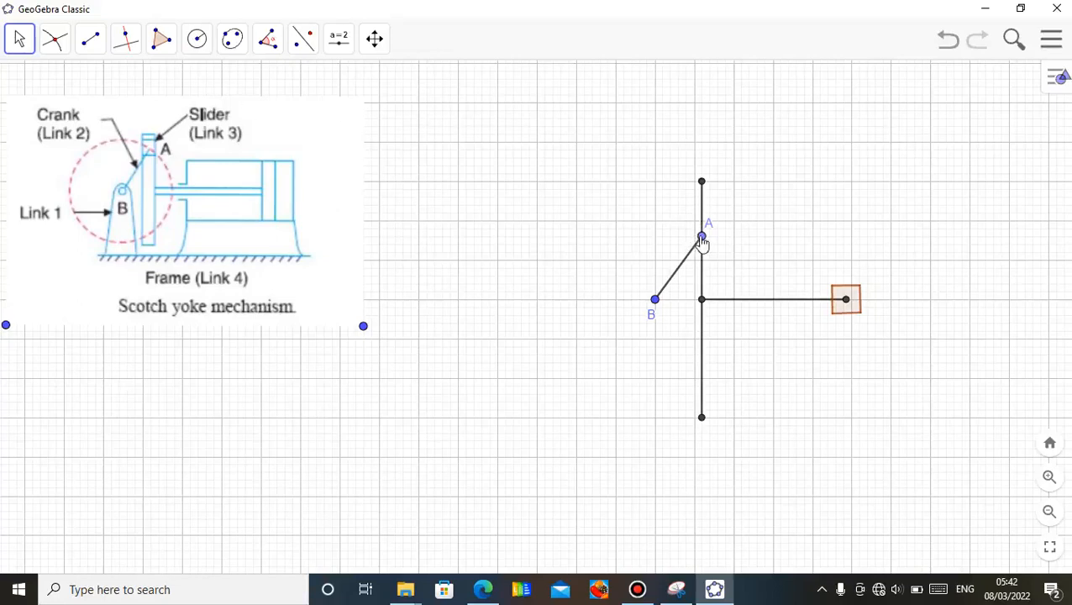
- Animate point A around B so the crank rotates and the yoke, arm and block slide horizontally
{"action": "right_click", "coordinate": [702, 235]}
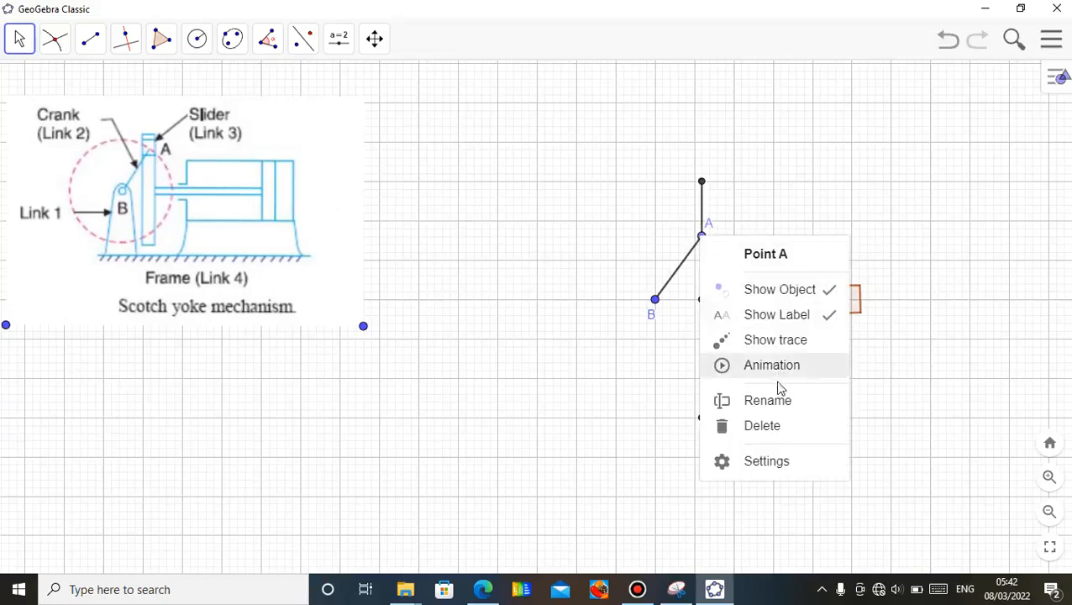
{"action": "left_click", "coordinate": [771, 365]}
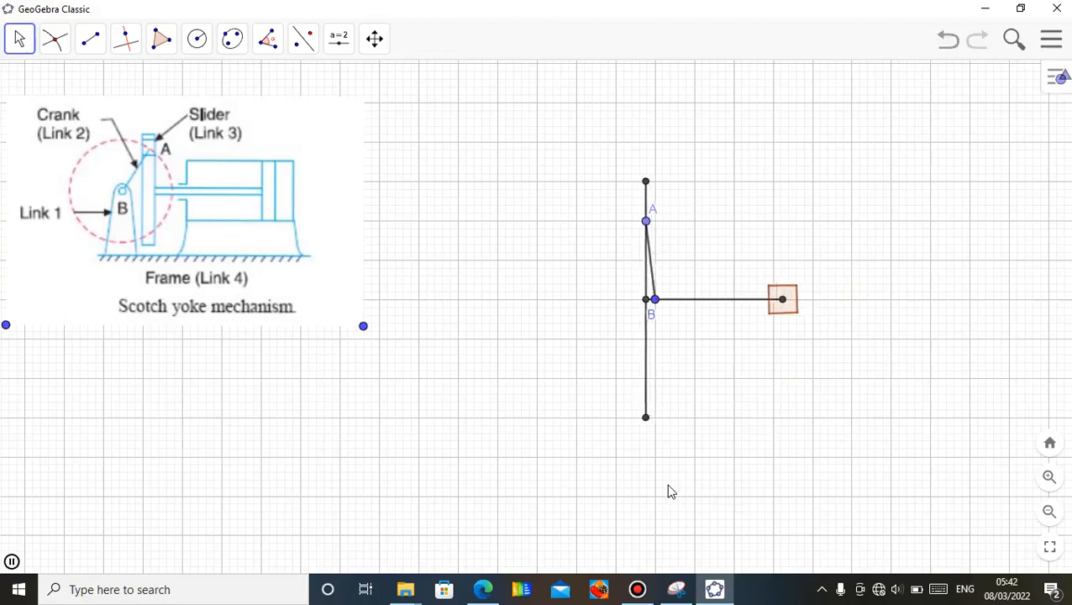
{"action": "left_click_drag", "start_coordinate": [645, 222], "coordinate": [576, 285]}
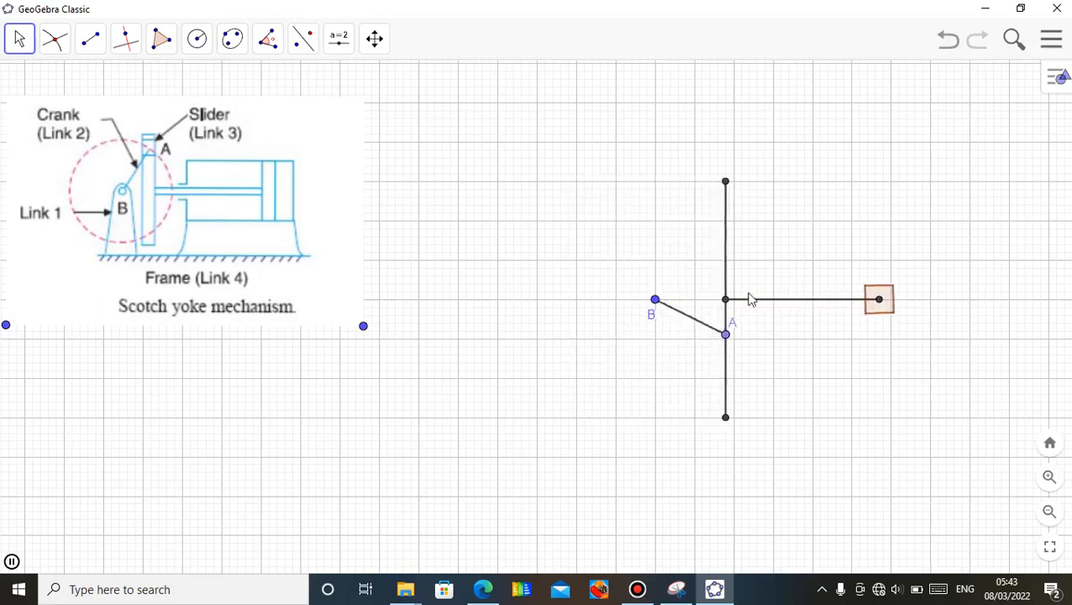
{"action": "left_click_drag", "start_coordinate": [725, 335], "coordinate": [705, 238]}
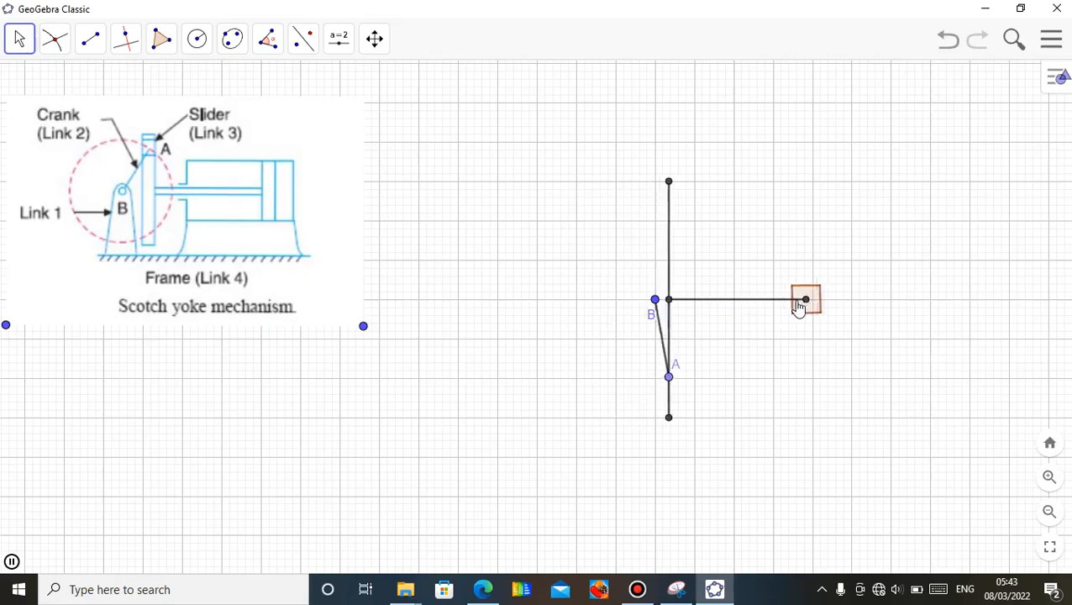
{"action": "left_click_drag", "start_coordinate": [805, 299], "coordinate": [739, 299]}
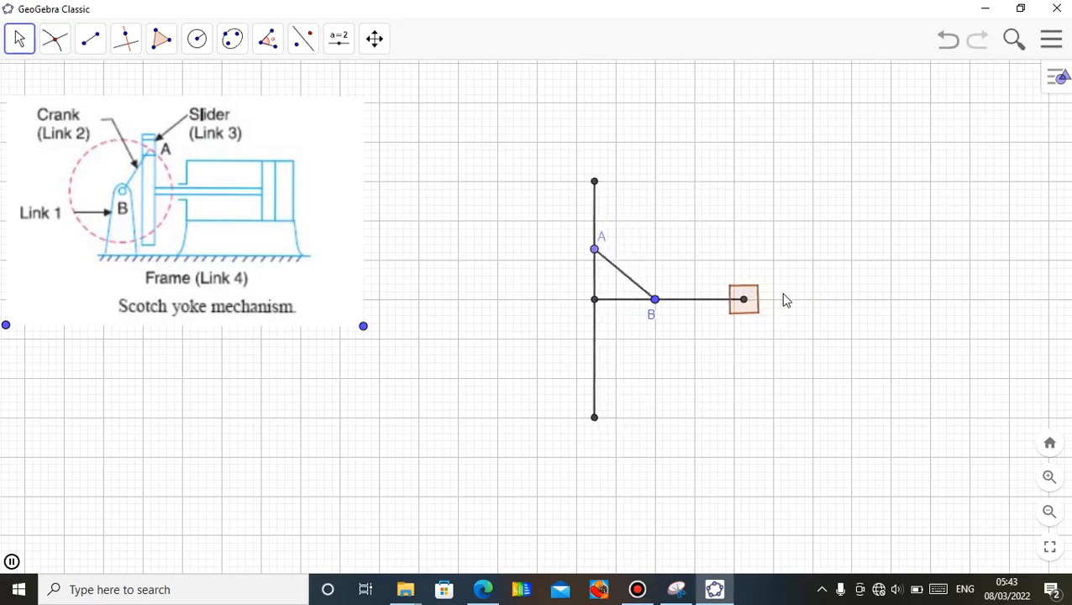
{"action": "left_click_drag", "start_coordinate": [595, 248], "coordinate": [588, 343]}
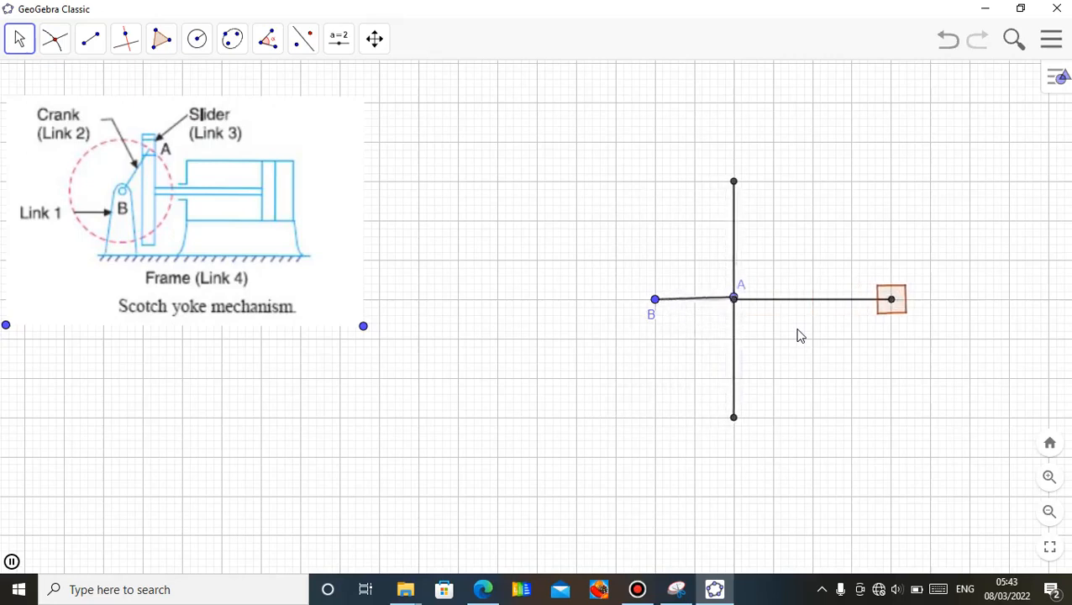
{"action": "left_click_drag", "start_coordinate": [732, 299], "coordinate": [676, 222]}
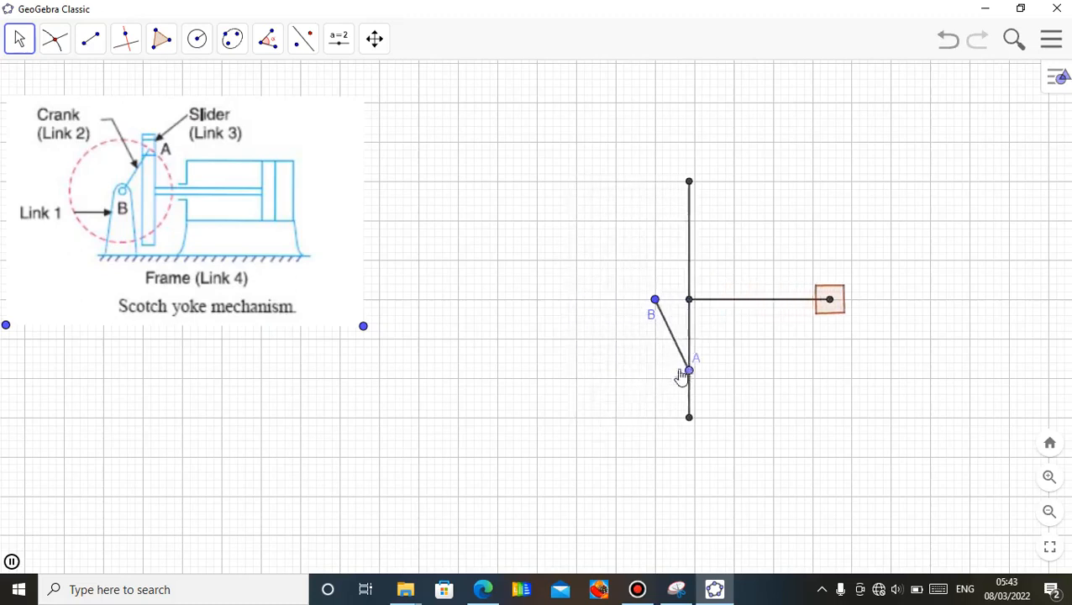
{"action": "left_click_drag", "start_coordinate": [688, 370], "coordinate": [732, 289]}
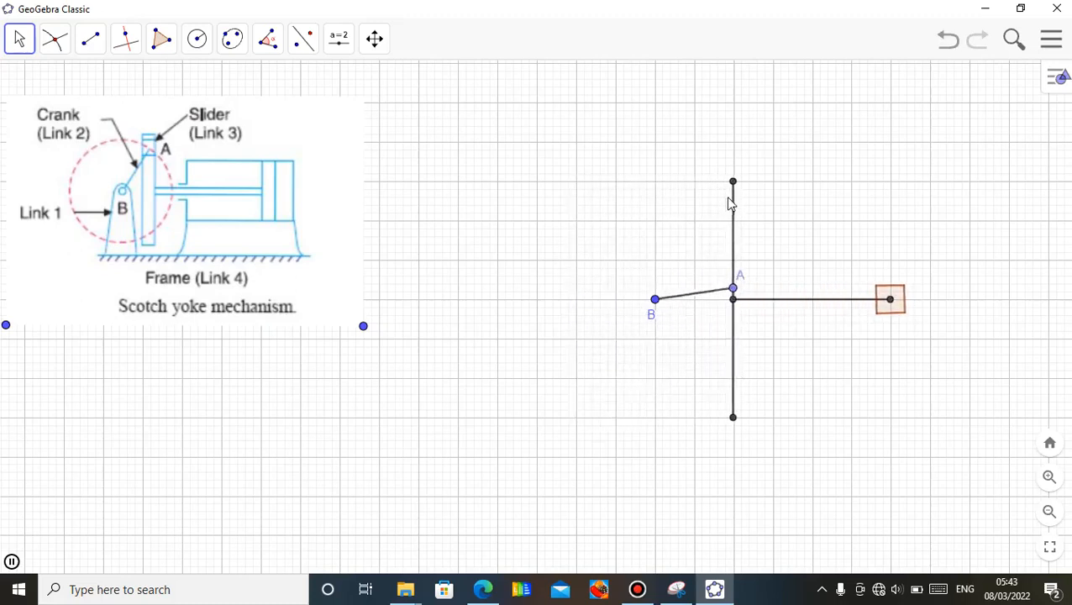